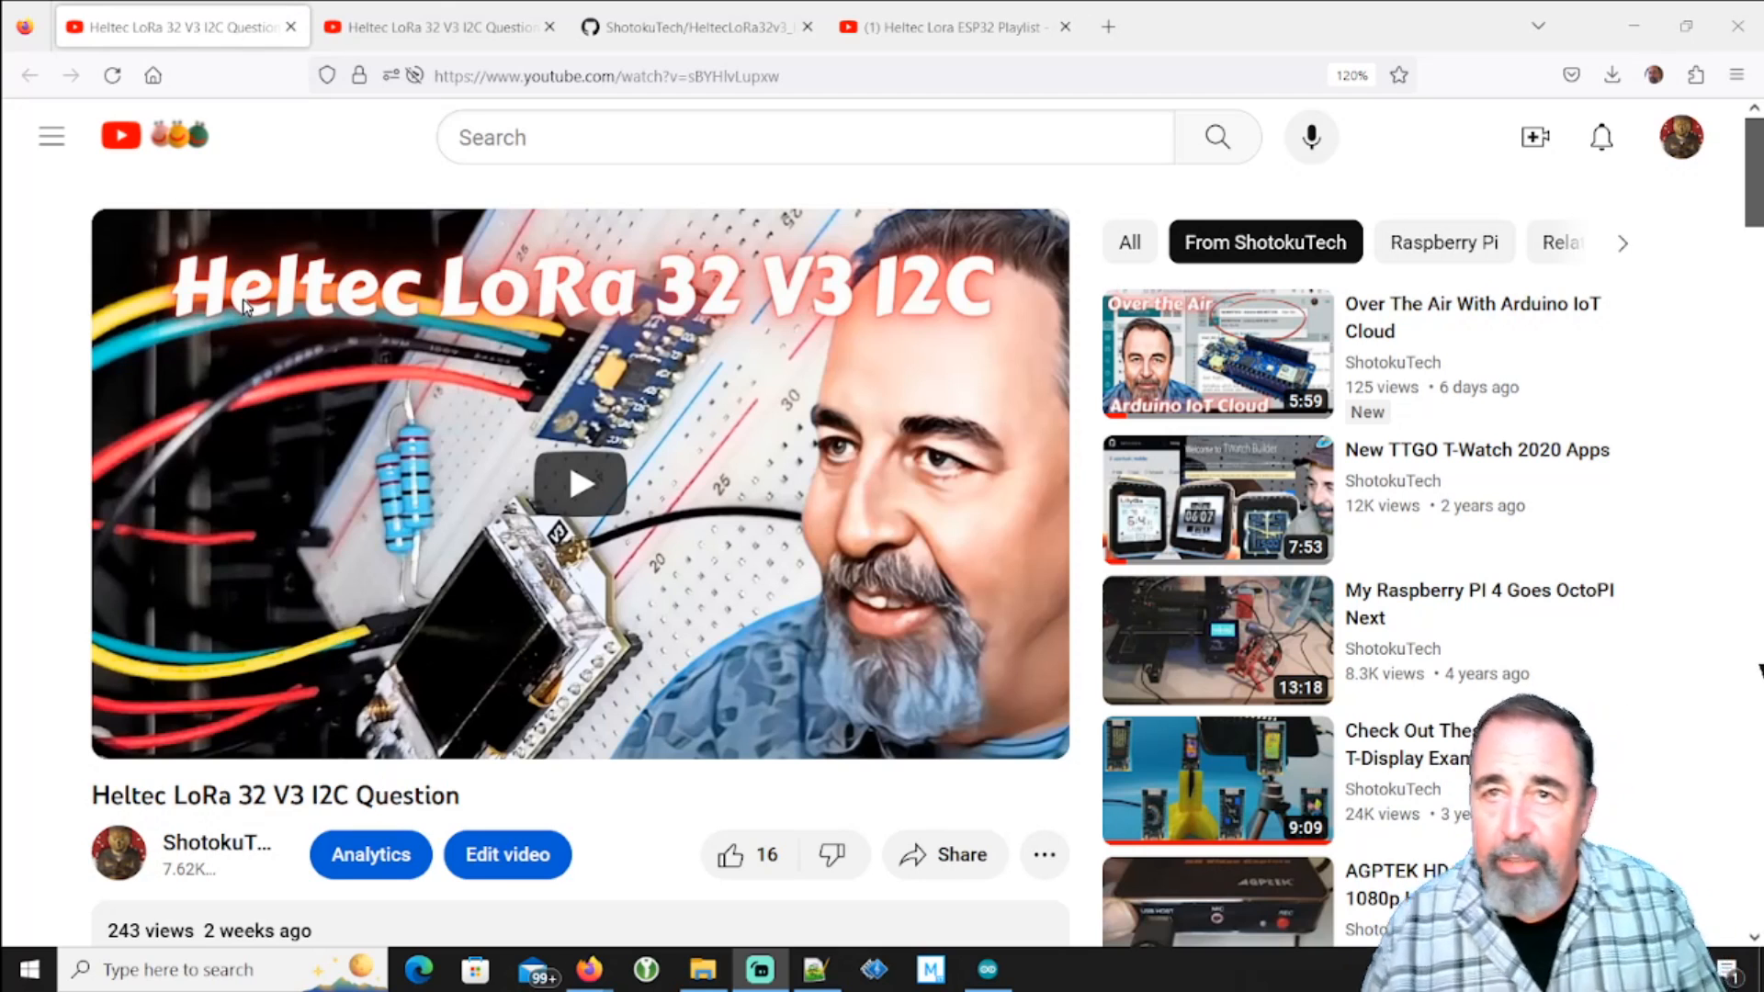
mouse_move(329, 126)
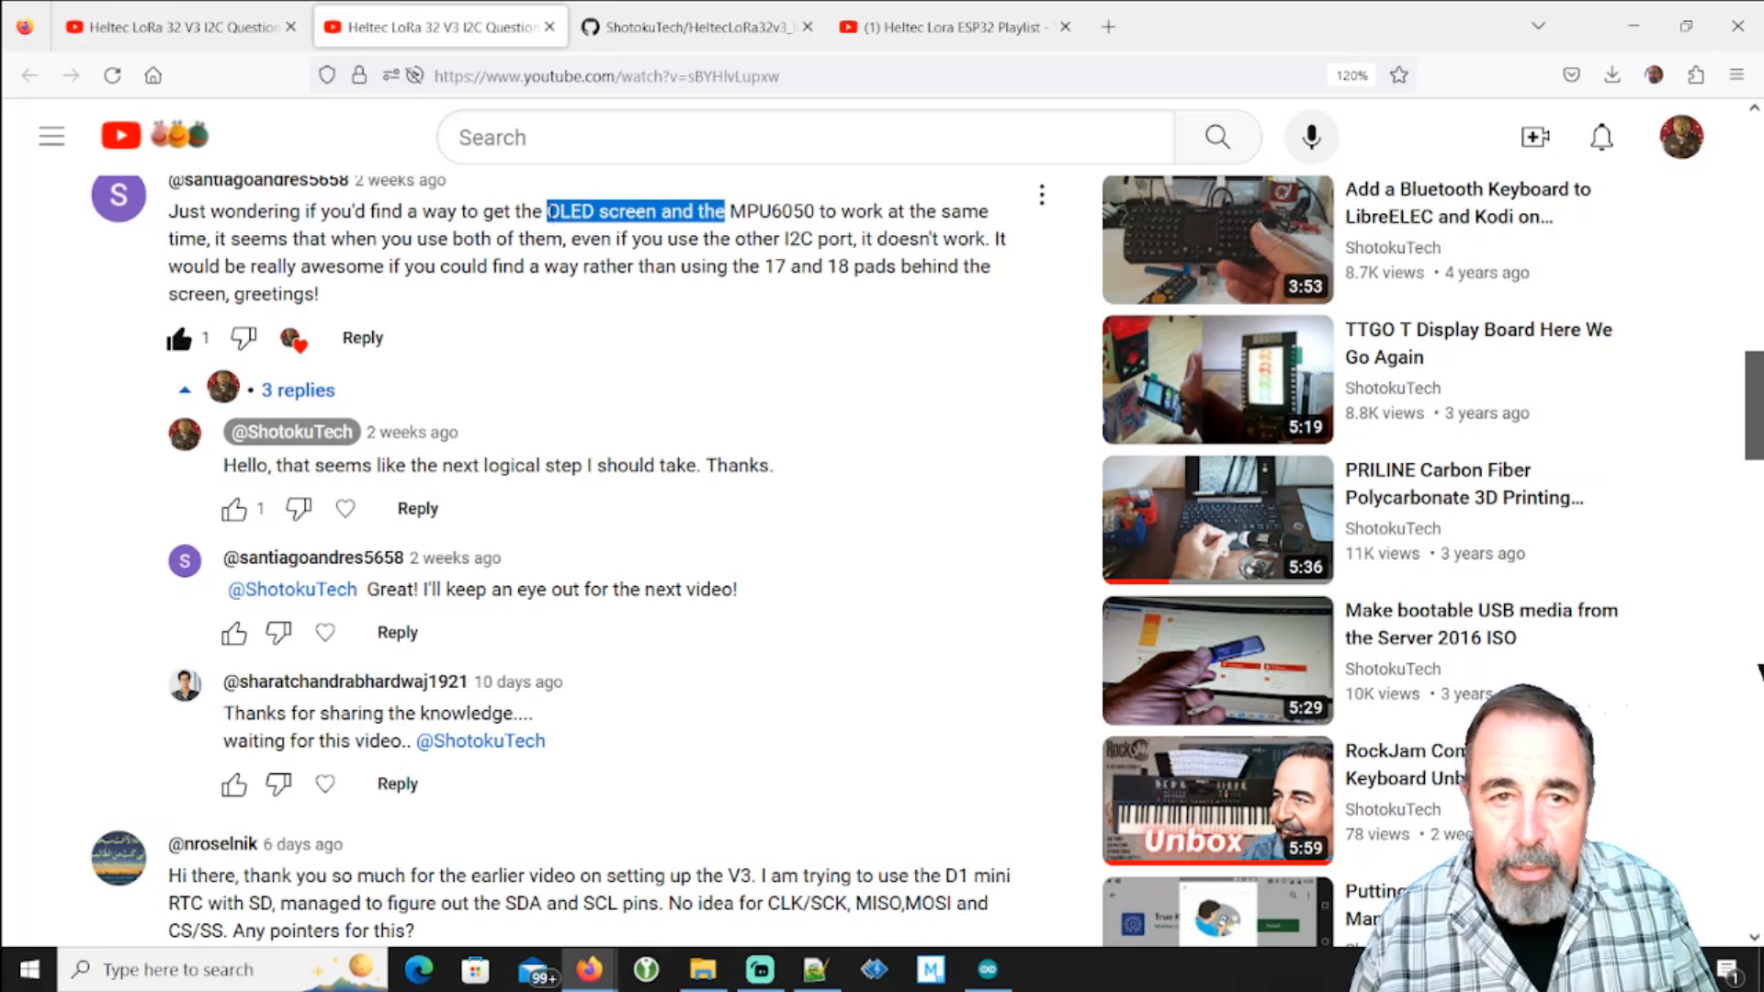
Scroll to the video comments and highlight the CLK/SCK, MISO part of the viewer's SPI question
scroll("down", 3)
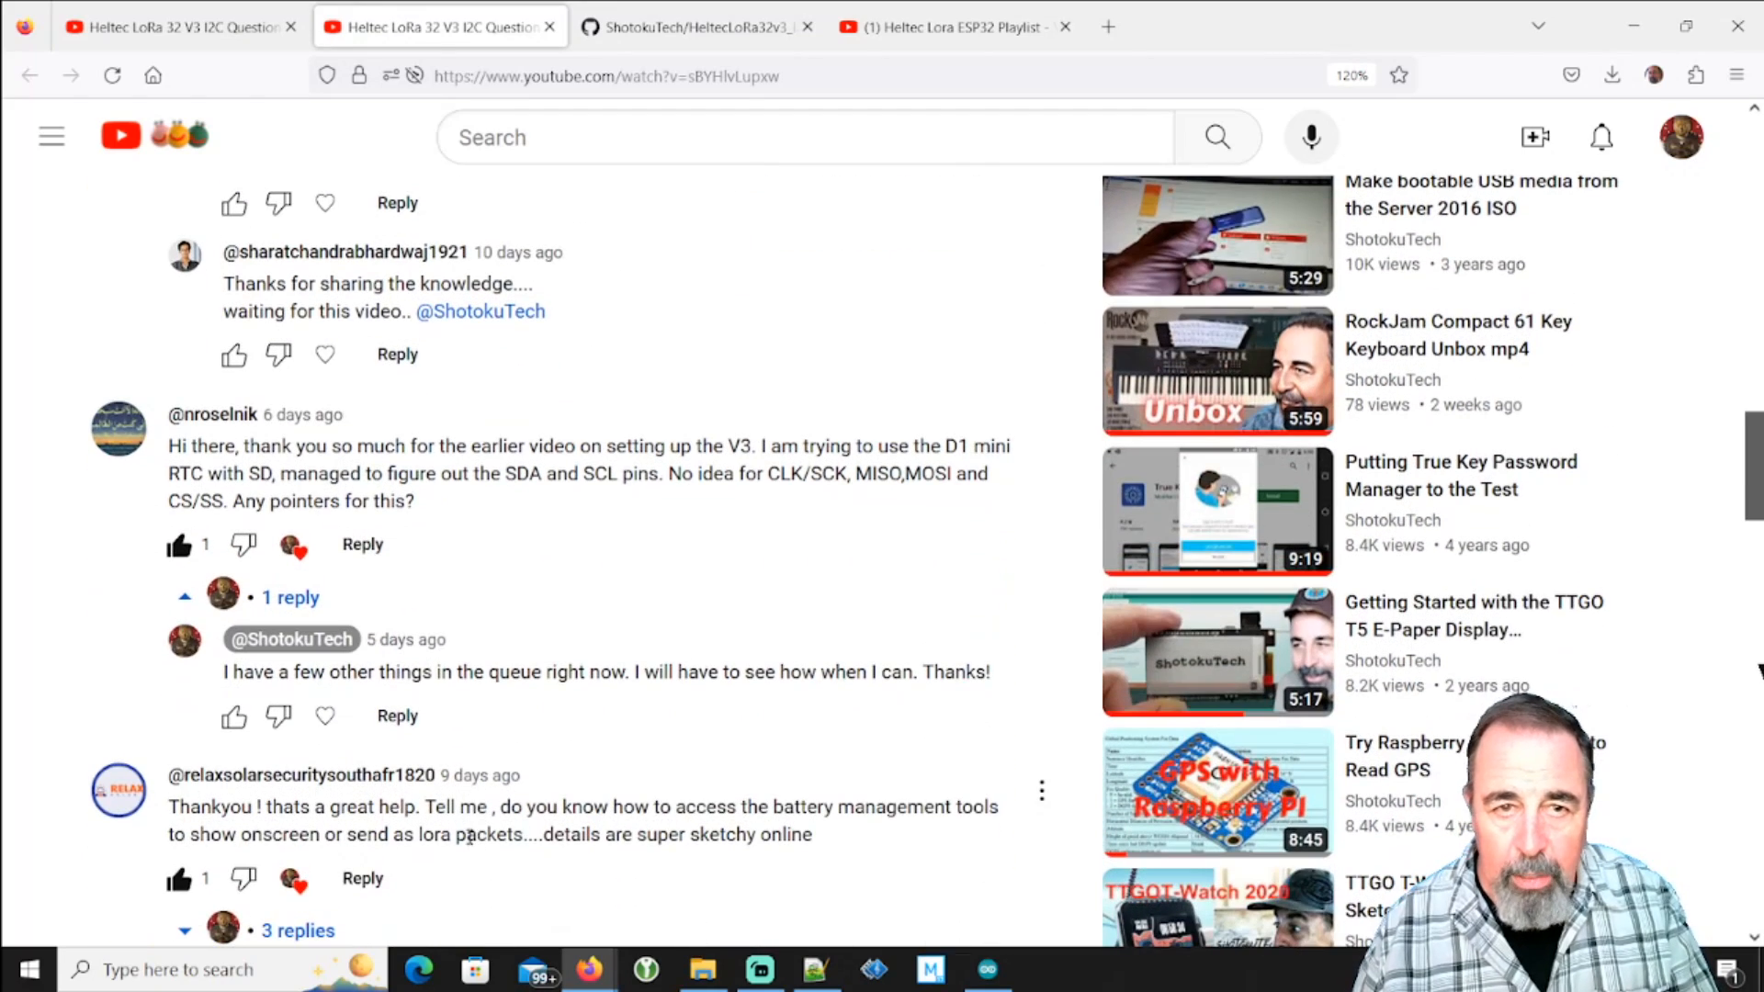
left_click_drag(478, 807, 494, 835)
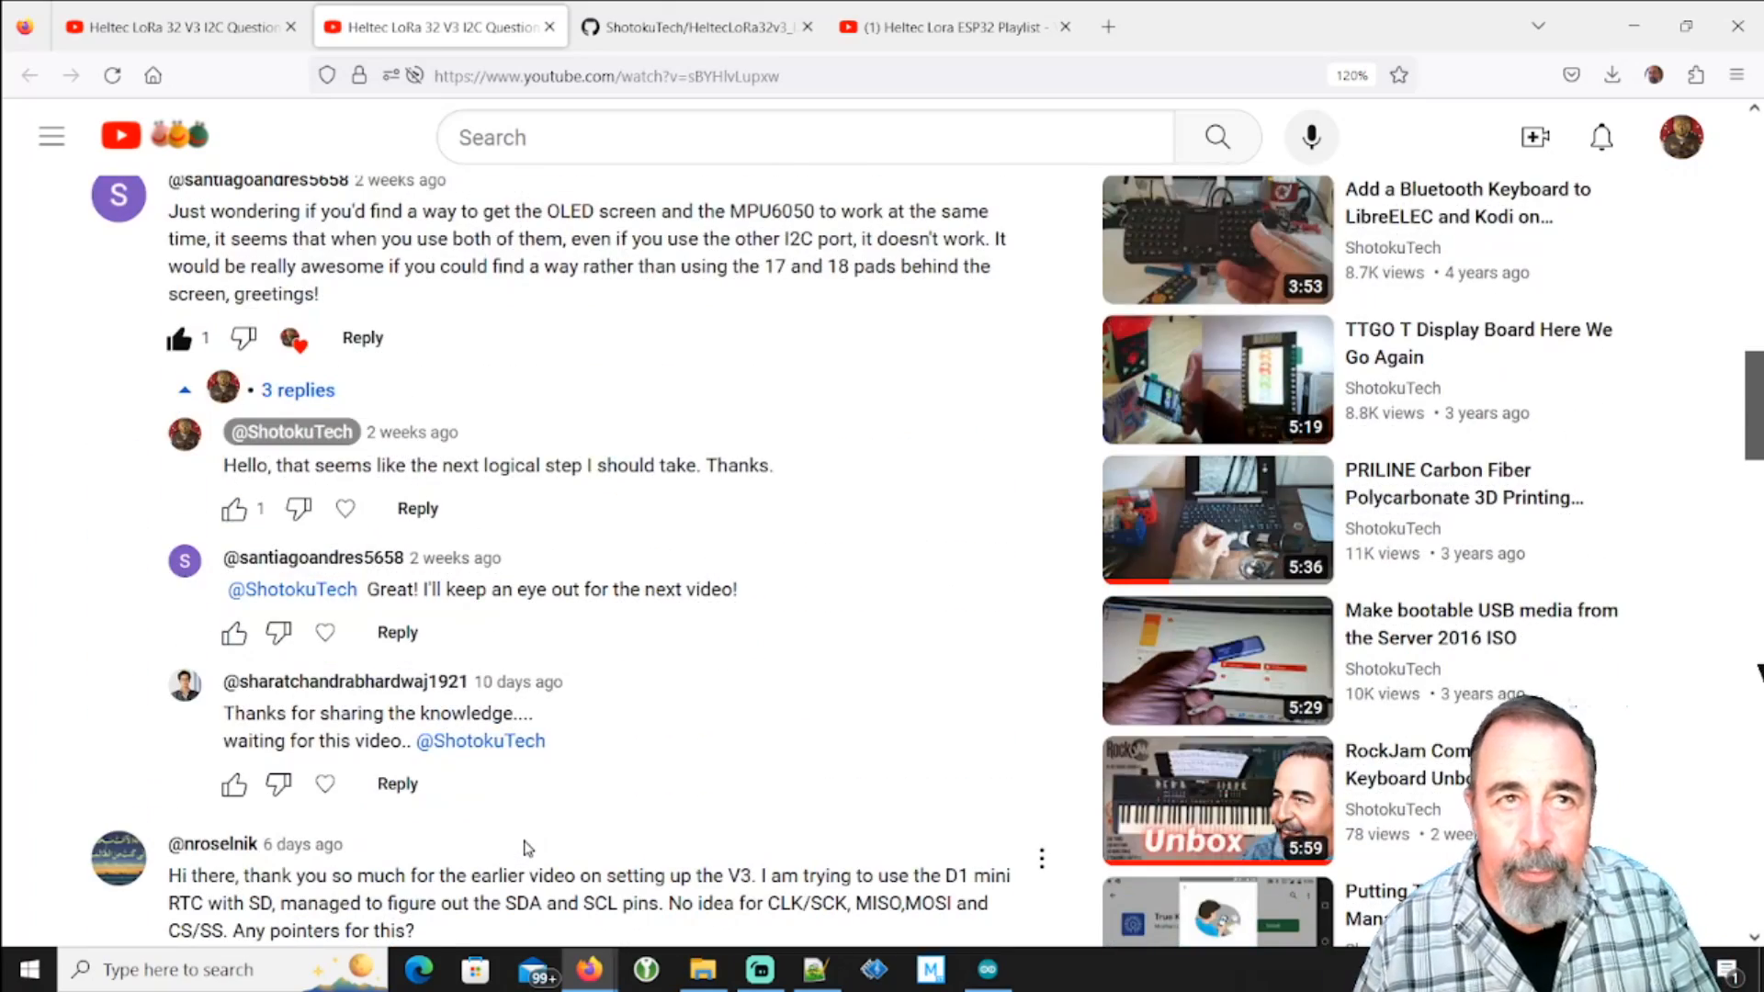
scroll("down", 3)
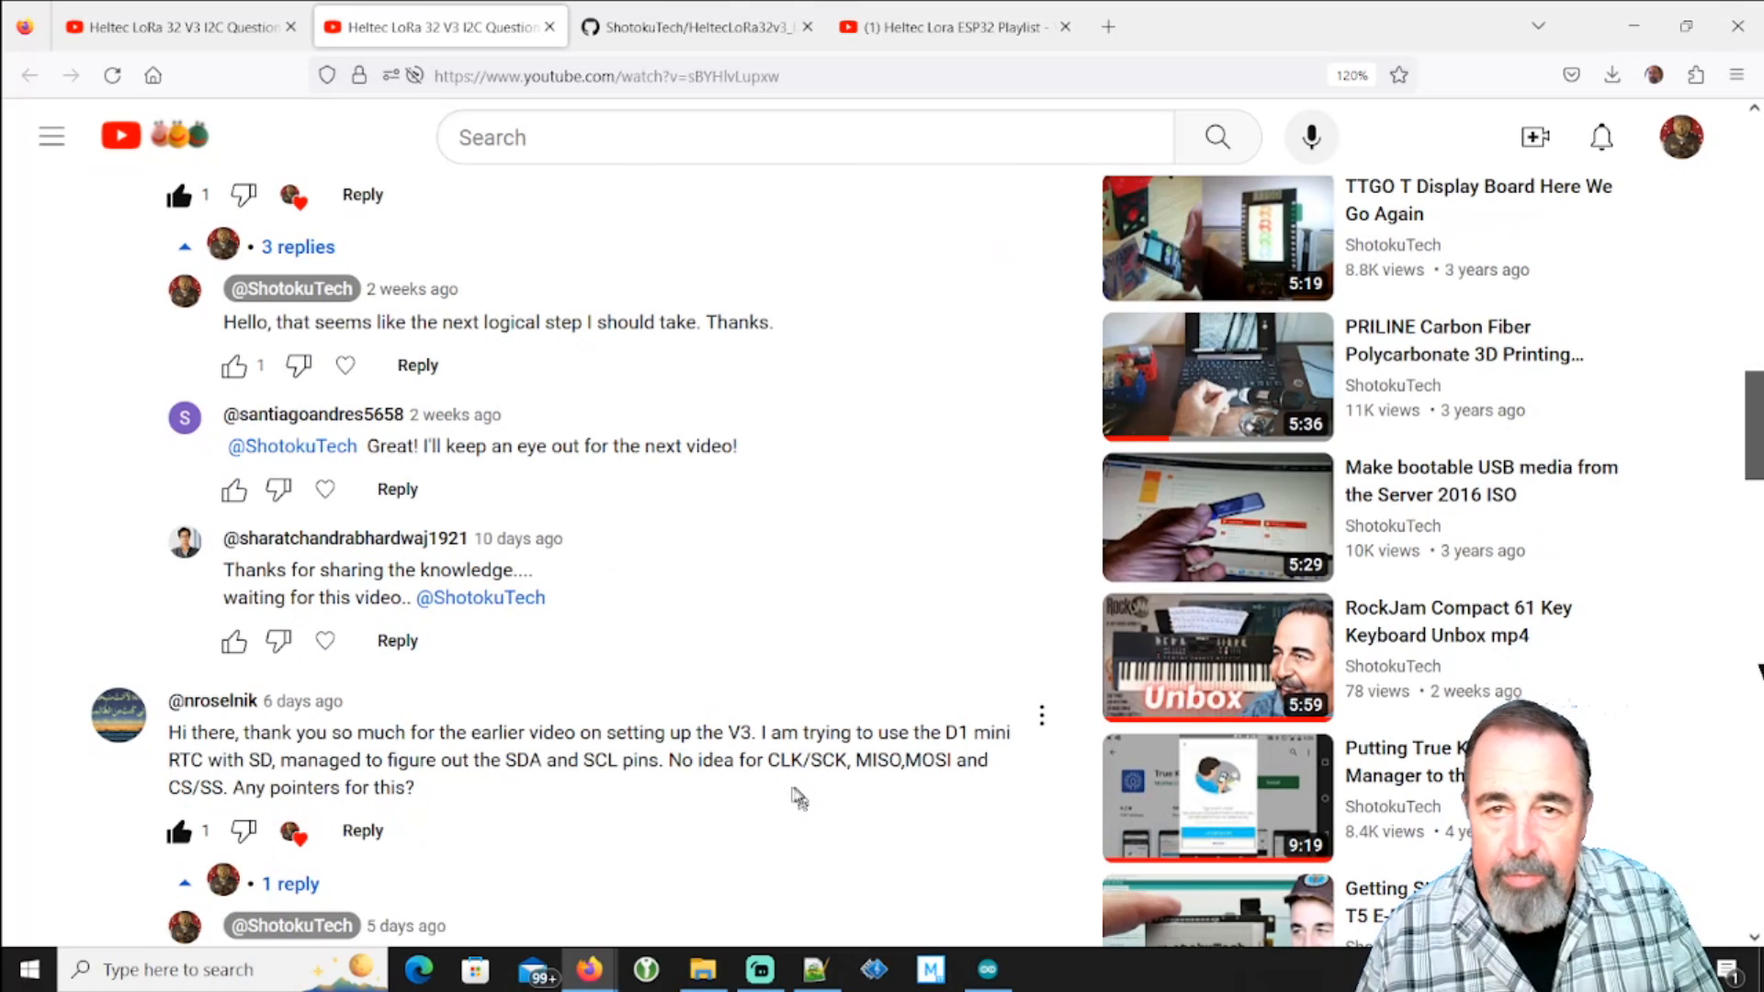
left_click_drag(779, 759, 413, 788)
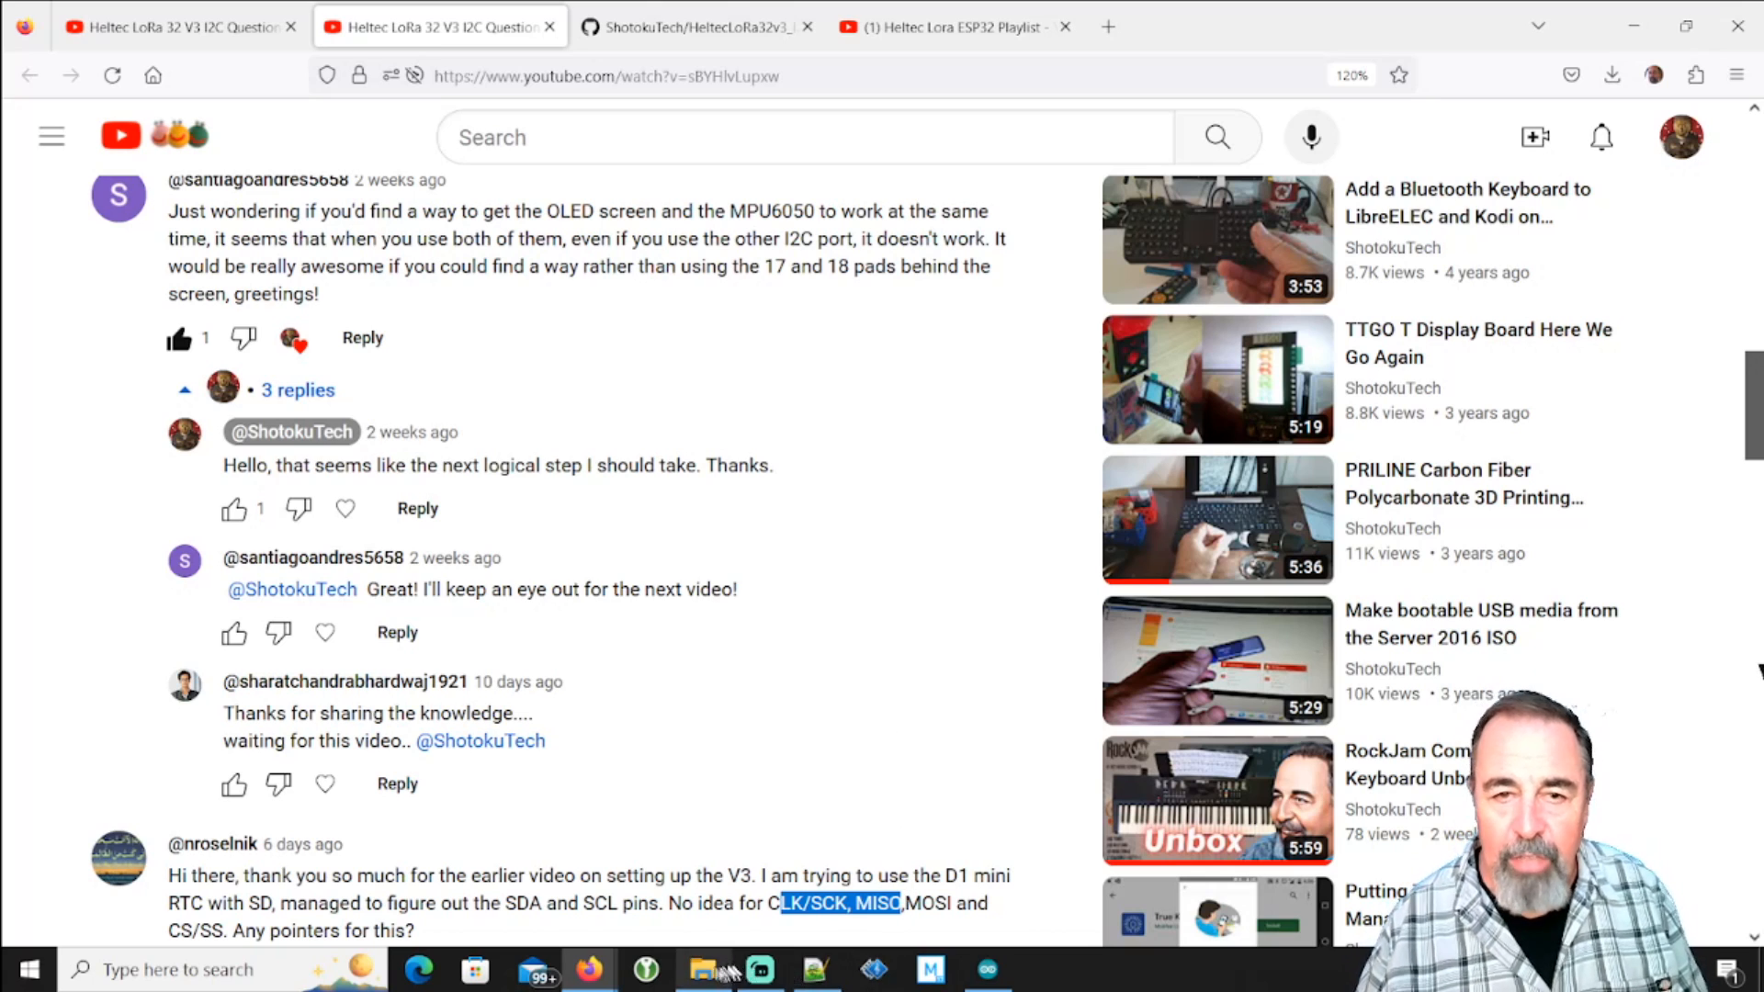
Browse to Heltec-esp32\hardware\esp32\0.0.7\variants\WIFI_LoRa_32_V3 holding pins_arduino.h
left_click(702, 969)
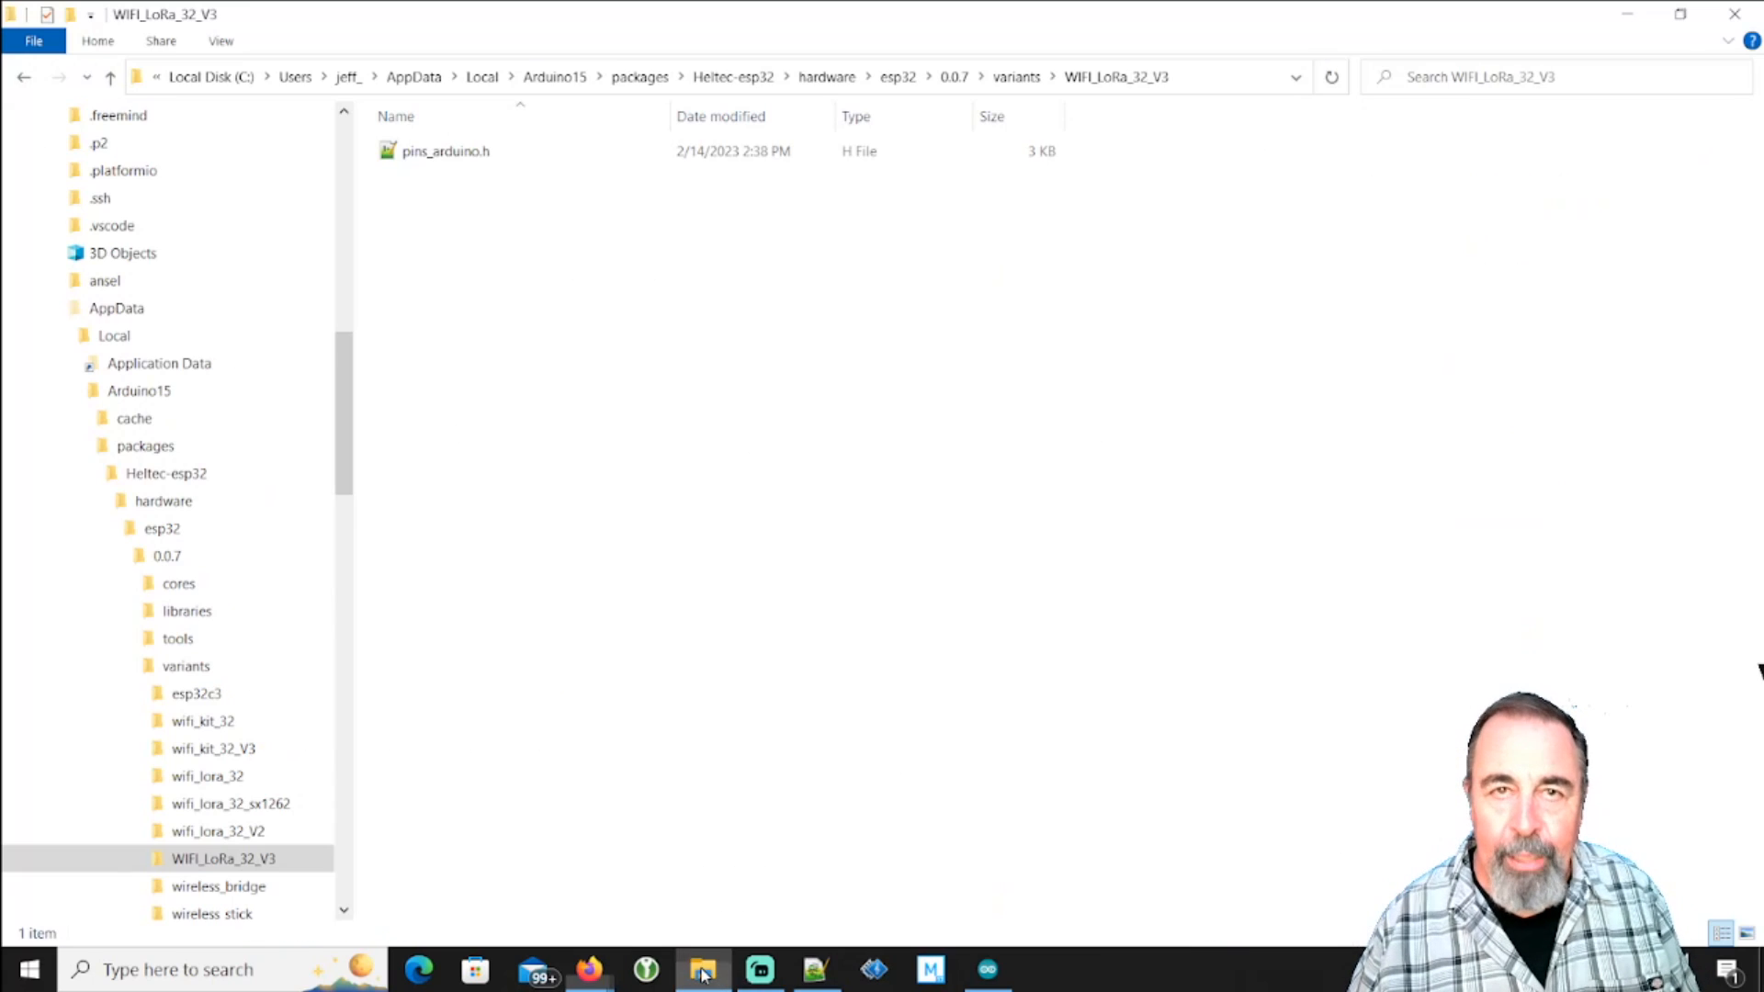
mouse_move(439, 364)
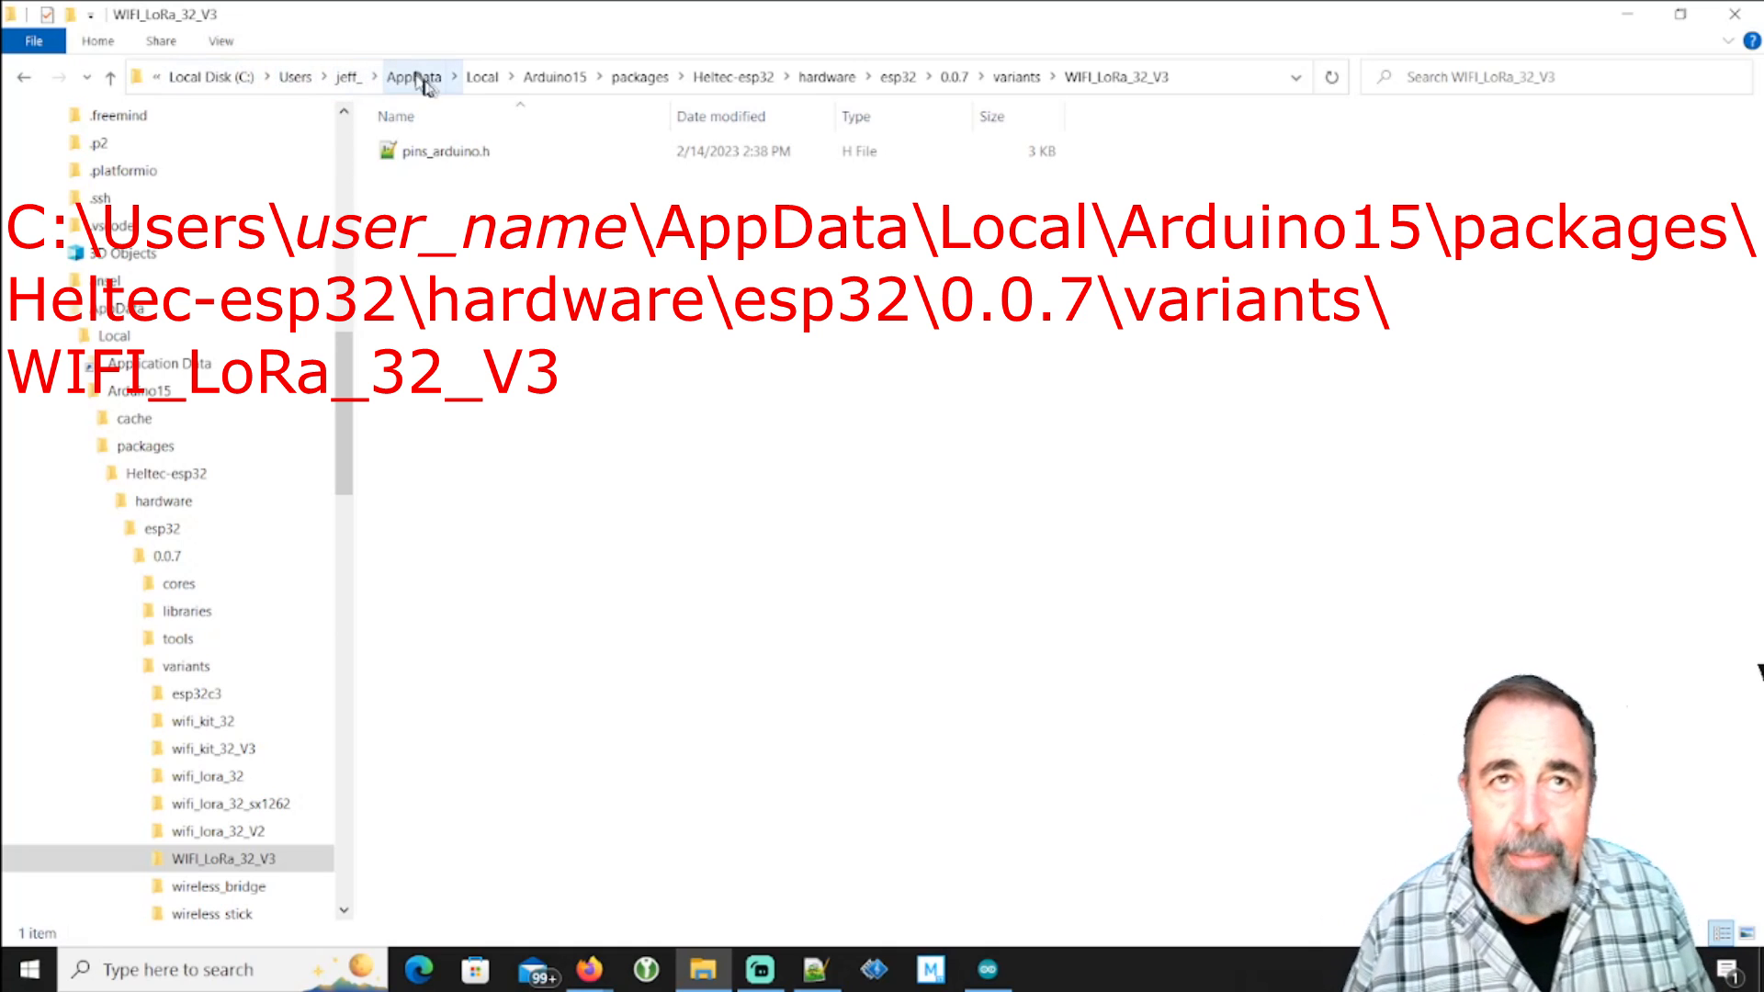
mouse_move(557, 77)
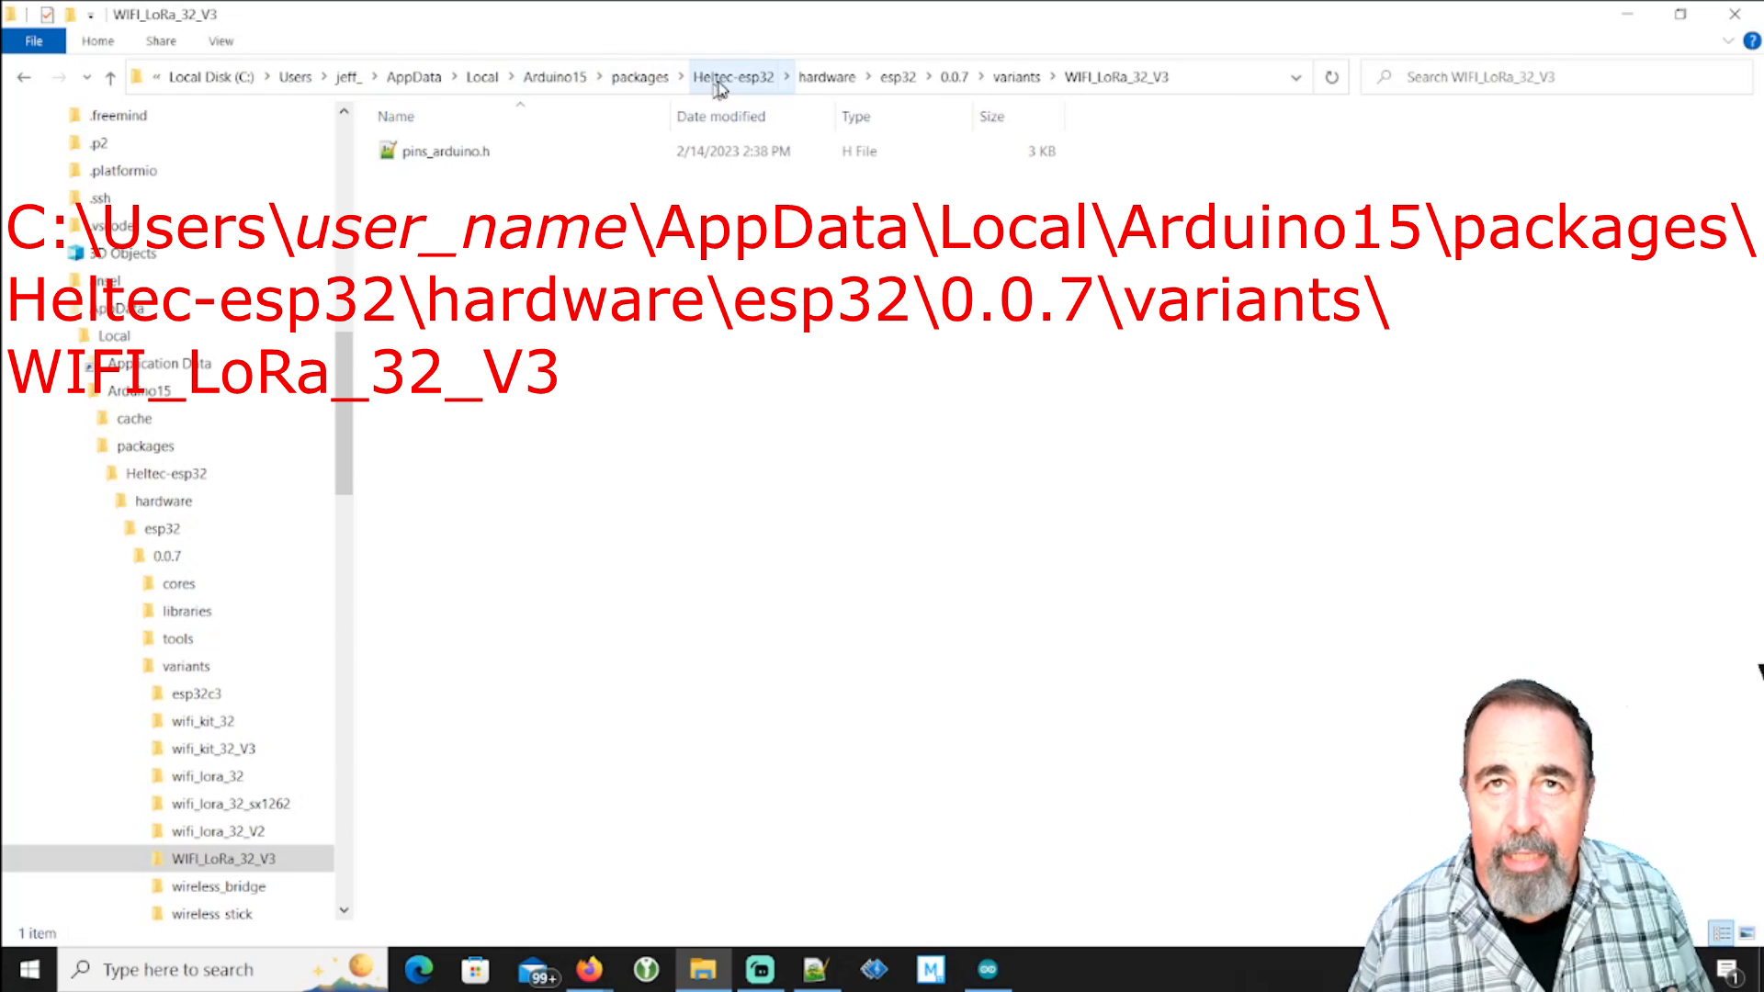
left_click(184, 666)
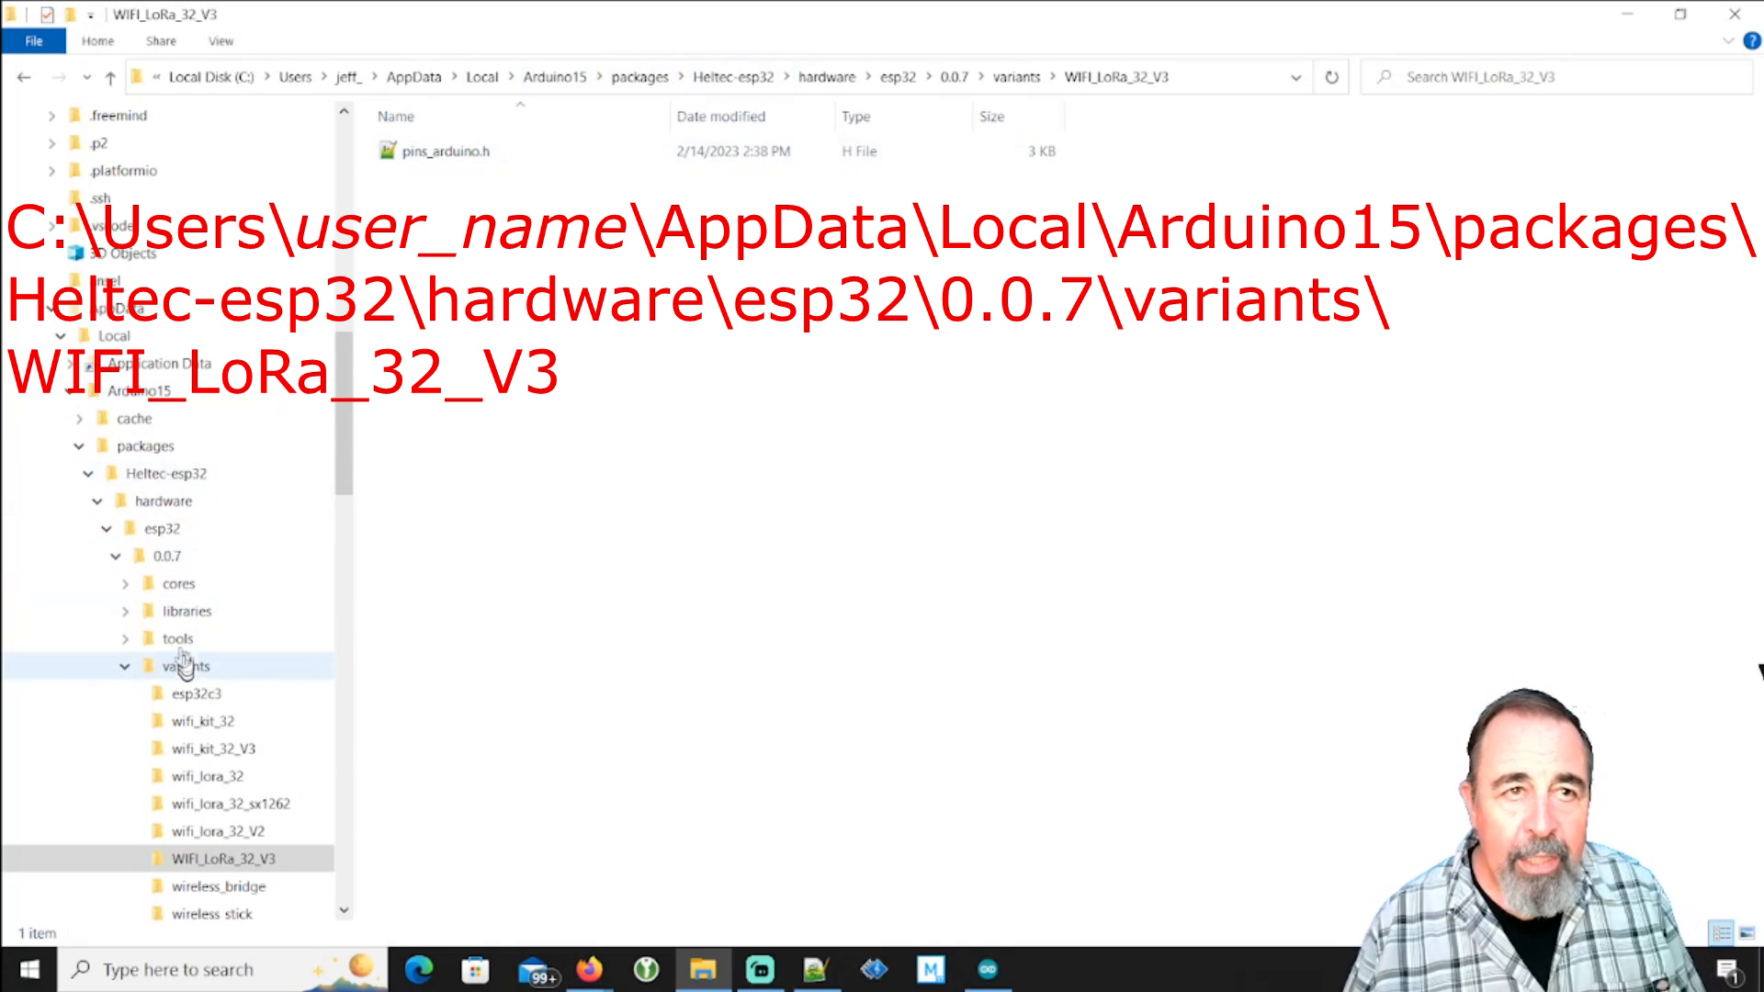
left_click(164, 530)
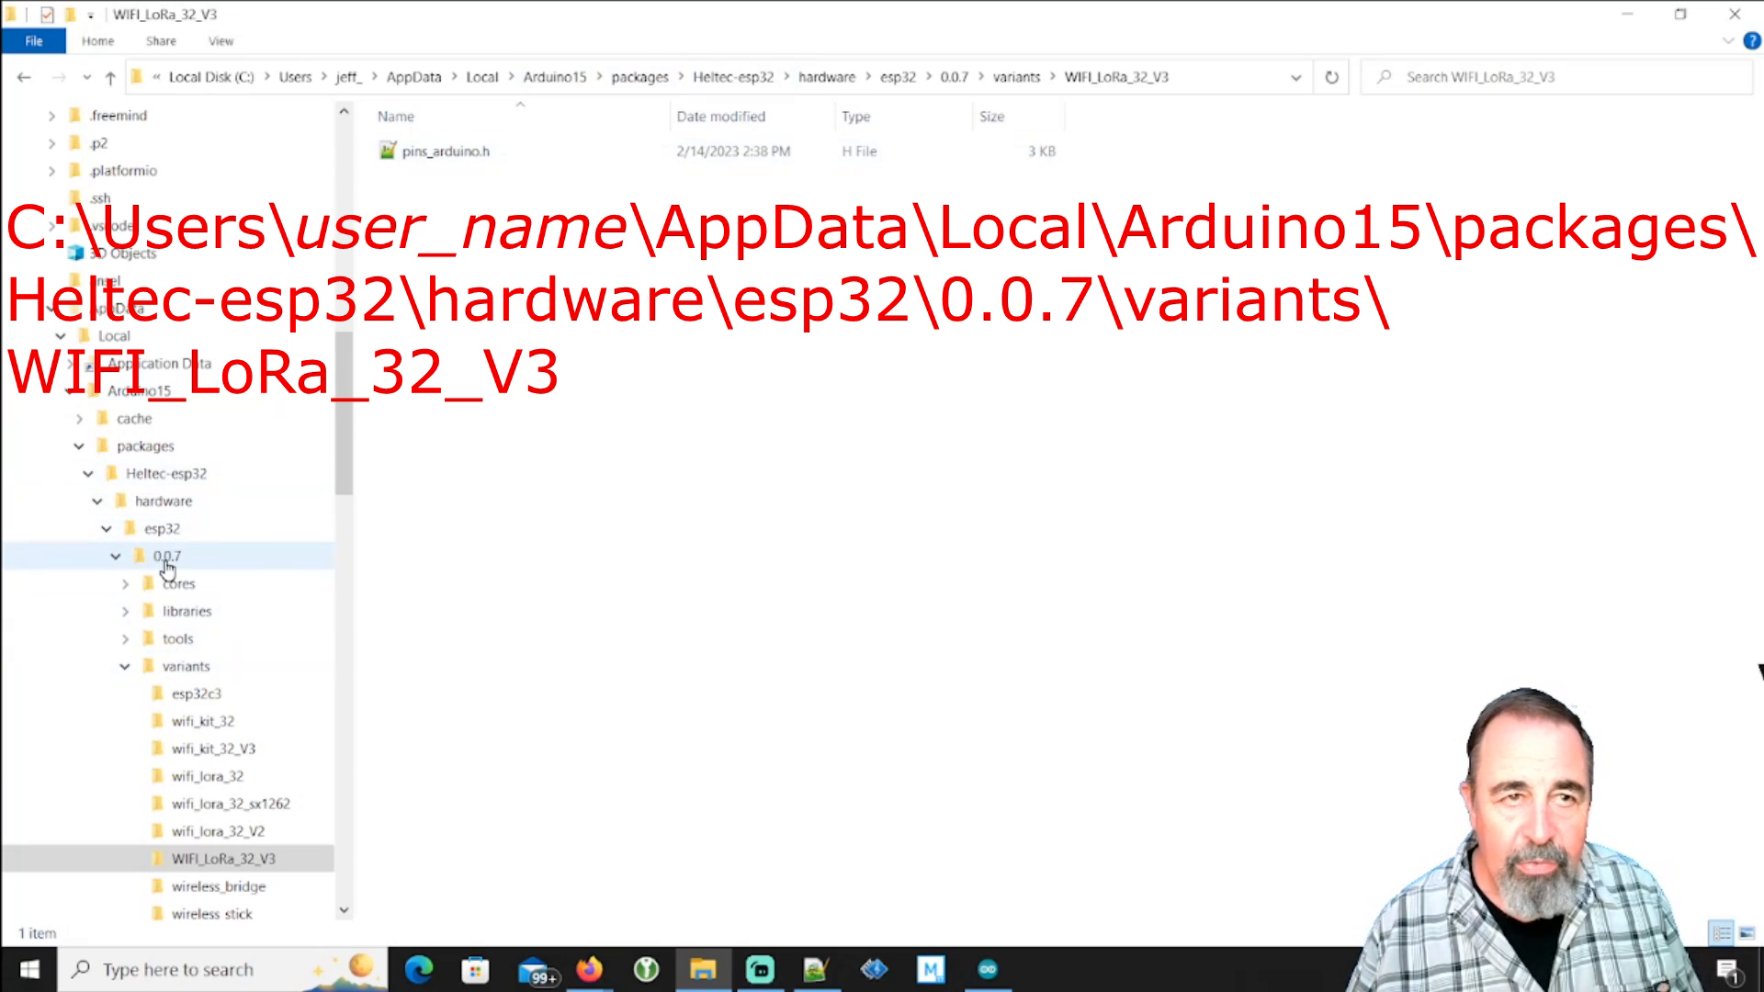
left_click(184, 666)
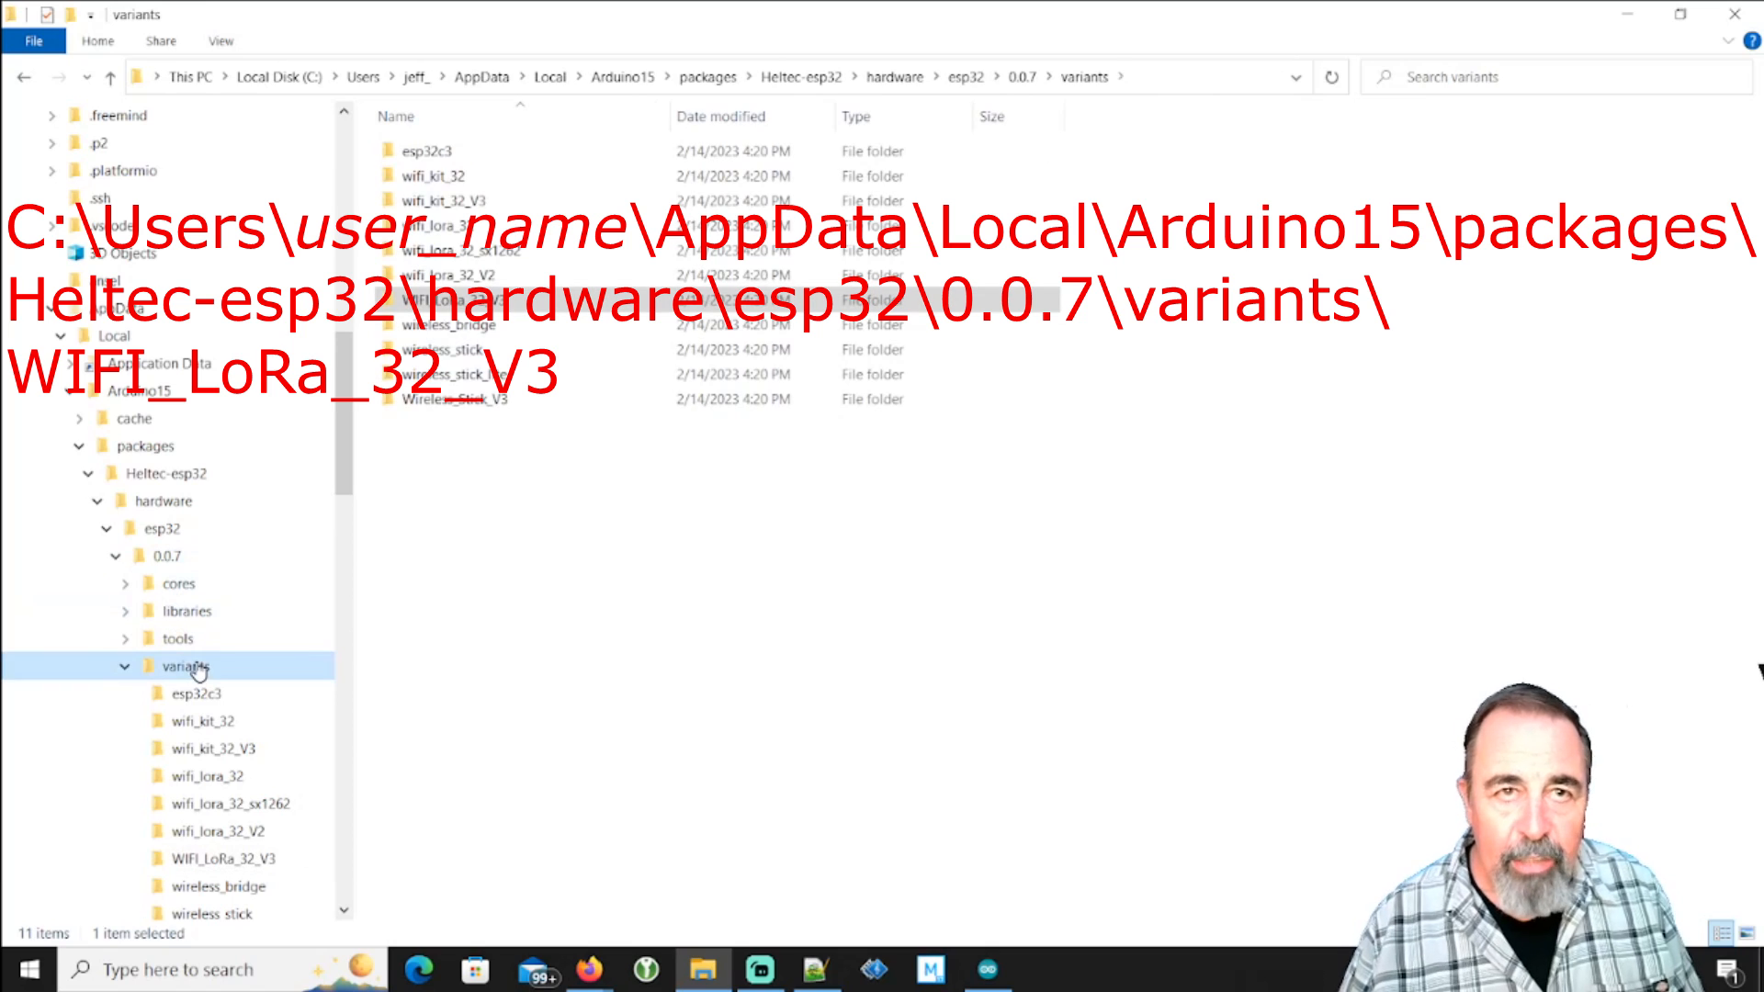
left_click(425, 149)
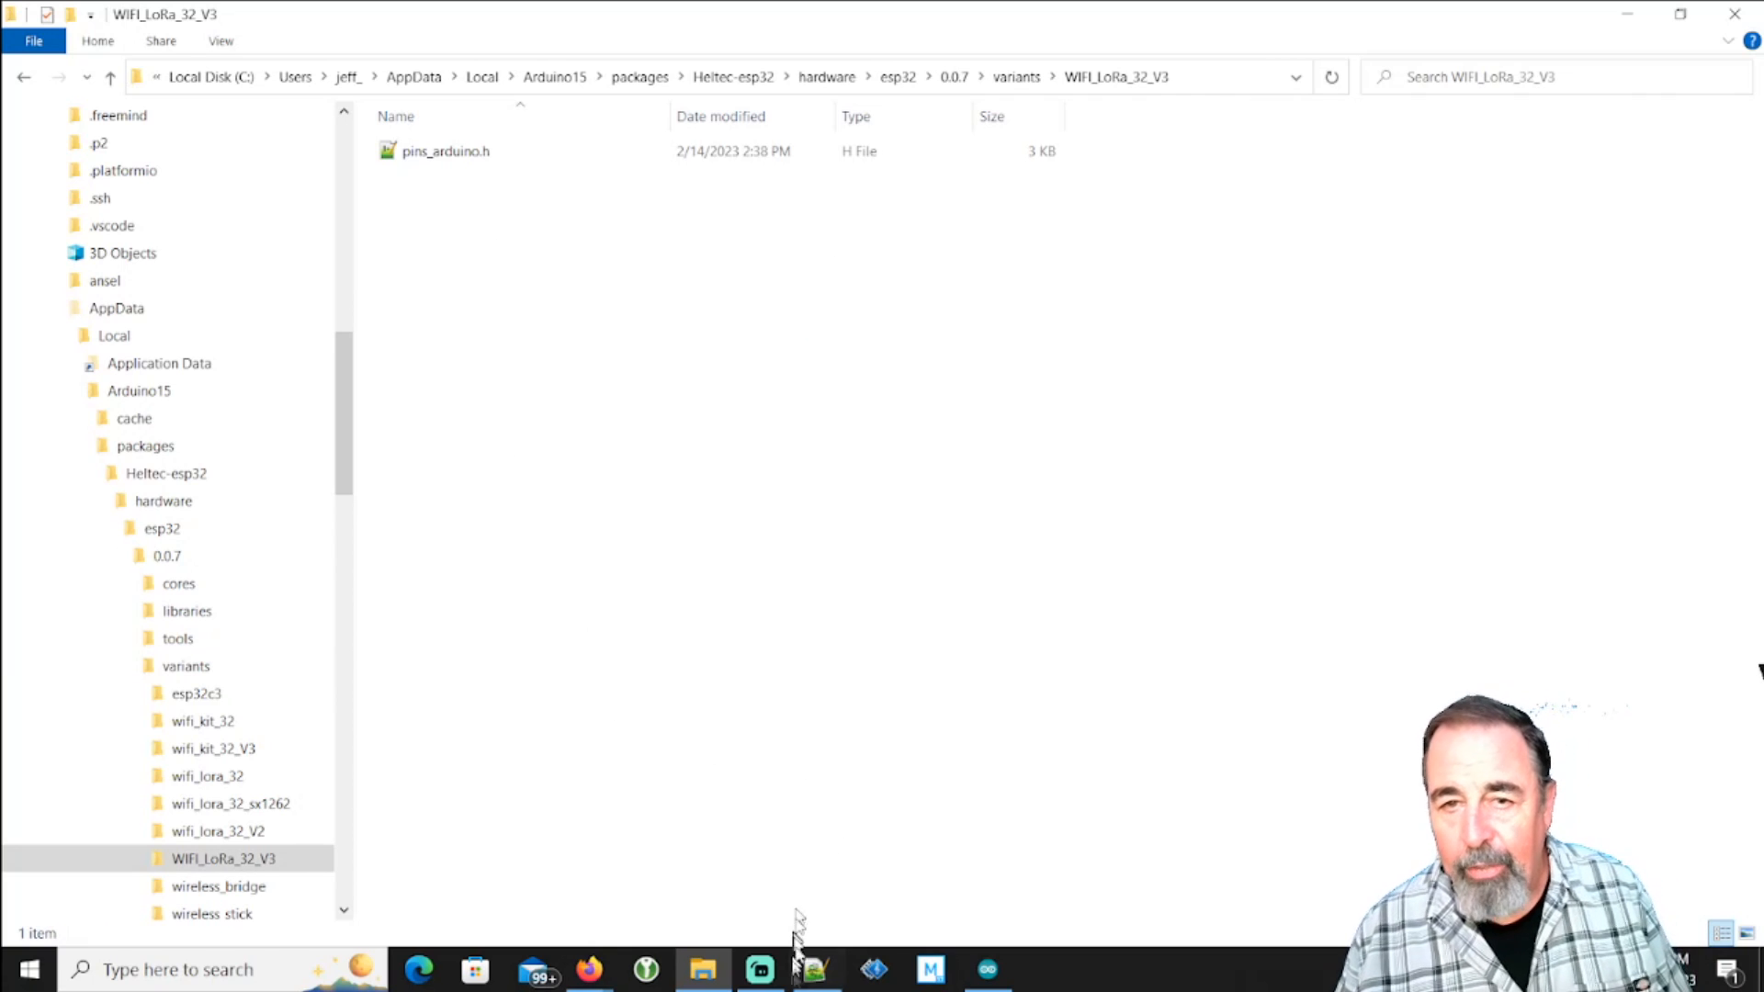
Load pins_arduino.h and highlight the analogInputToDigitalPin to digitalPinHasPWM macros
double_click(444, 150)
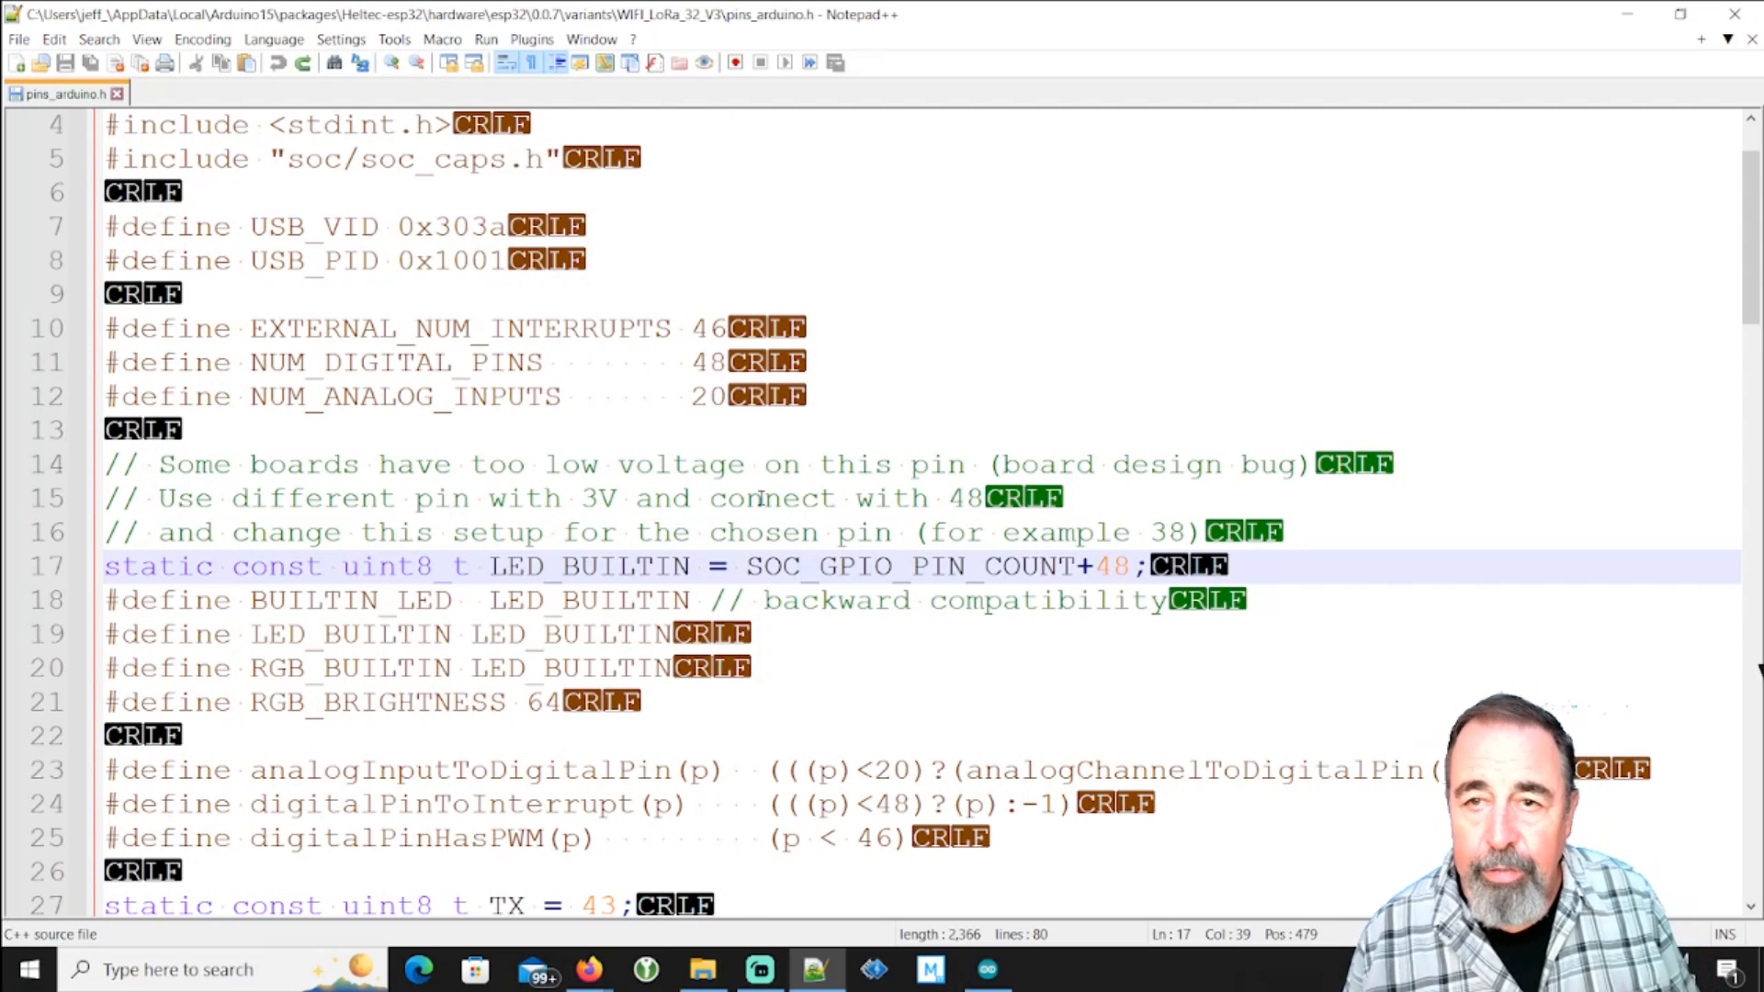
scroll("down", 3)
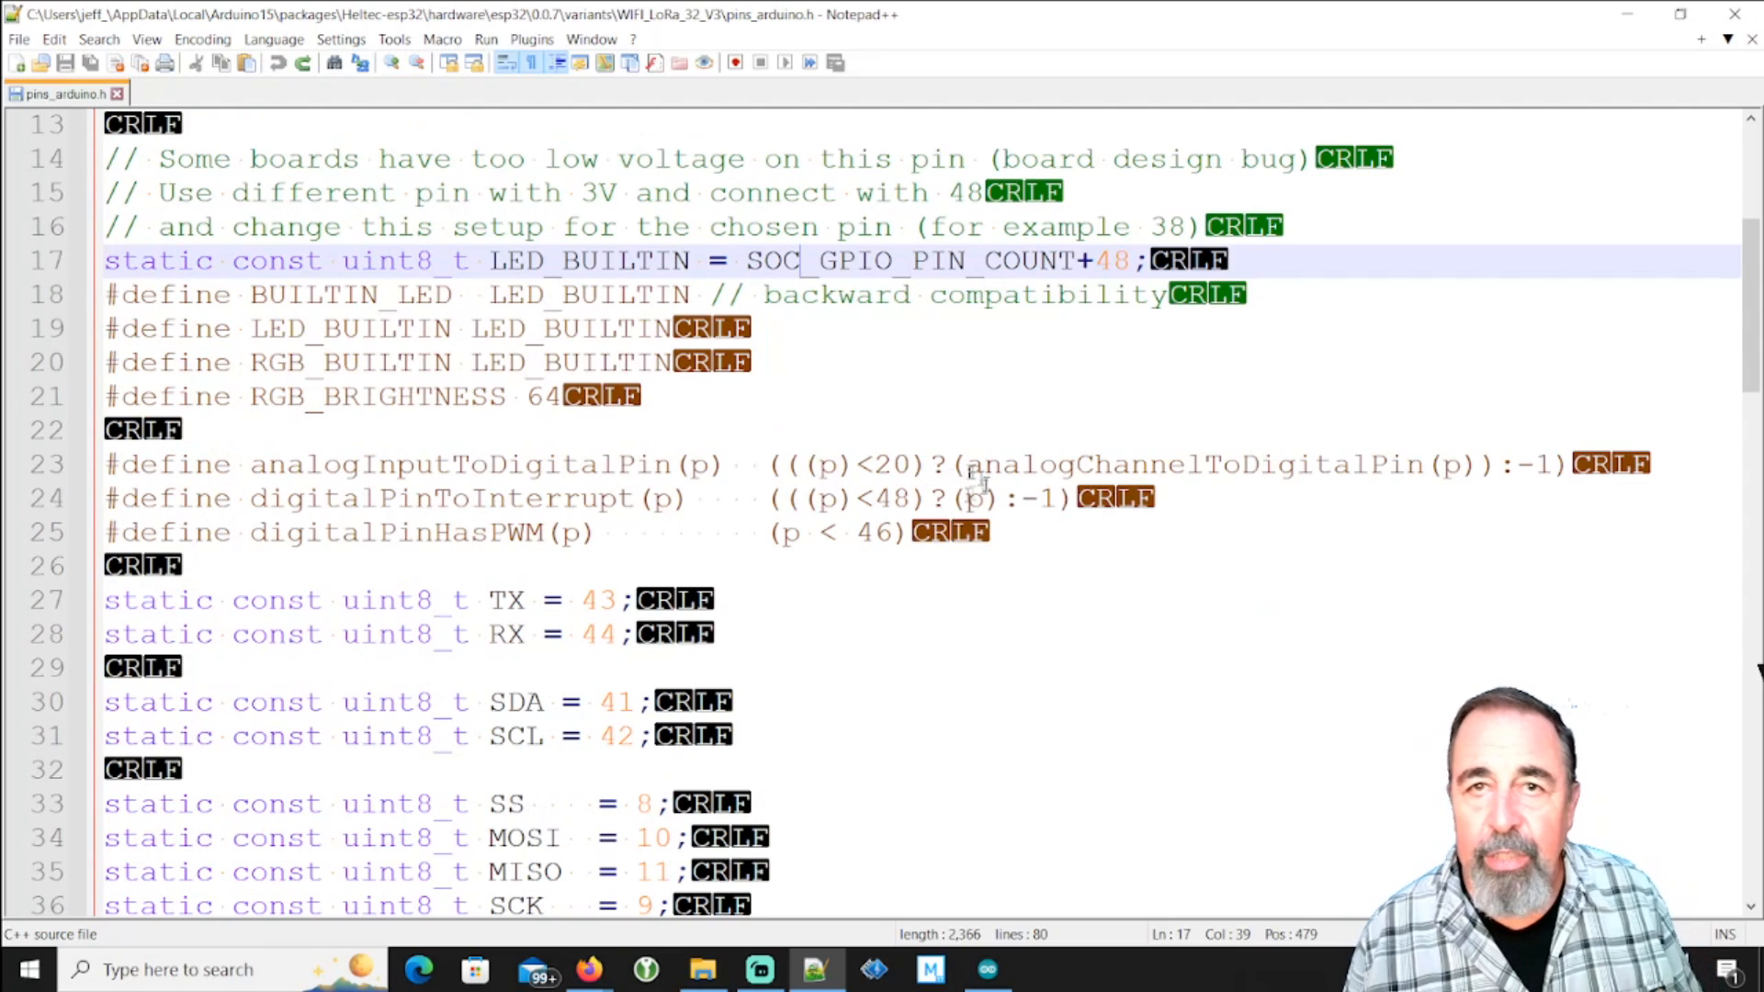
left_click(338, 533)
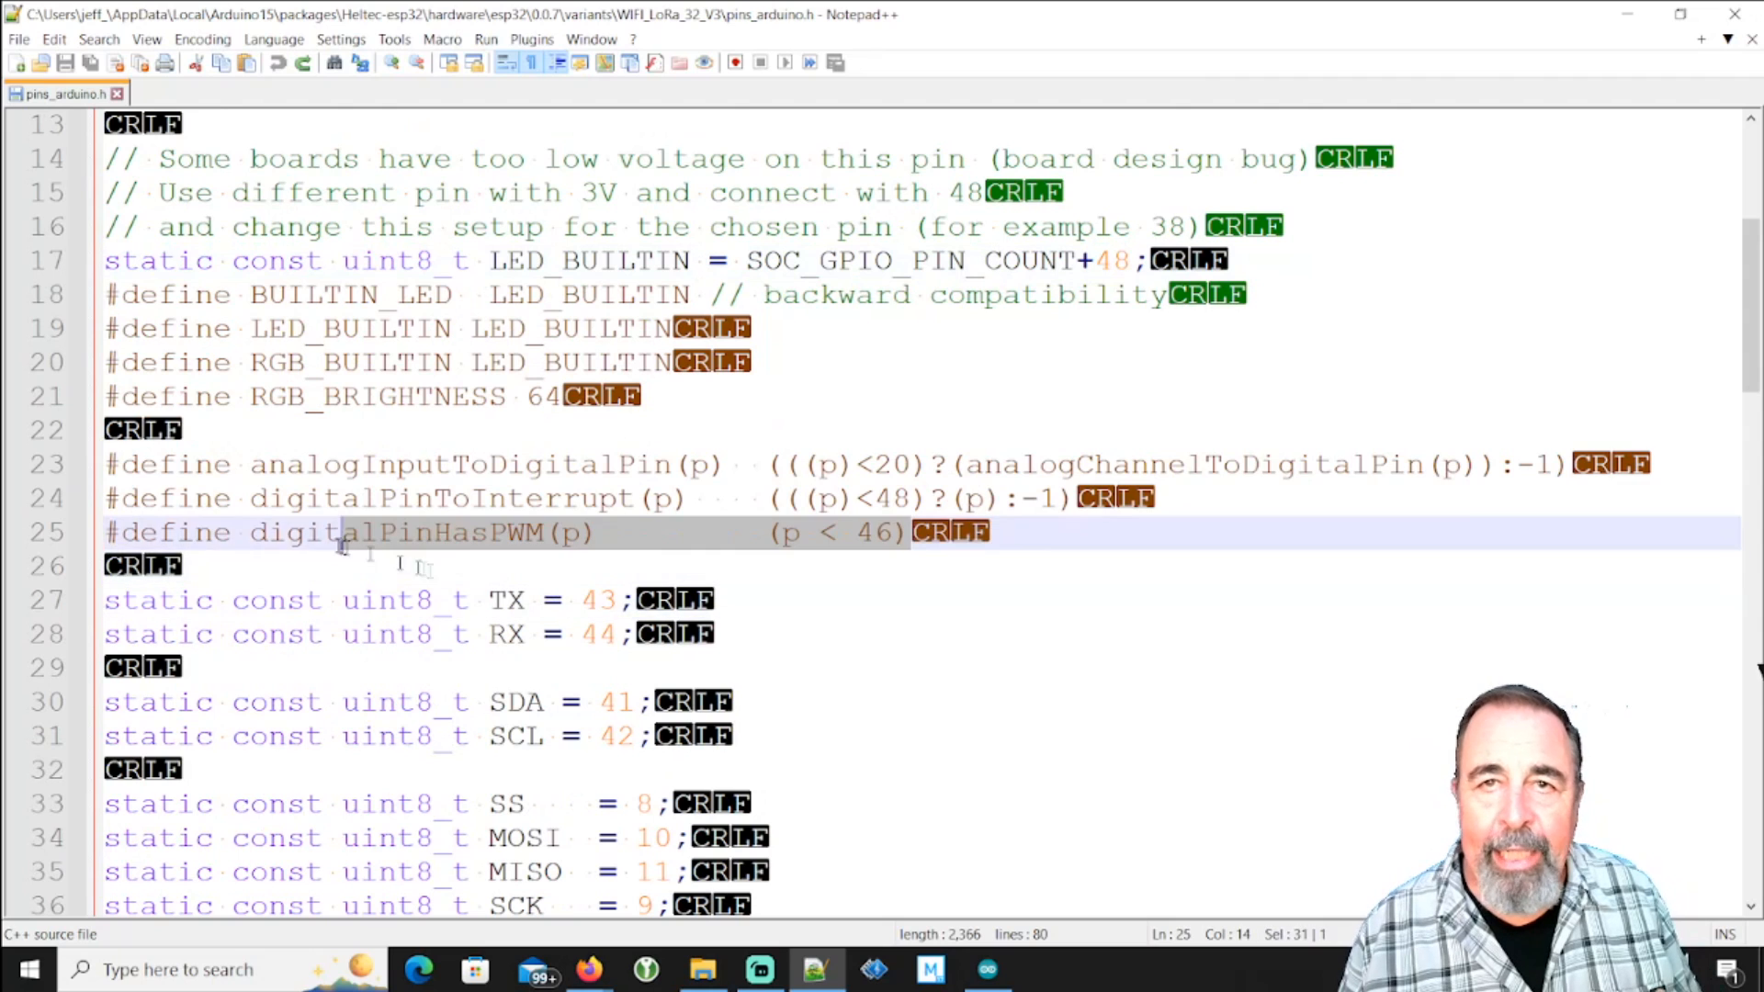
left_click_drag(338, 533, 105, 465)
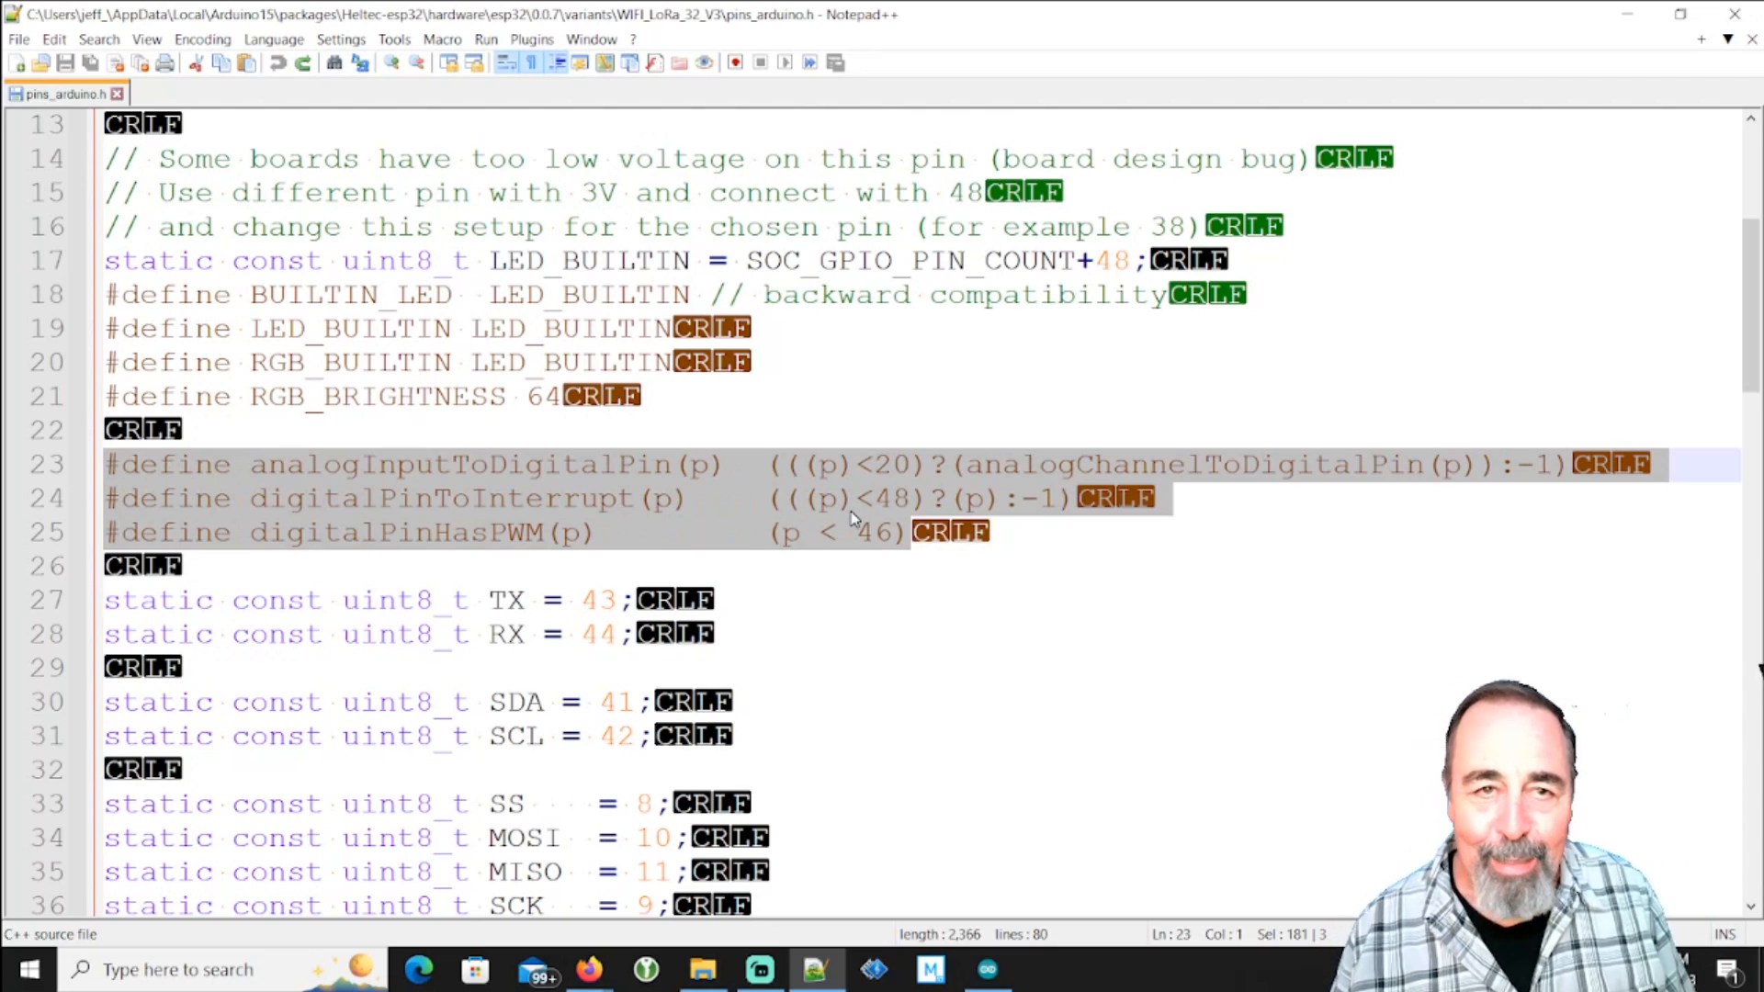
Highlight the SDA and SCL definitions, then scroll down through SPI and A0–A19 analog pins
scroll("down", 3)
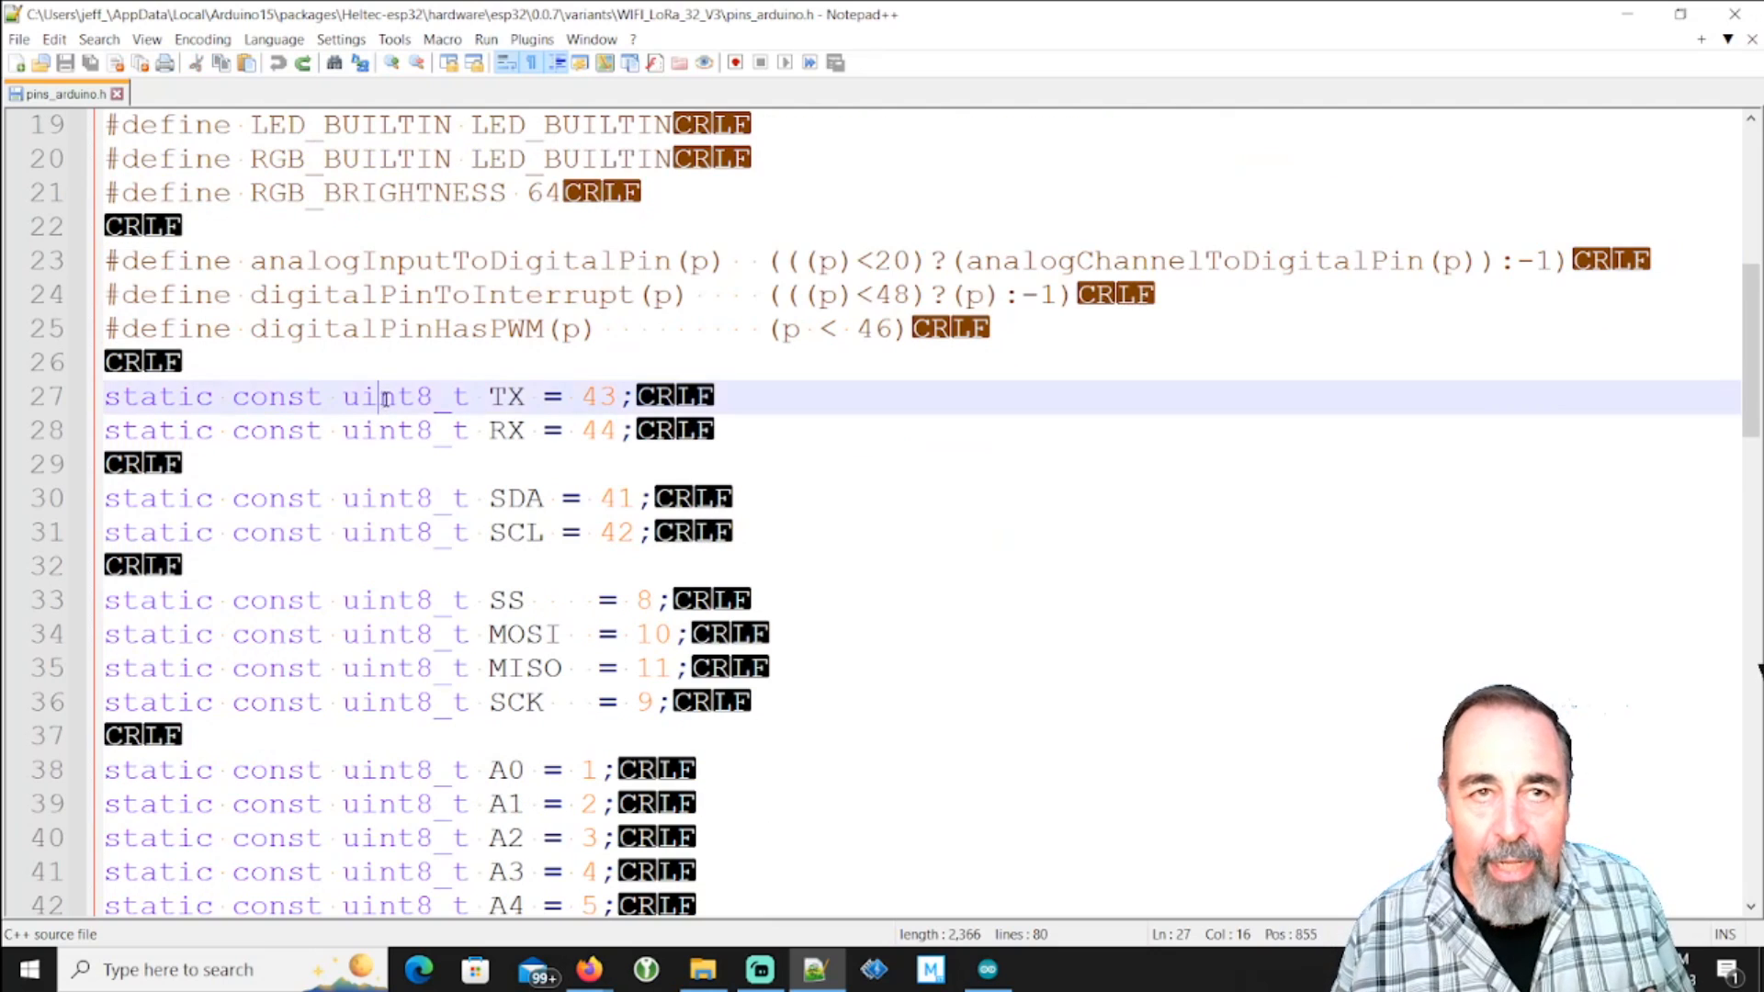
left_click_drag(378, 397, 642, 430)
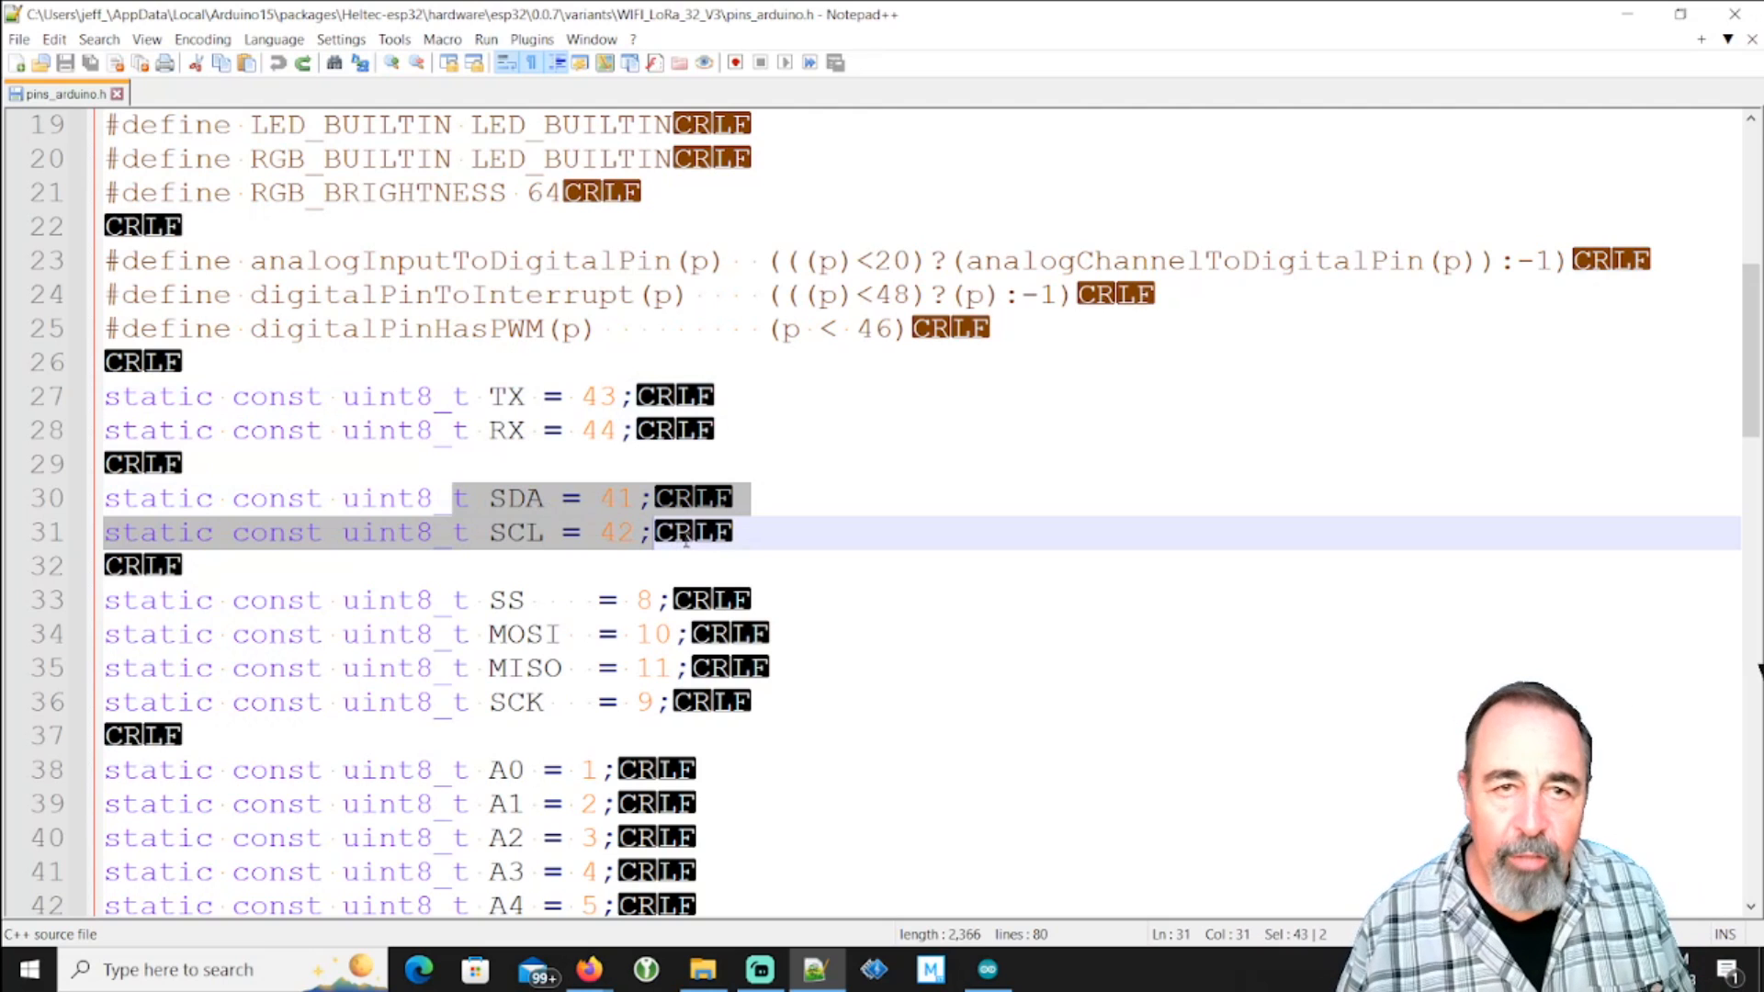
scroll("down", 3)
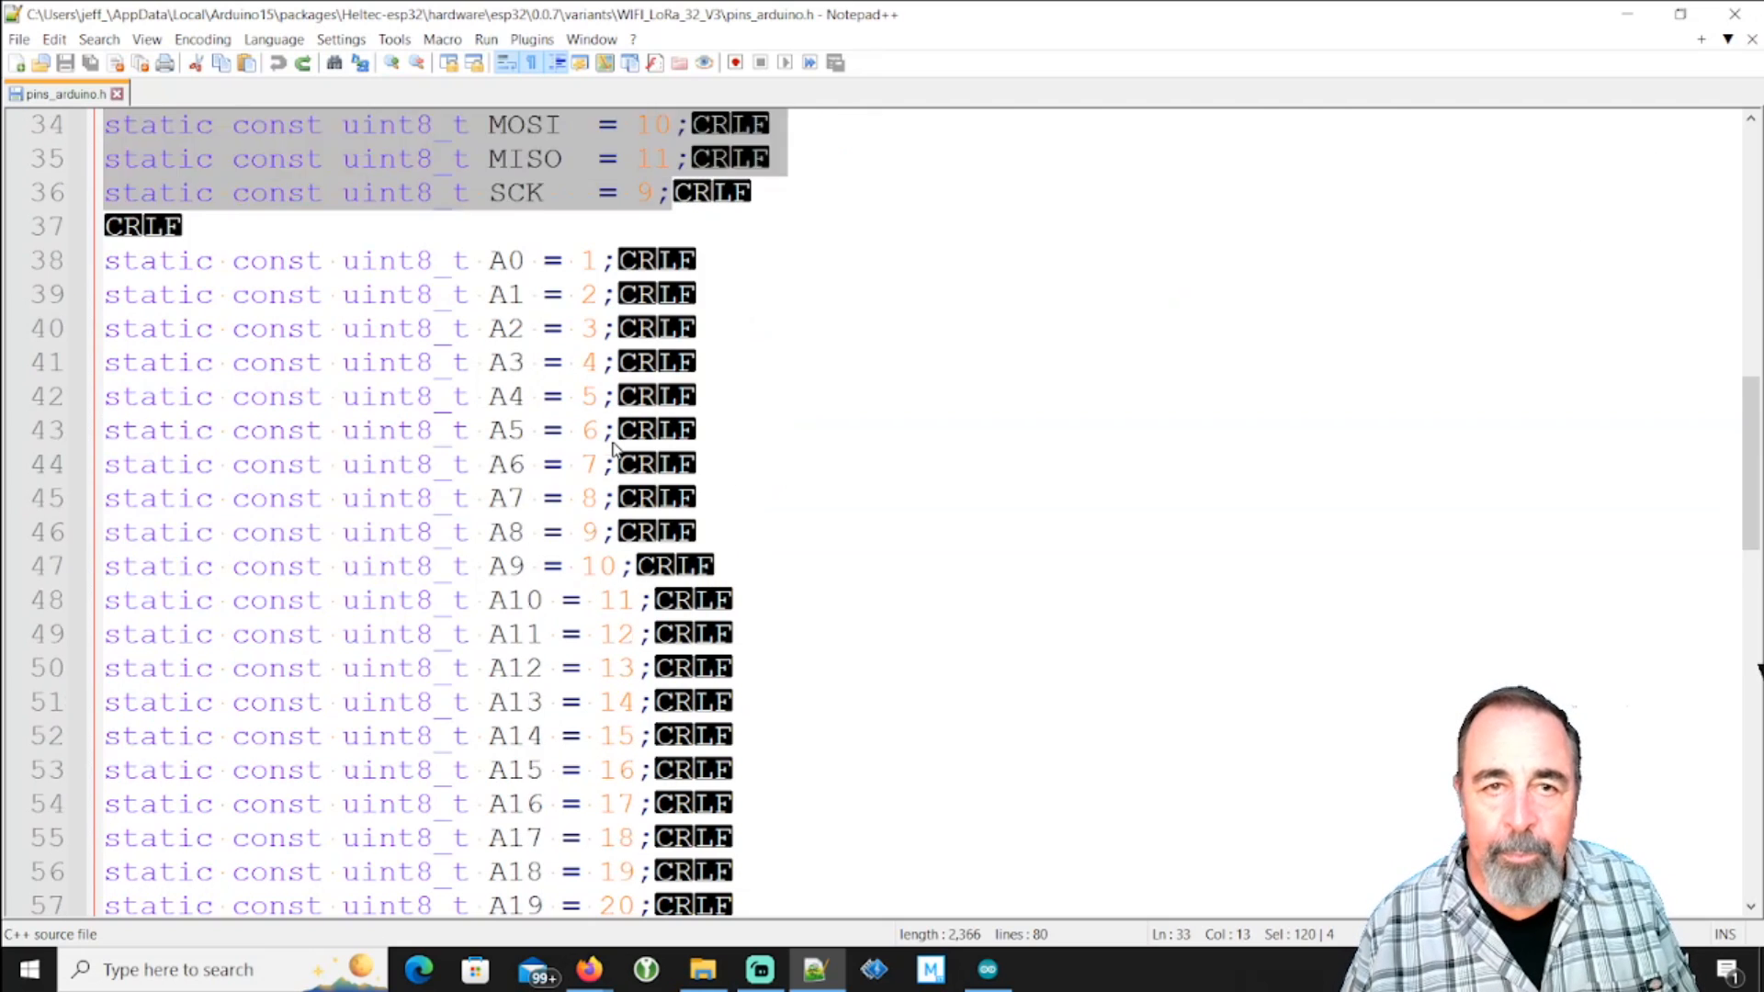
scroll("down", 3)
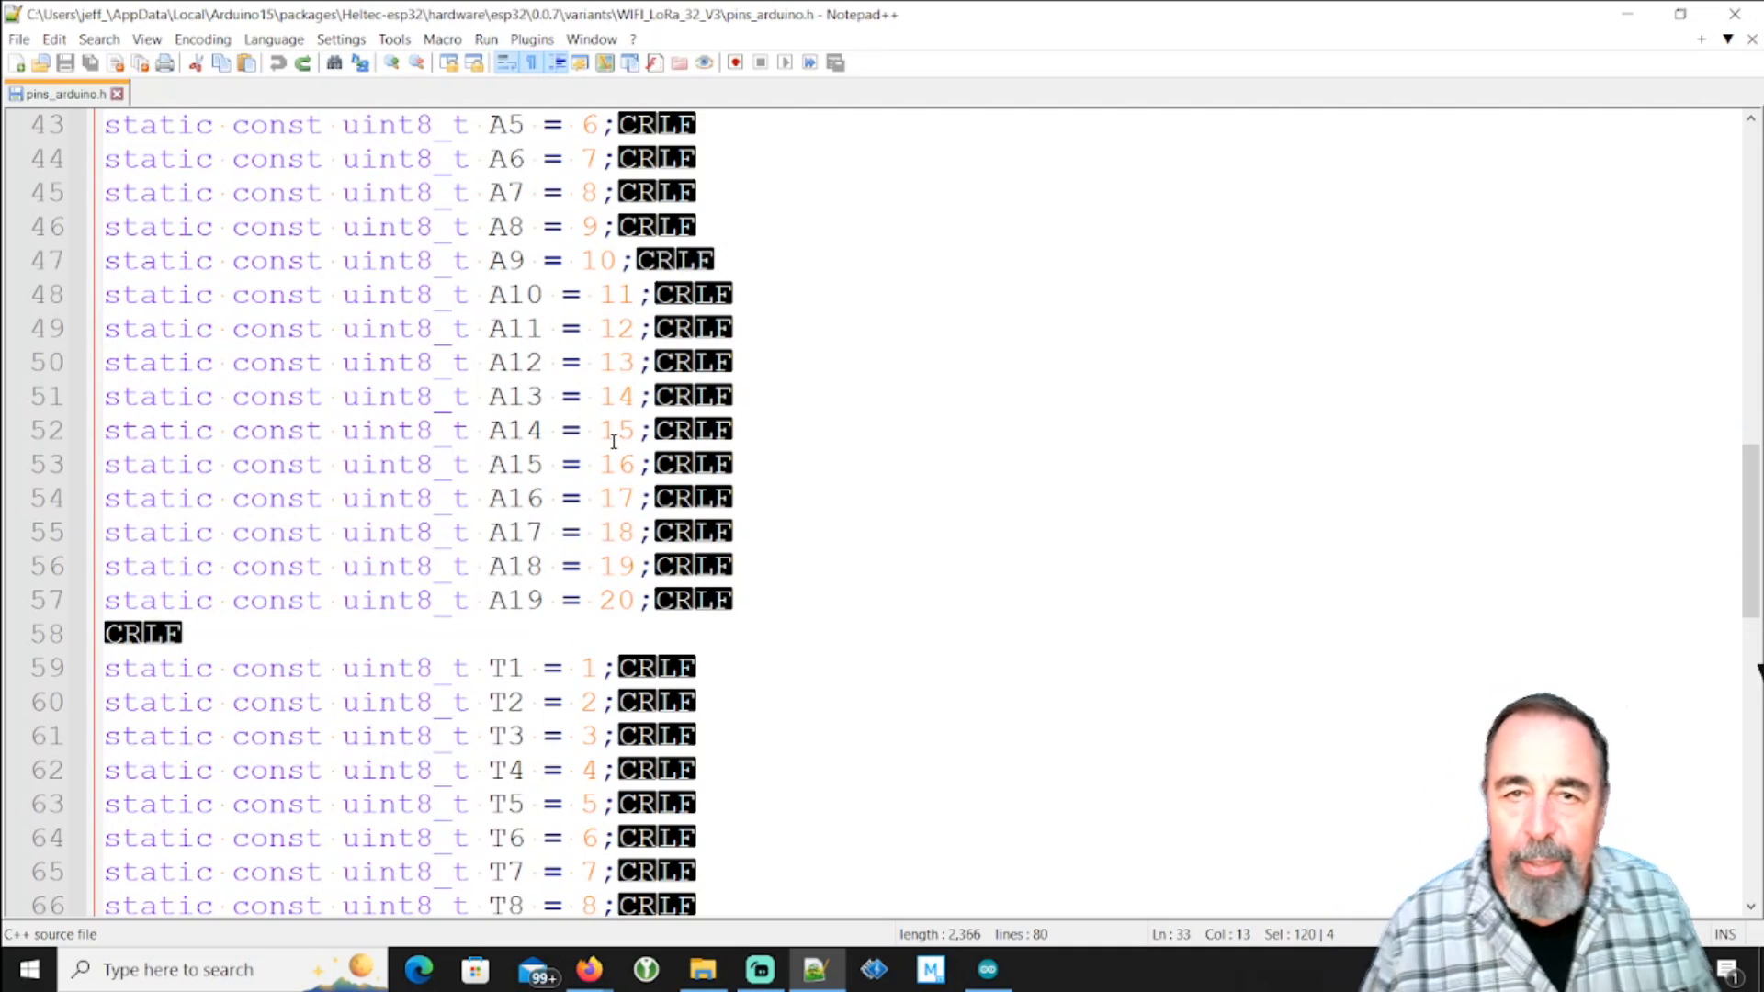
scroll("down", 3)
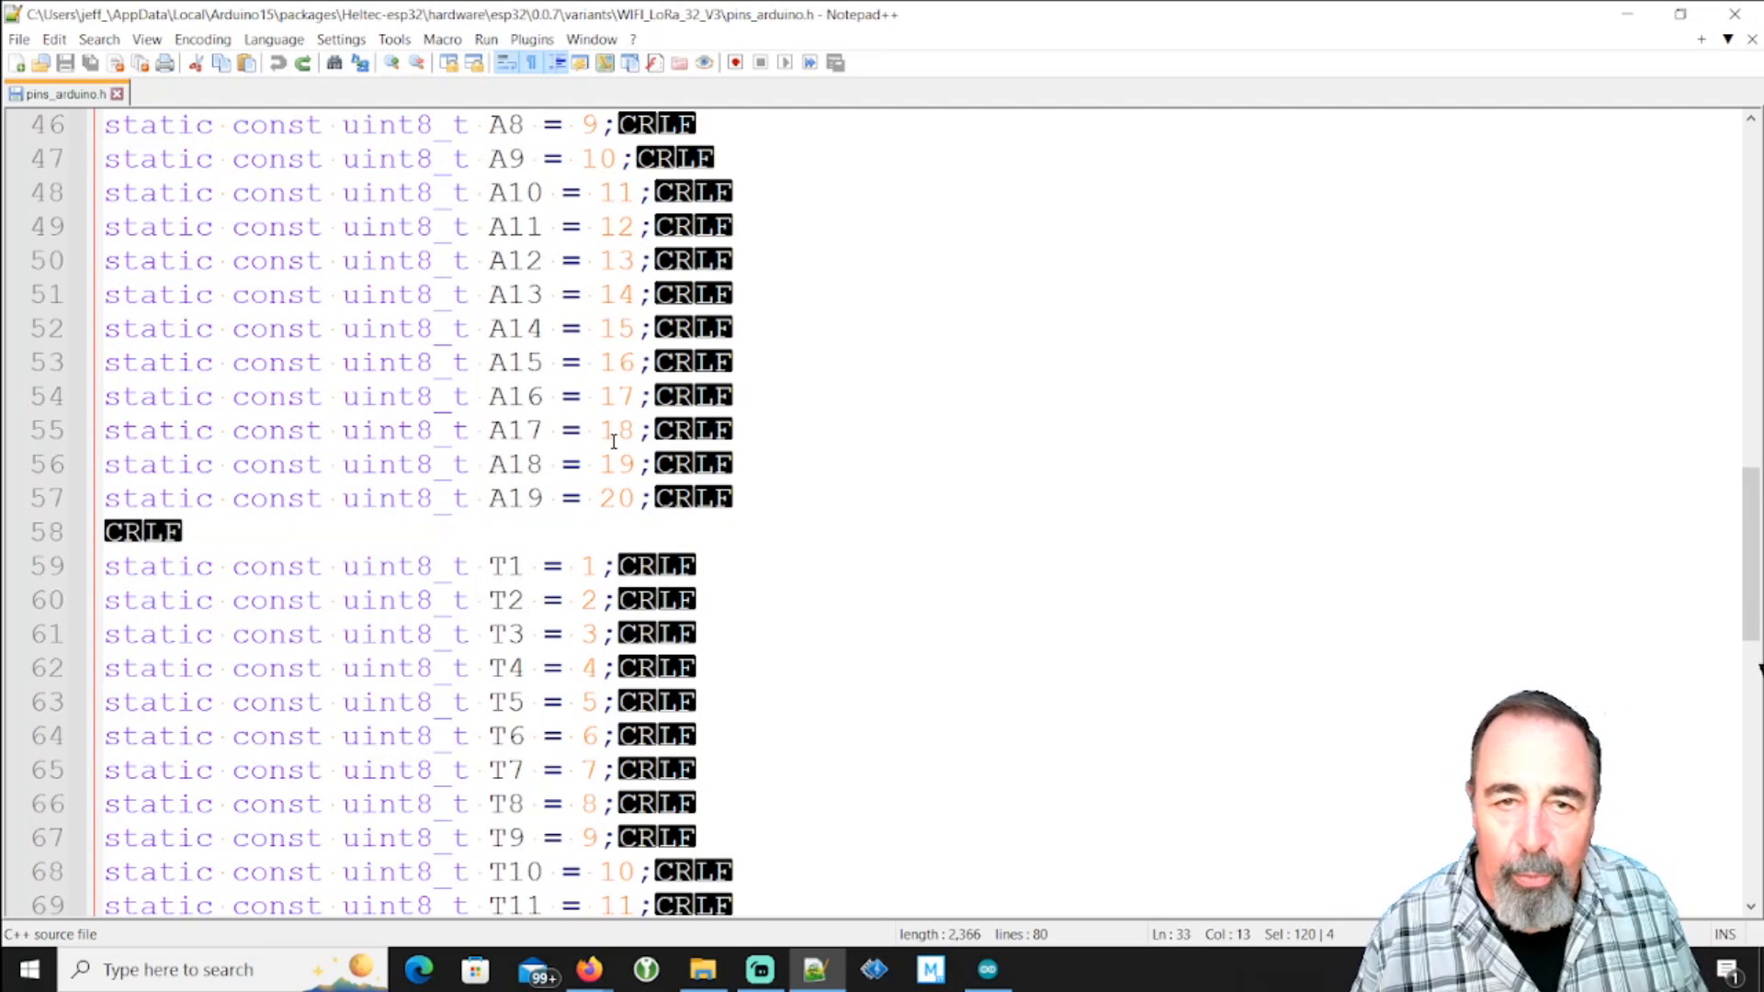
Mark the SCL_OLED, SDA_OLED and LED definitions at the file's end, returning to the YouTube SPI question
scroll("down", 3)
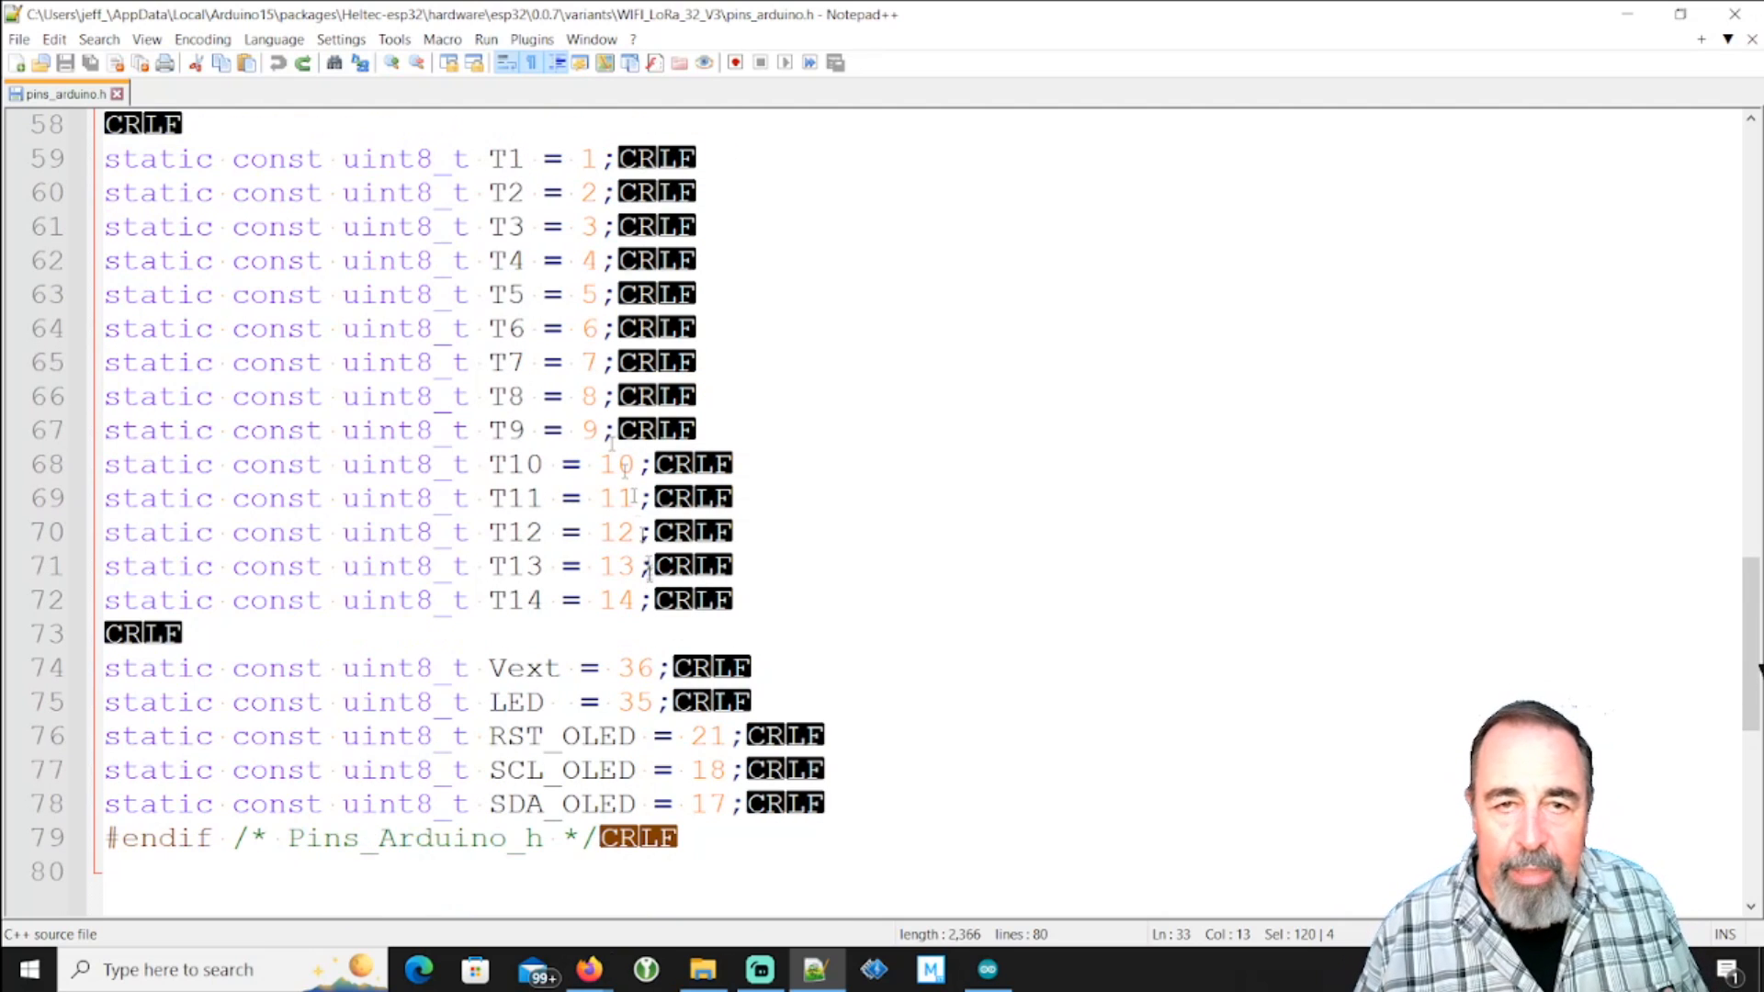
scroll("down", 3)
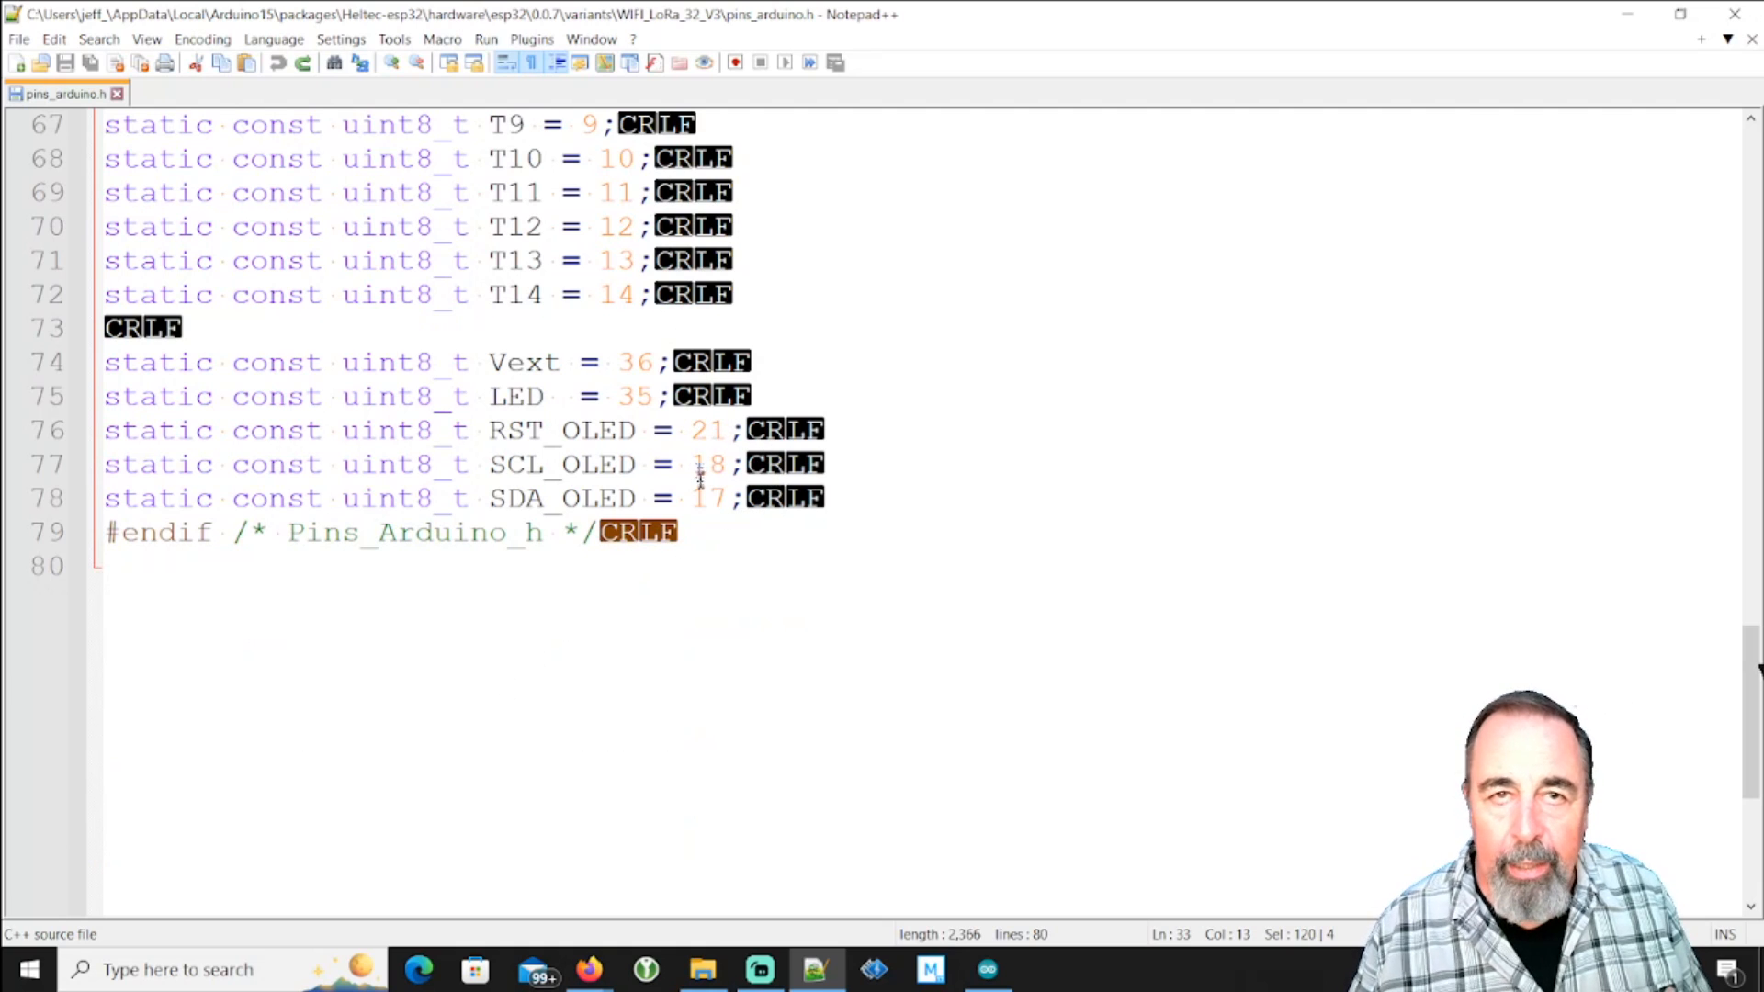
left_click(737, 498)
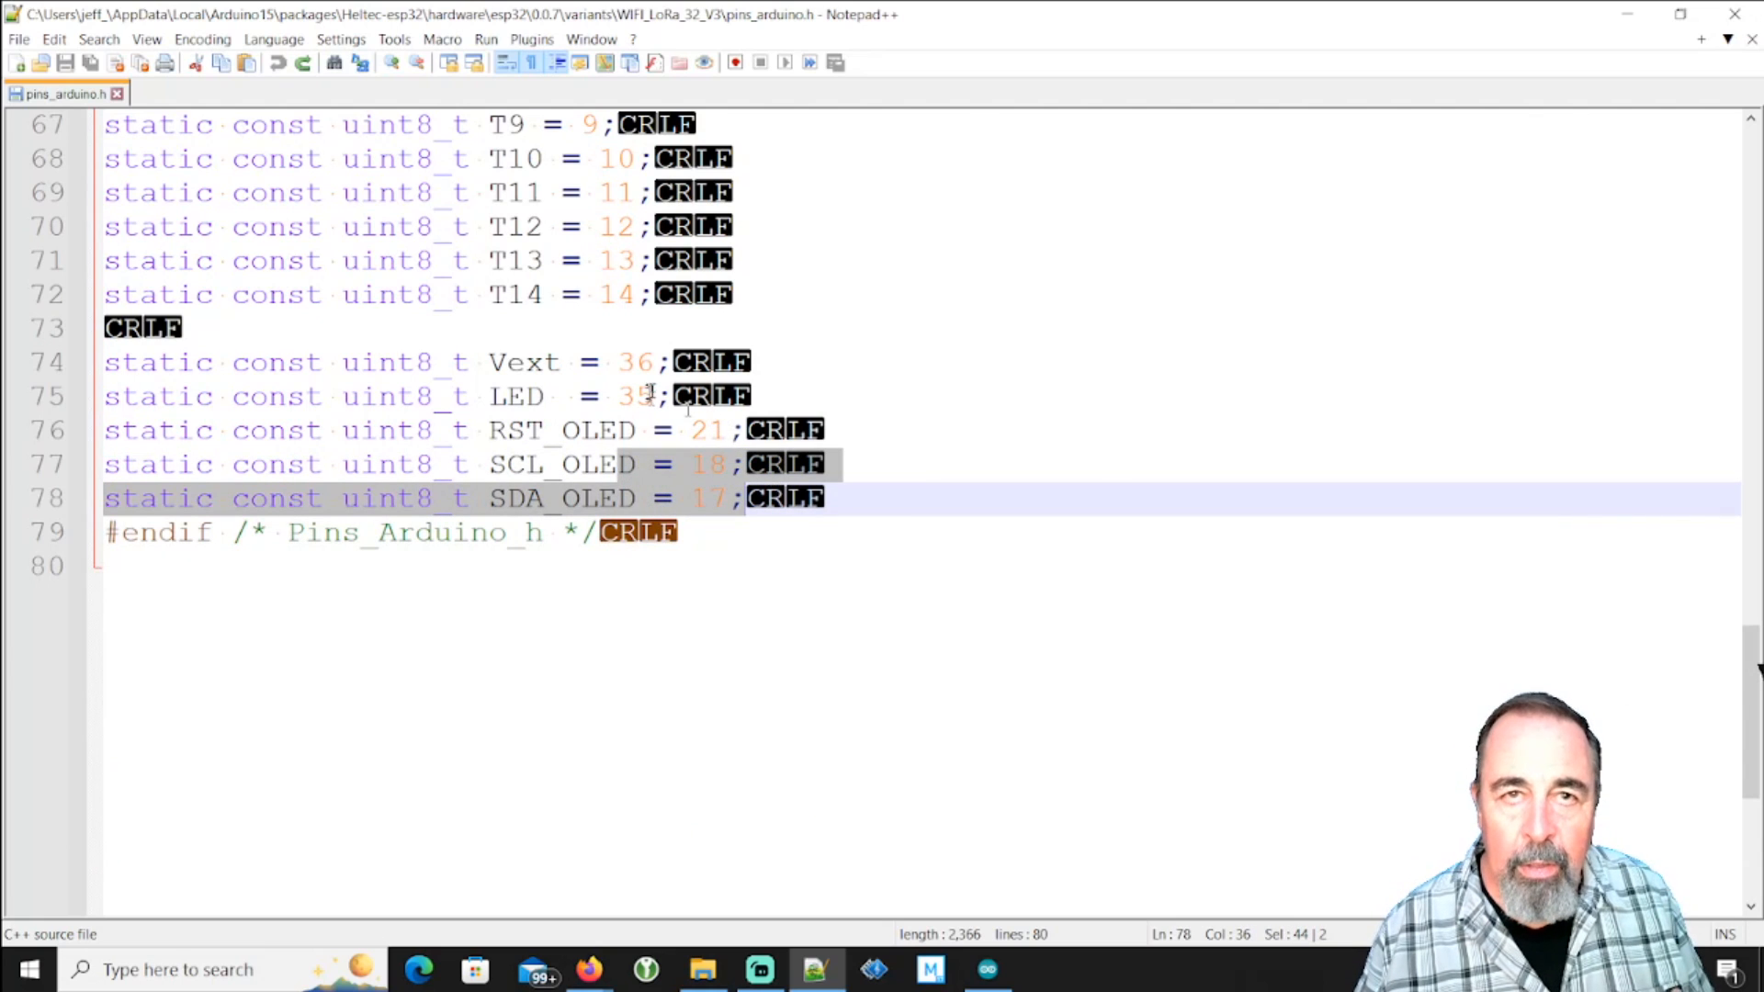
left_click(513, 397)
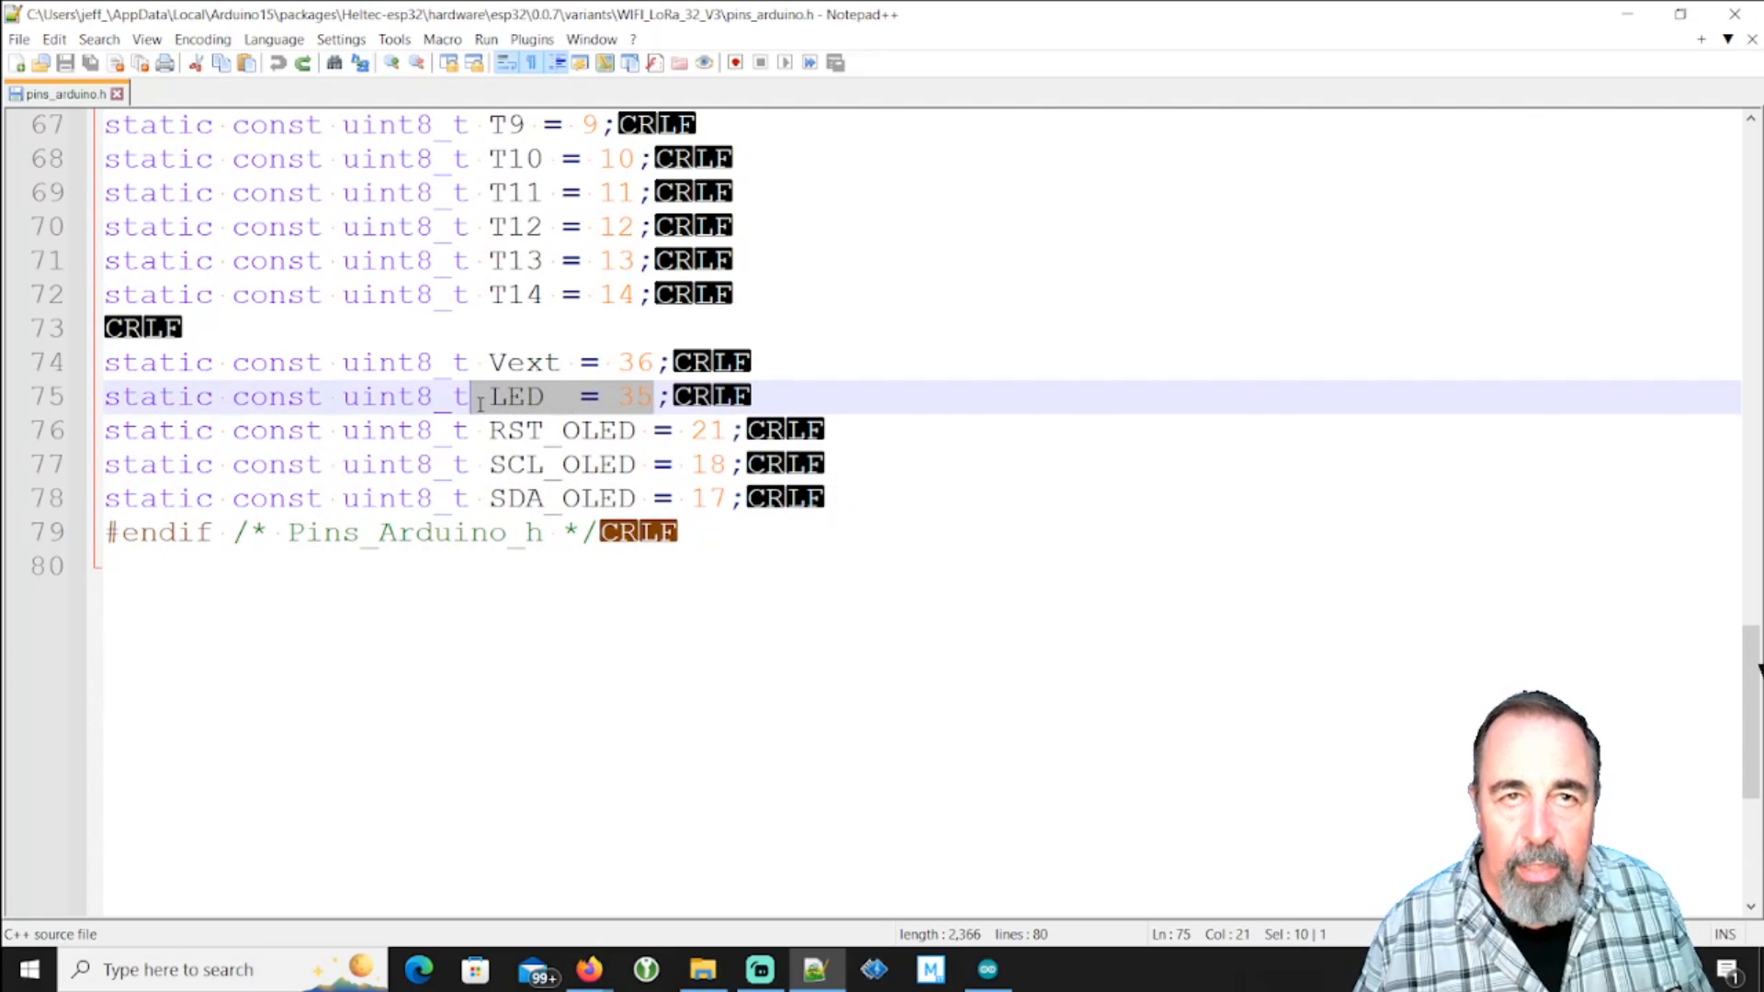
left_click(524, 362)
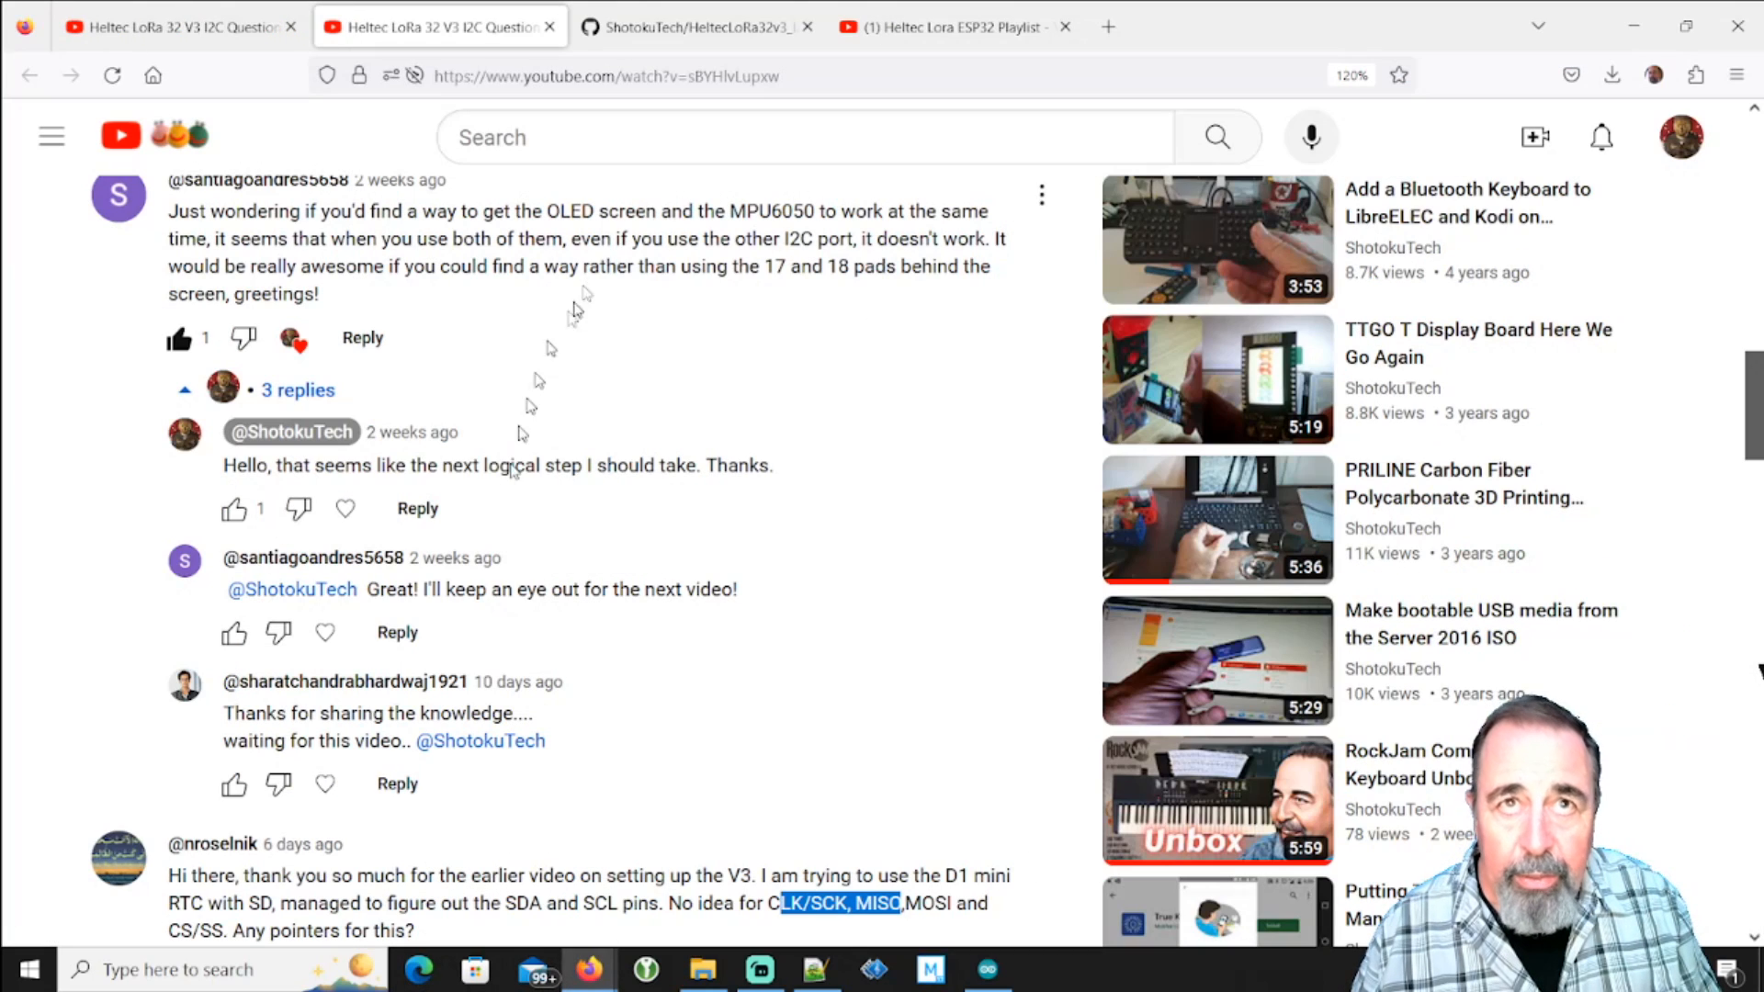
Visit the HeltecLoRa32v3_I2C GitHub repository and scroll its page
left_click(695, 26)
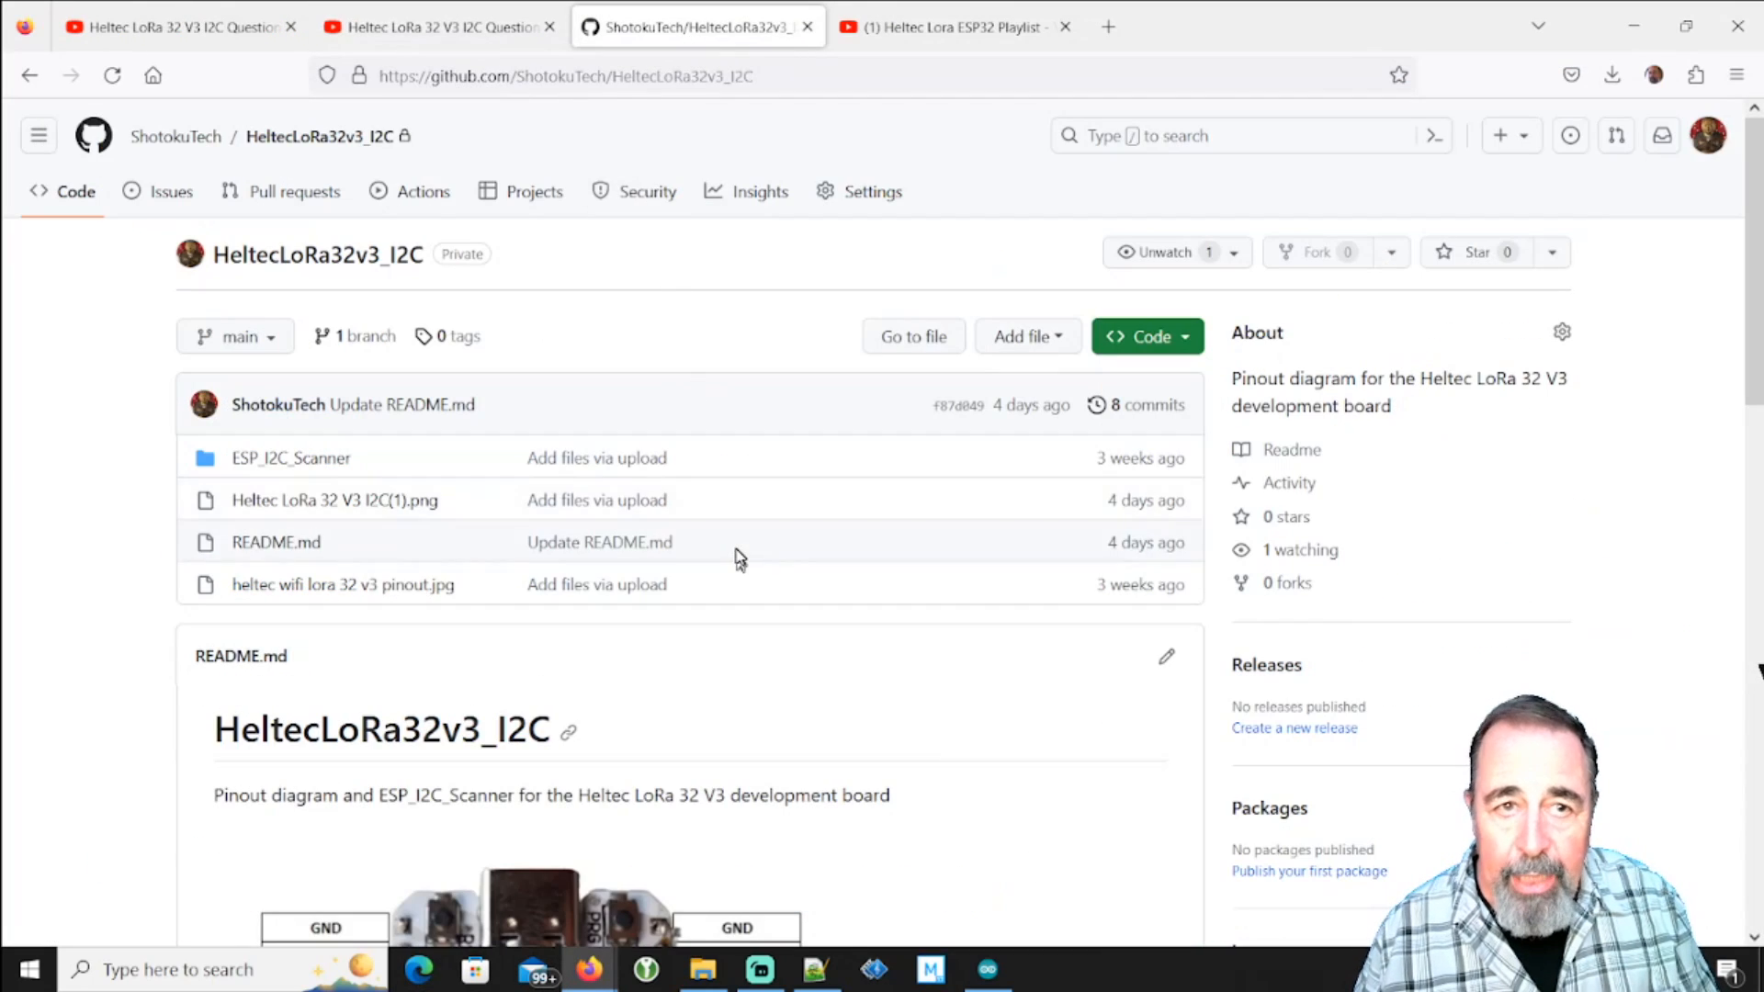
scroll("down", 3)
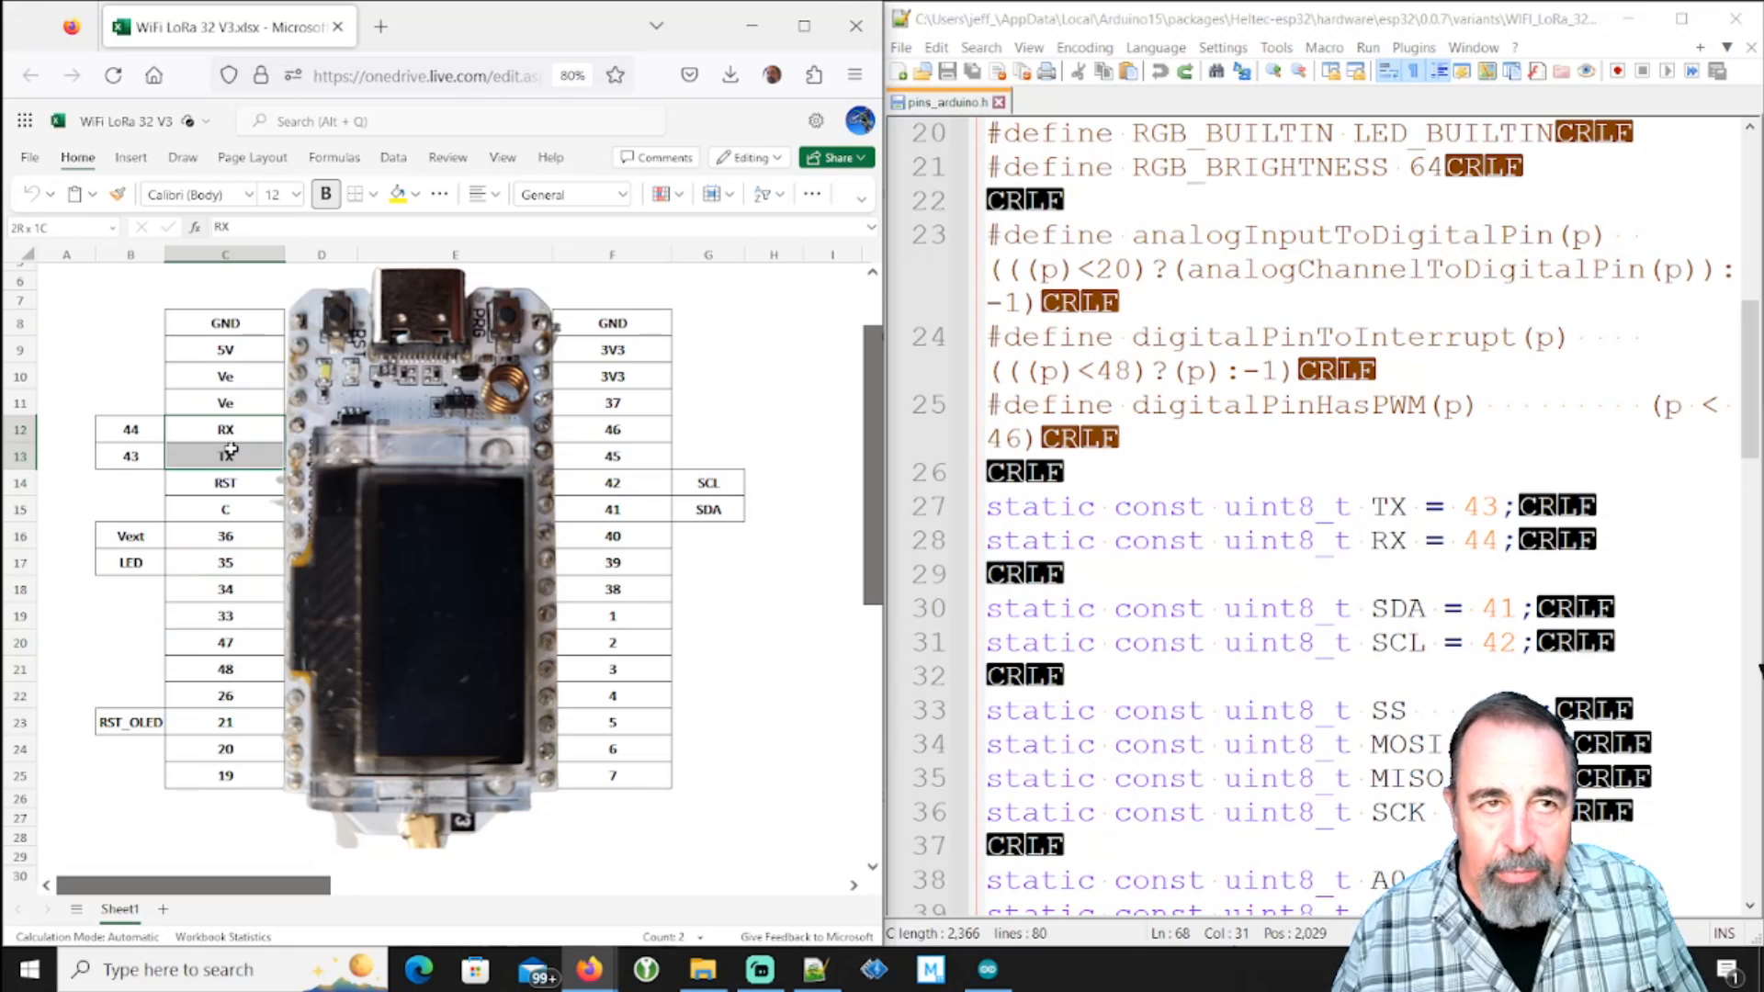
left_click(224, 323)
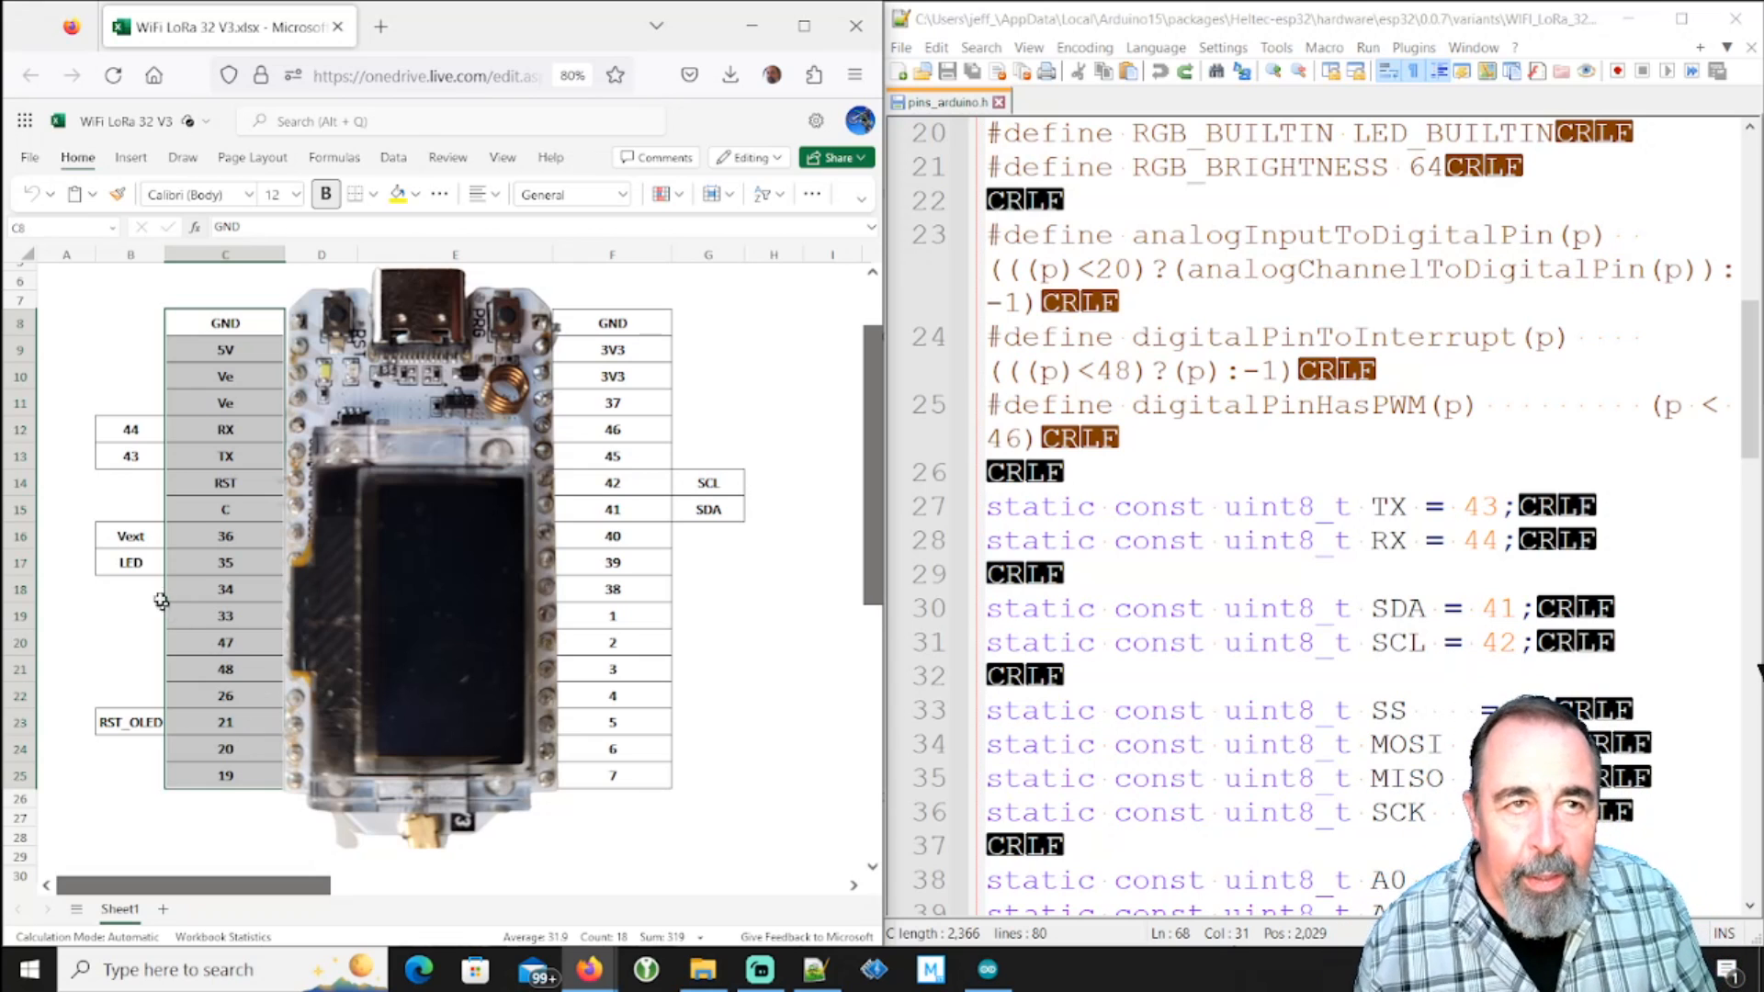
left_click(224, 455)
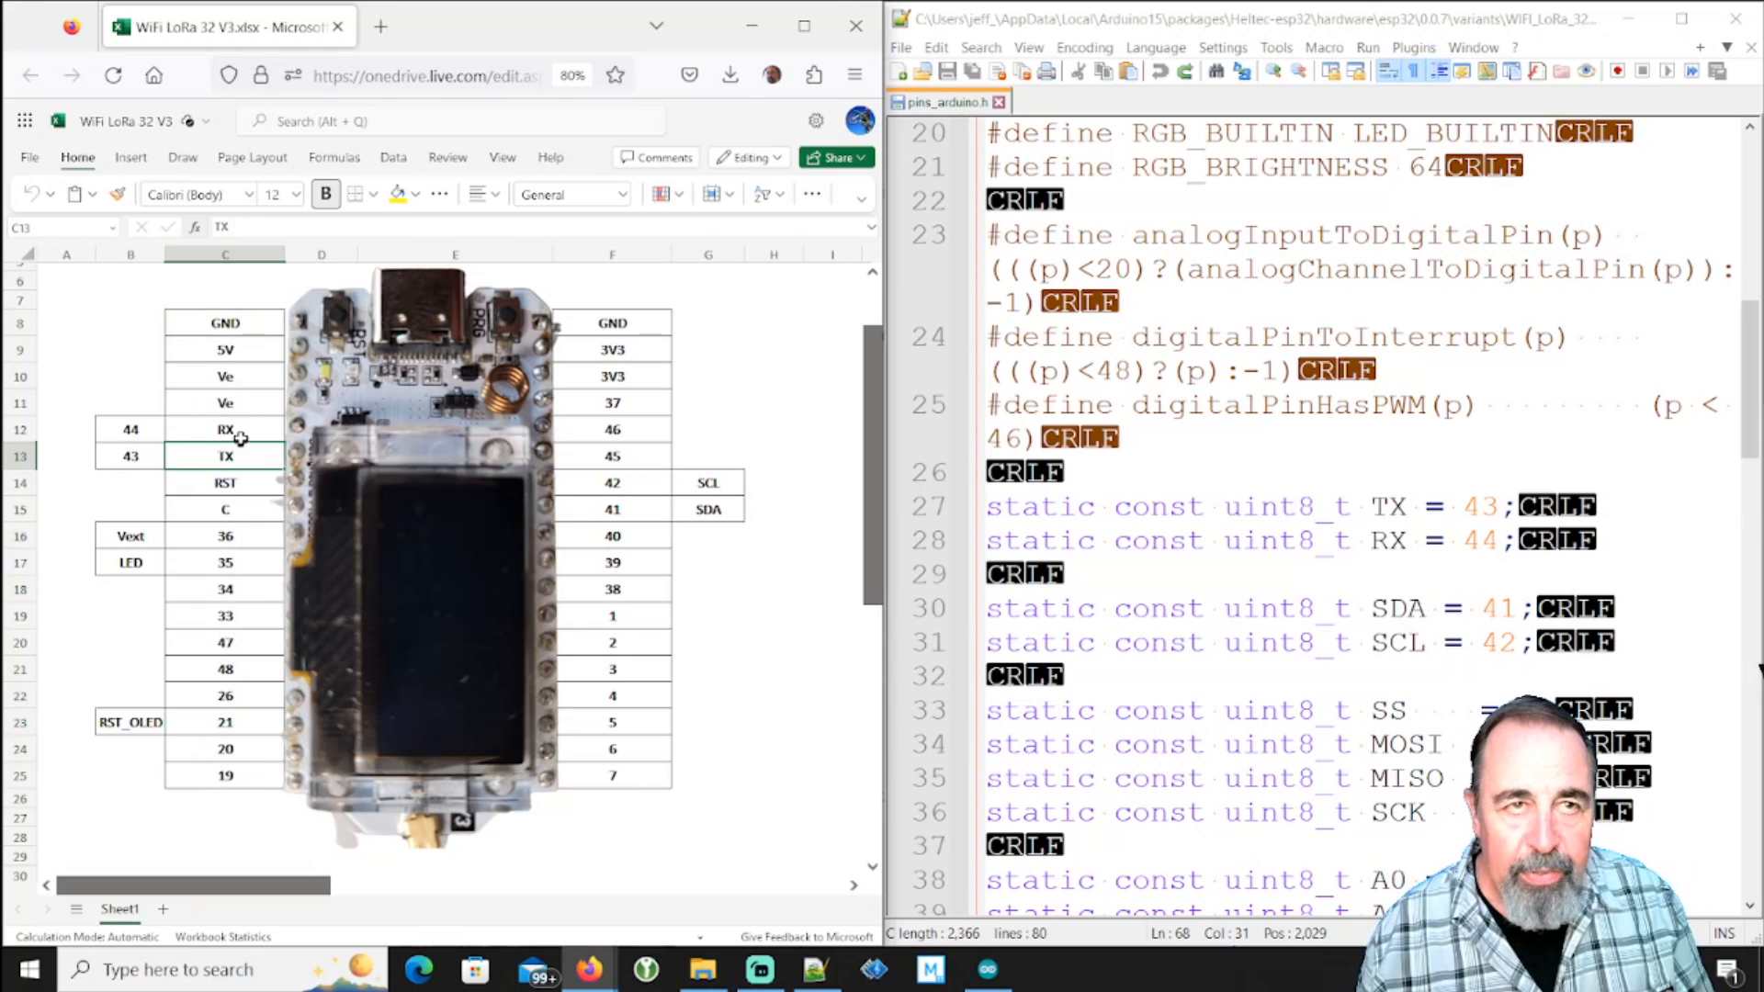
left_click(129, 429)
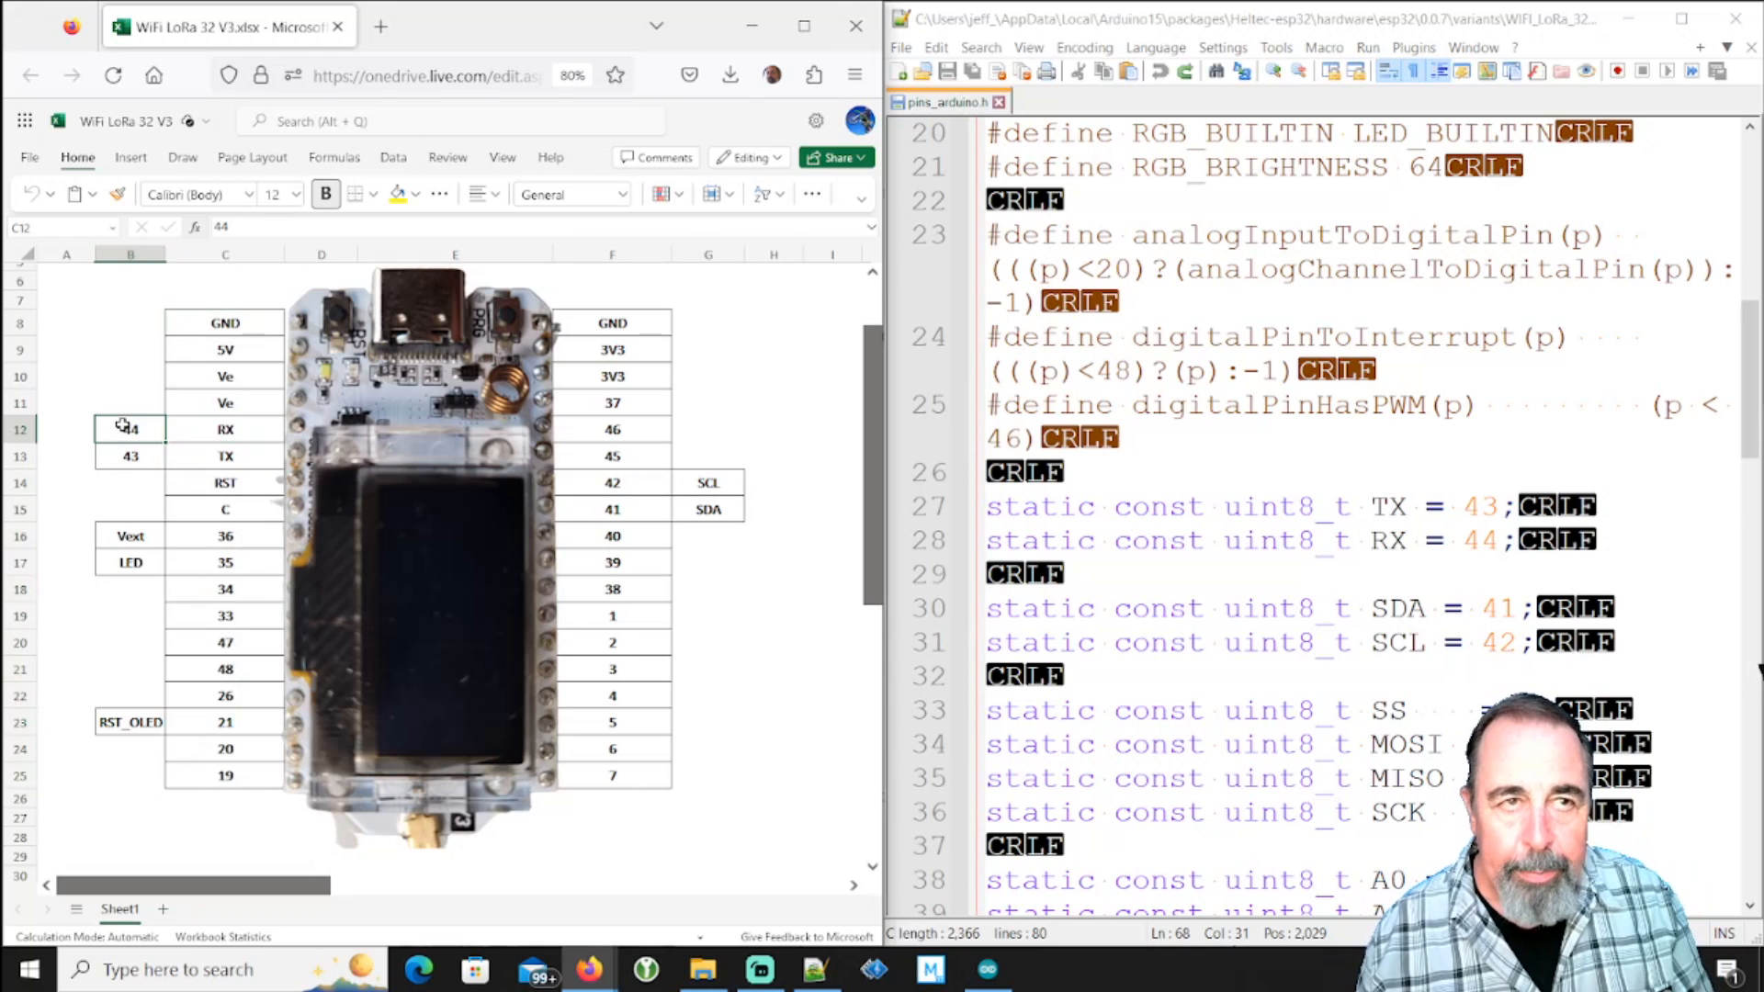
left_click(128, 456)
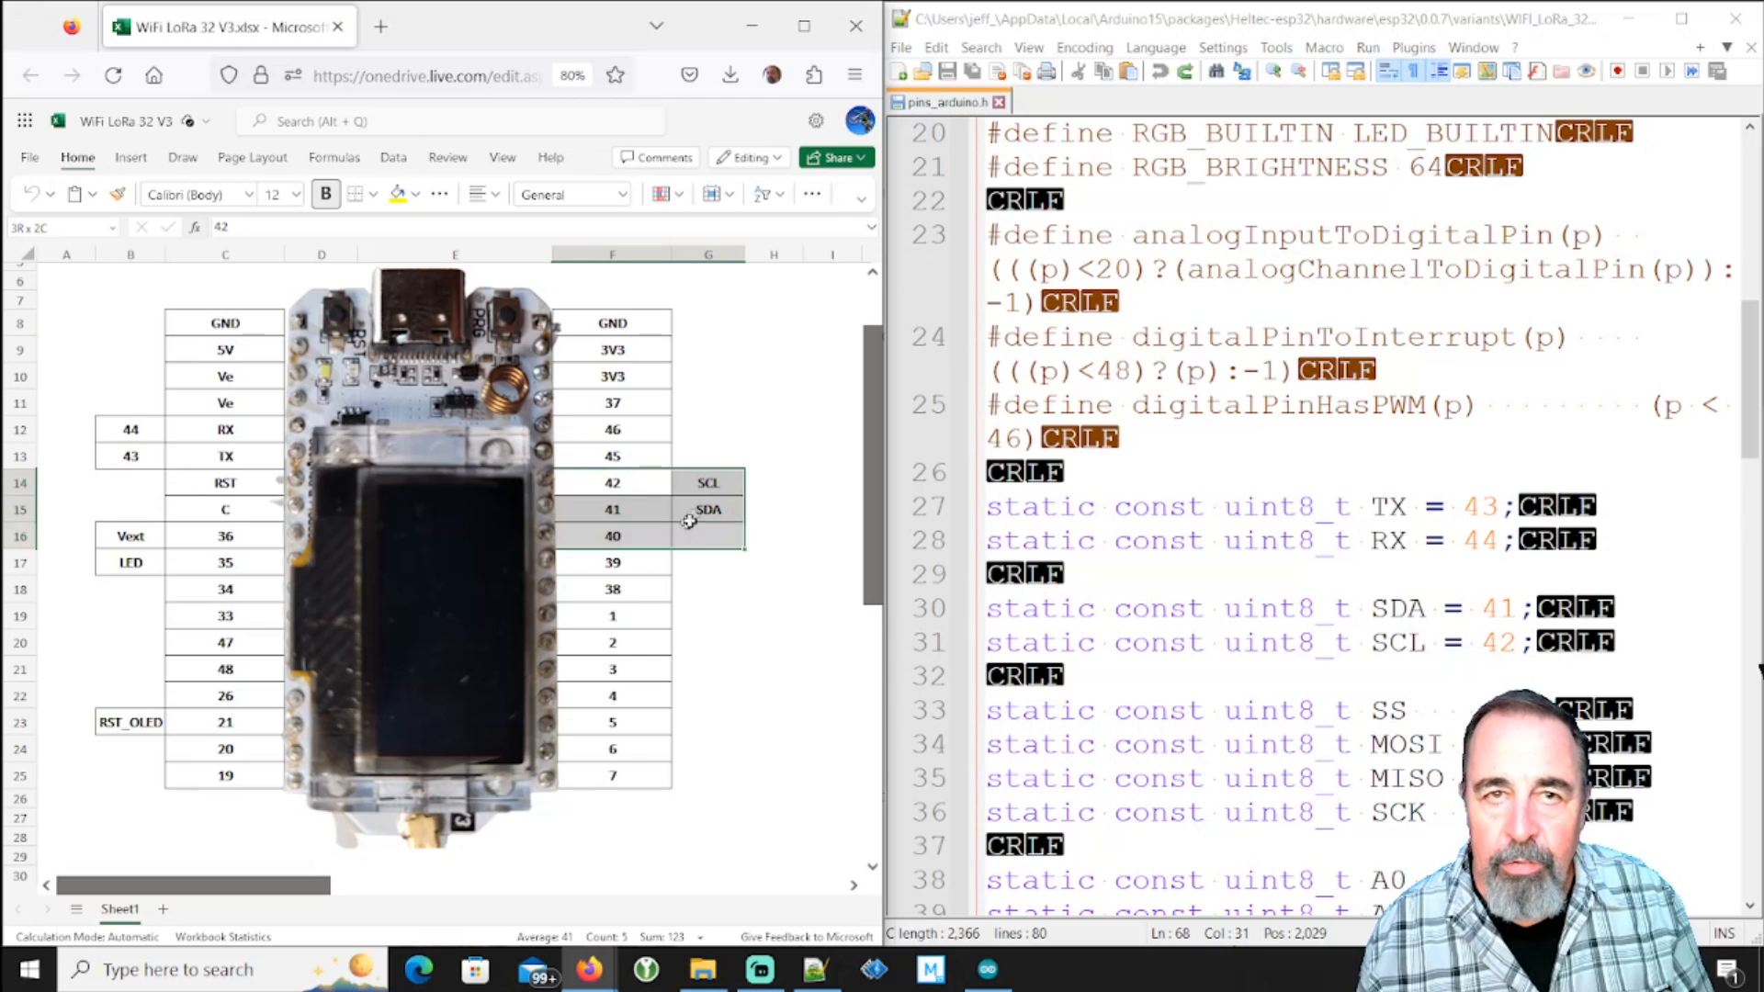
scroll("down", 3)
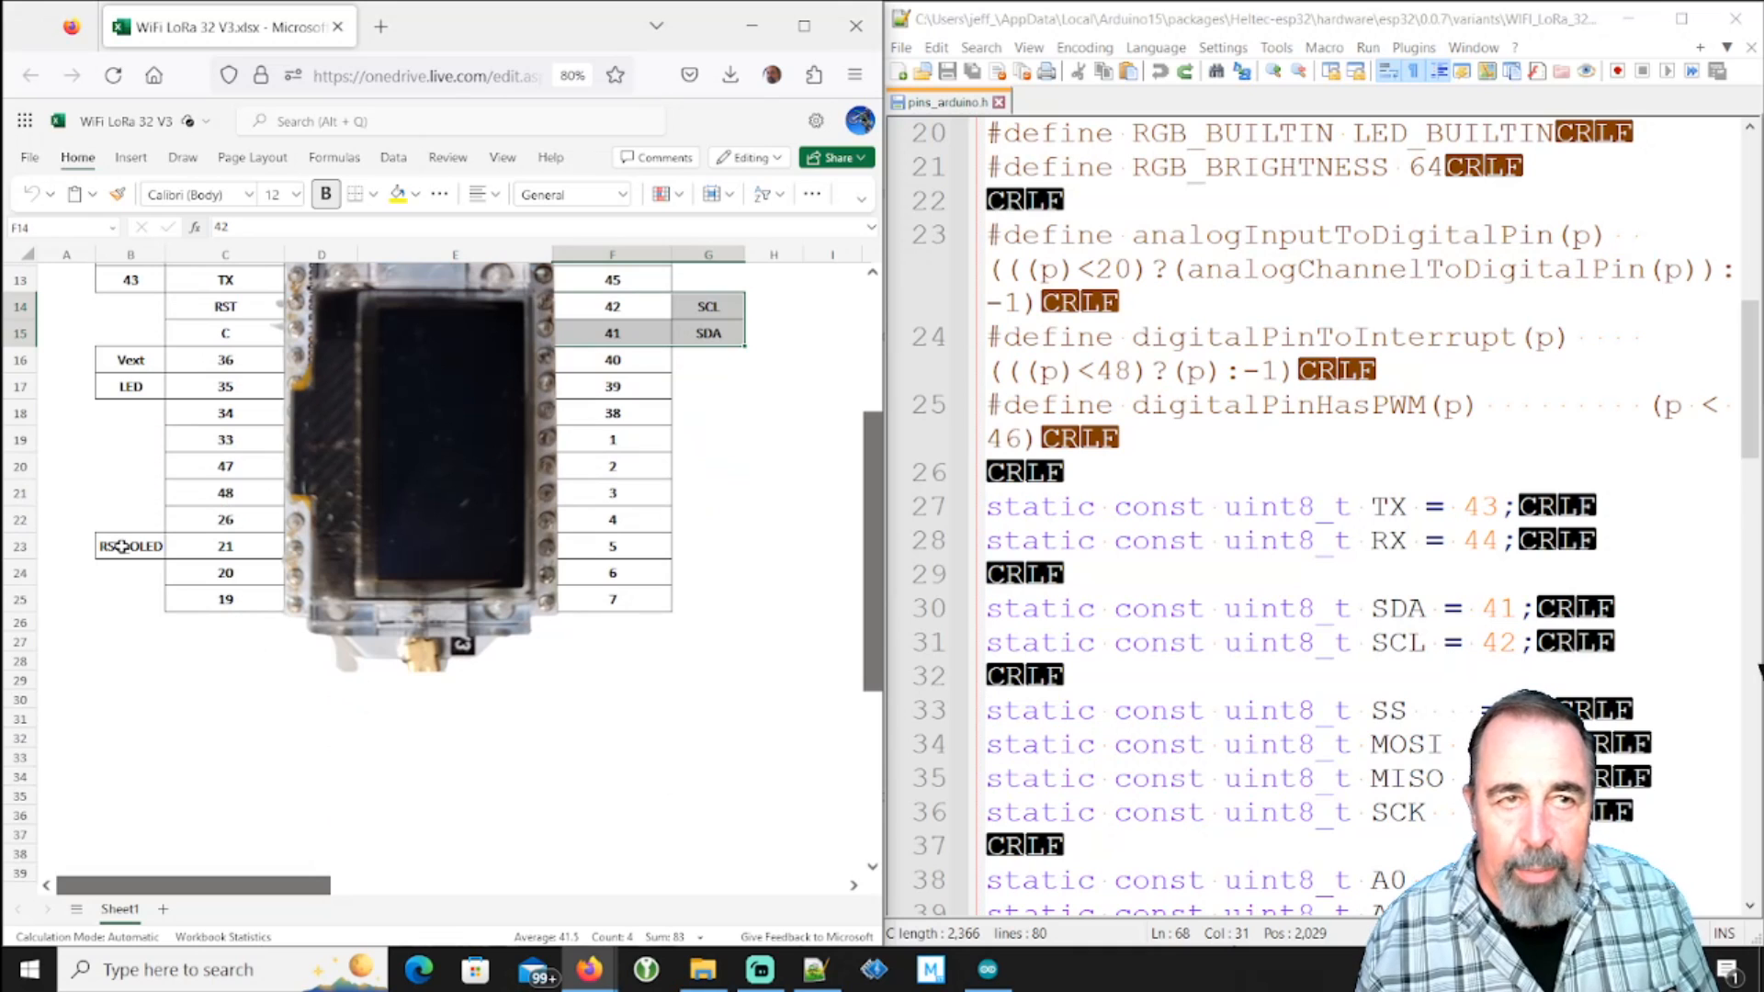
left_click(128, 546)
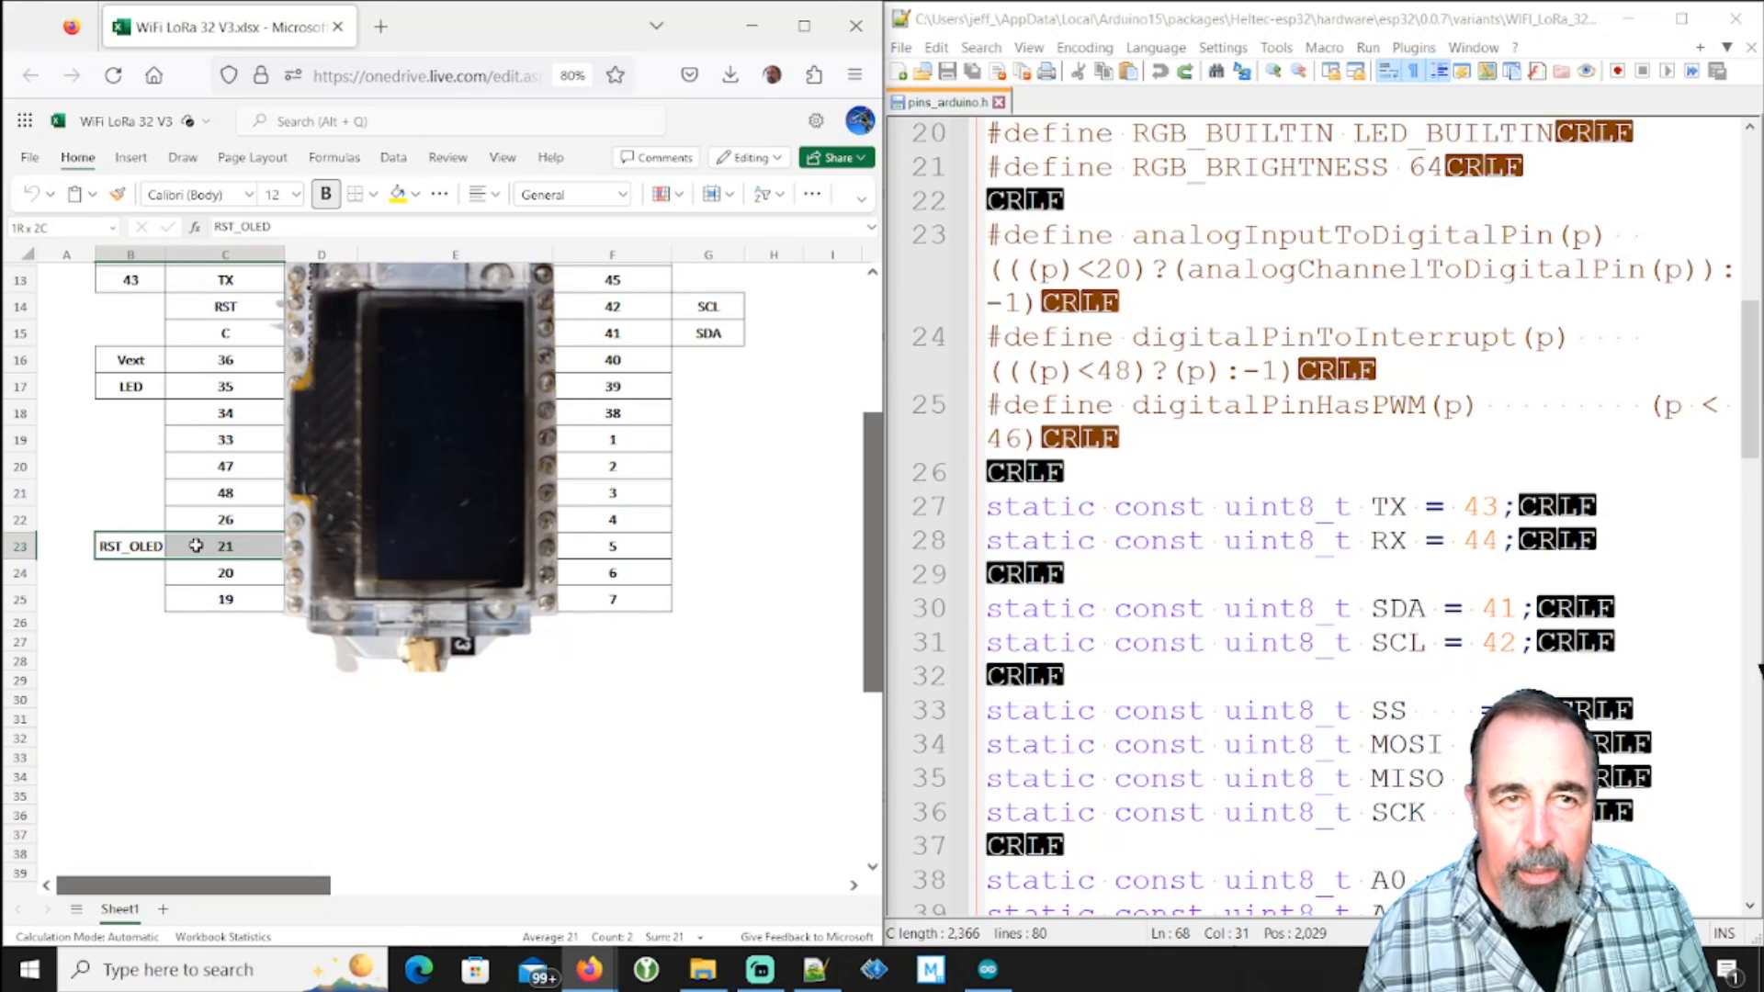
left_click(195, 546)
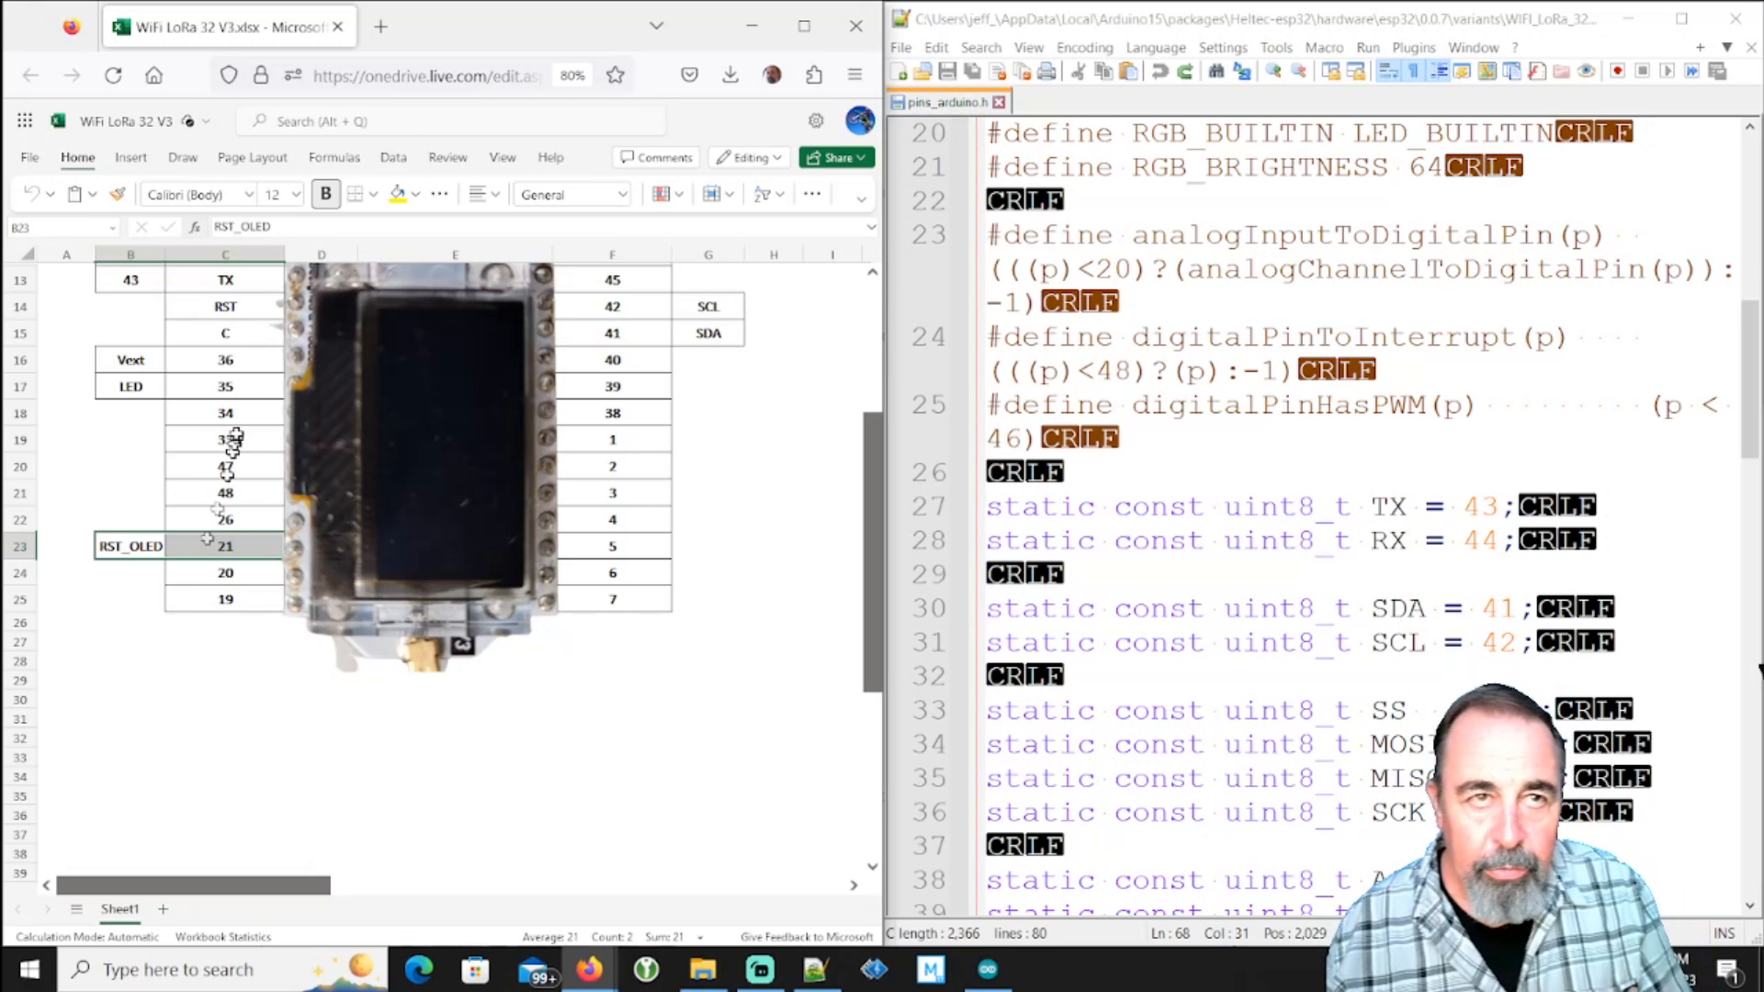
left_click(224, 386)
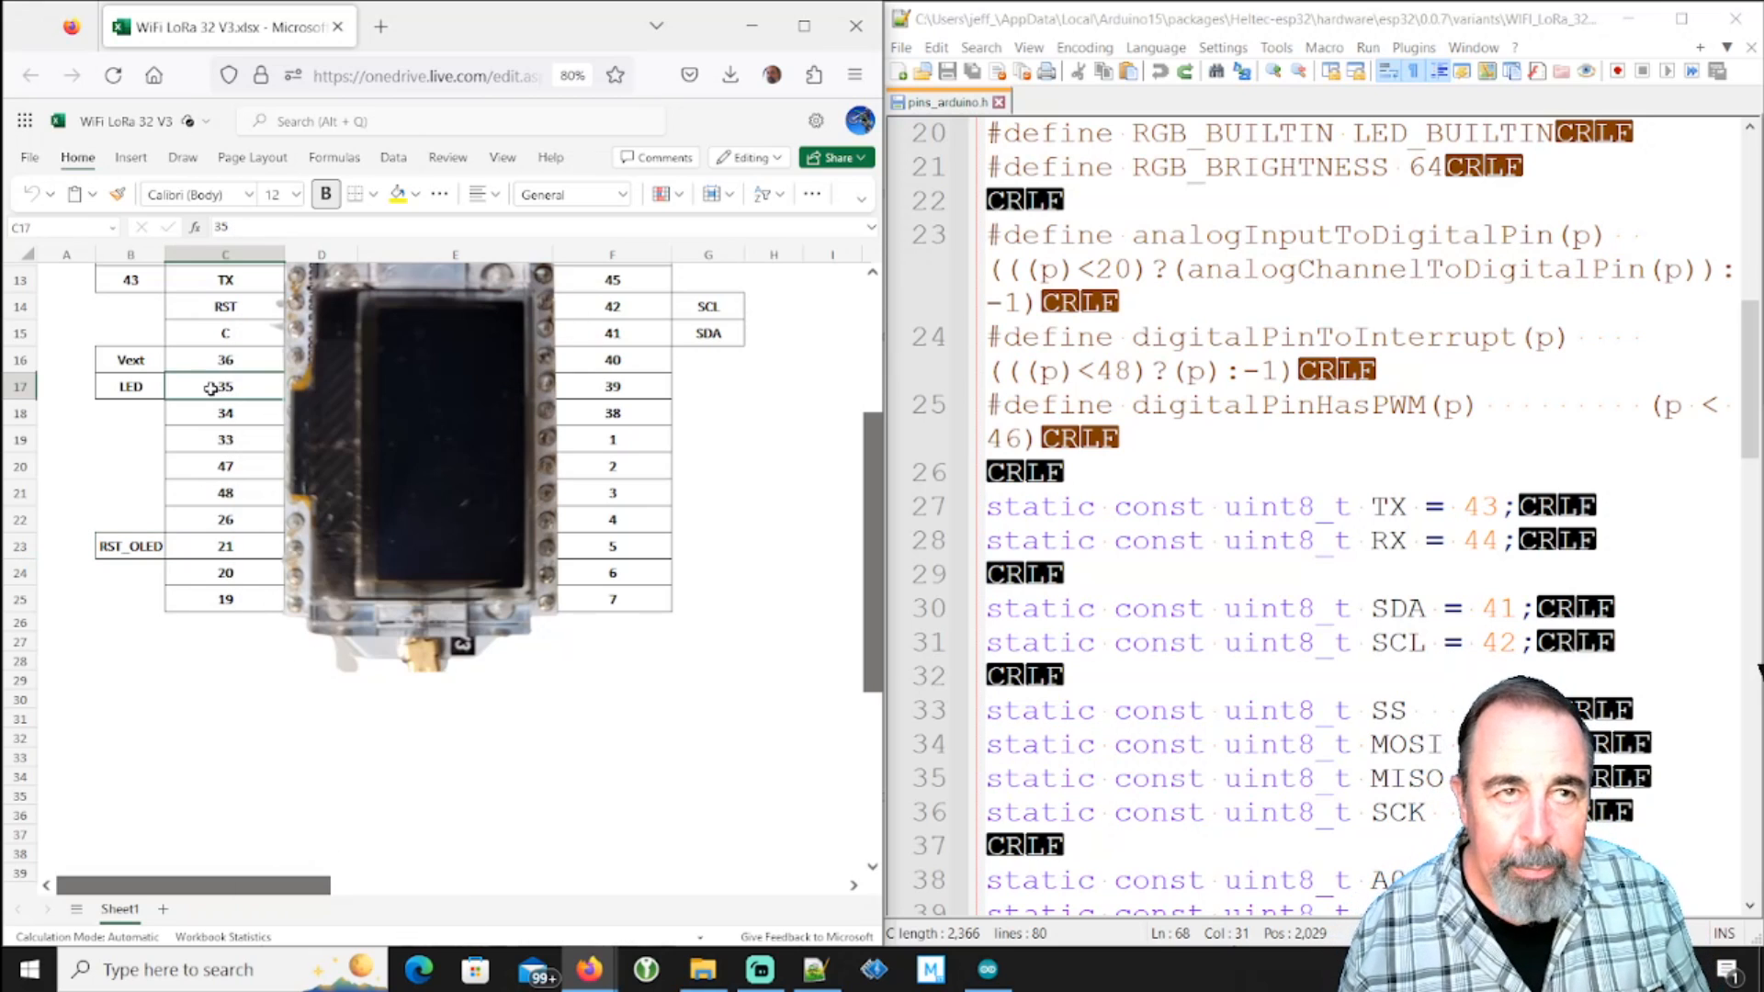
left_click(224, 358)
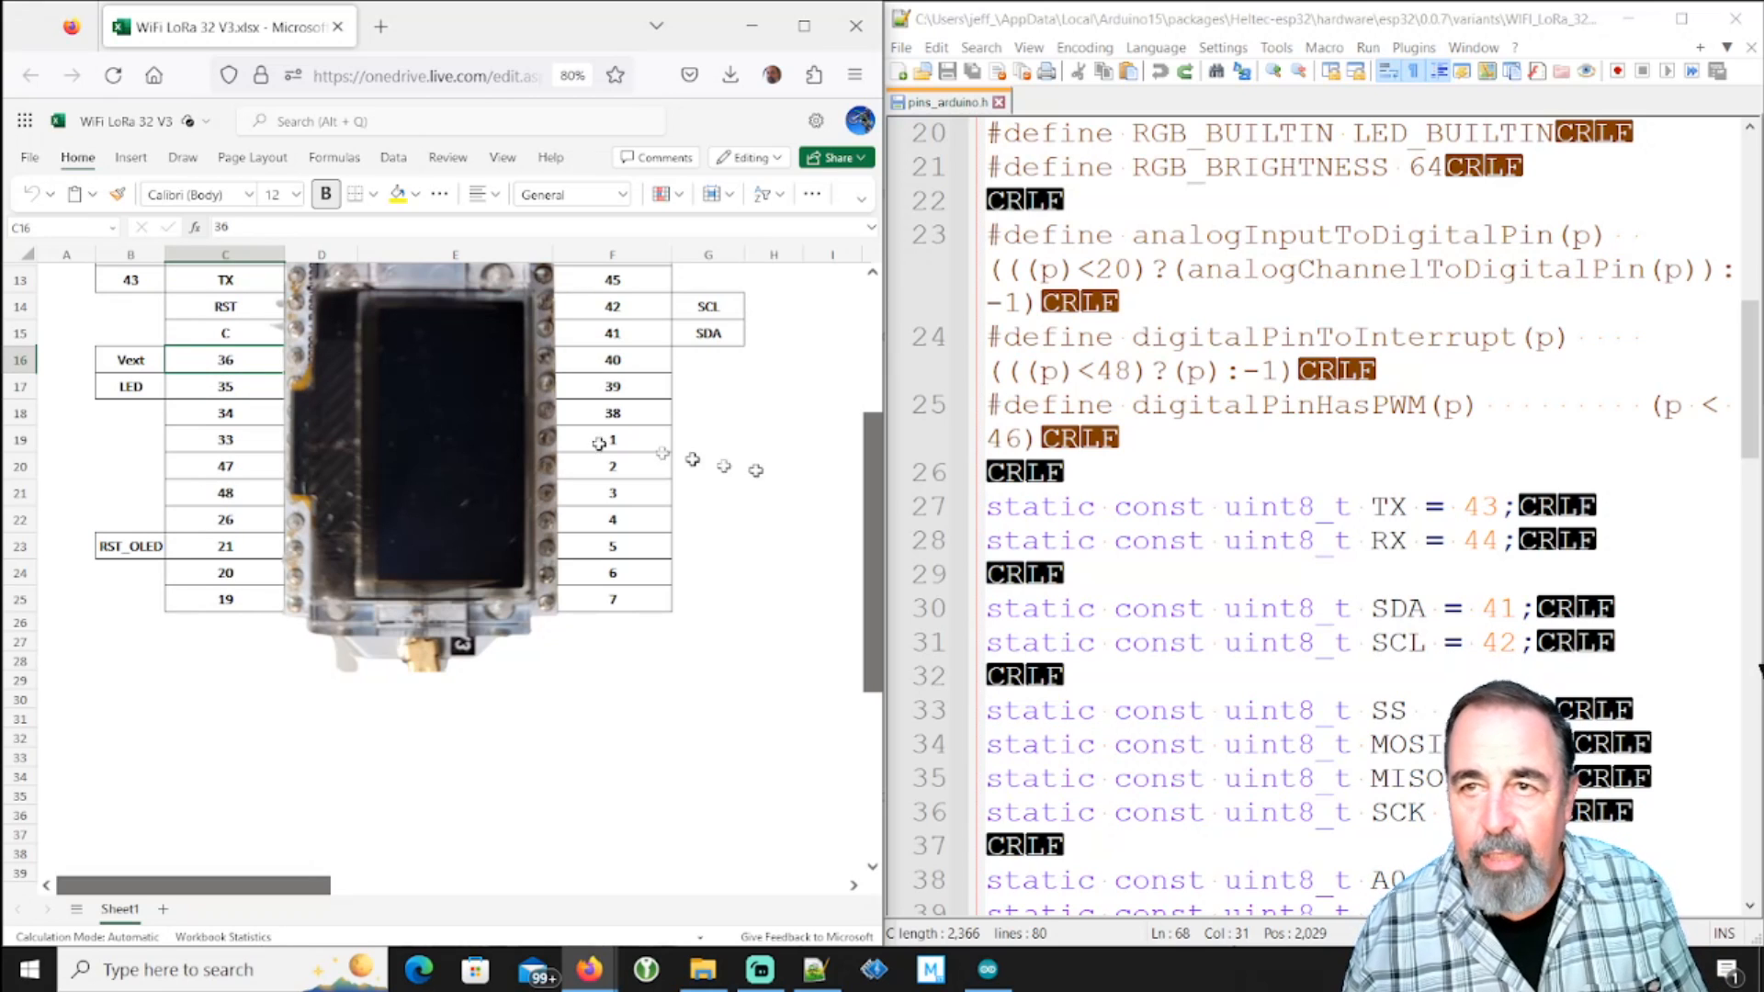
scroll("down", 3)
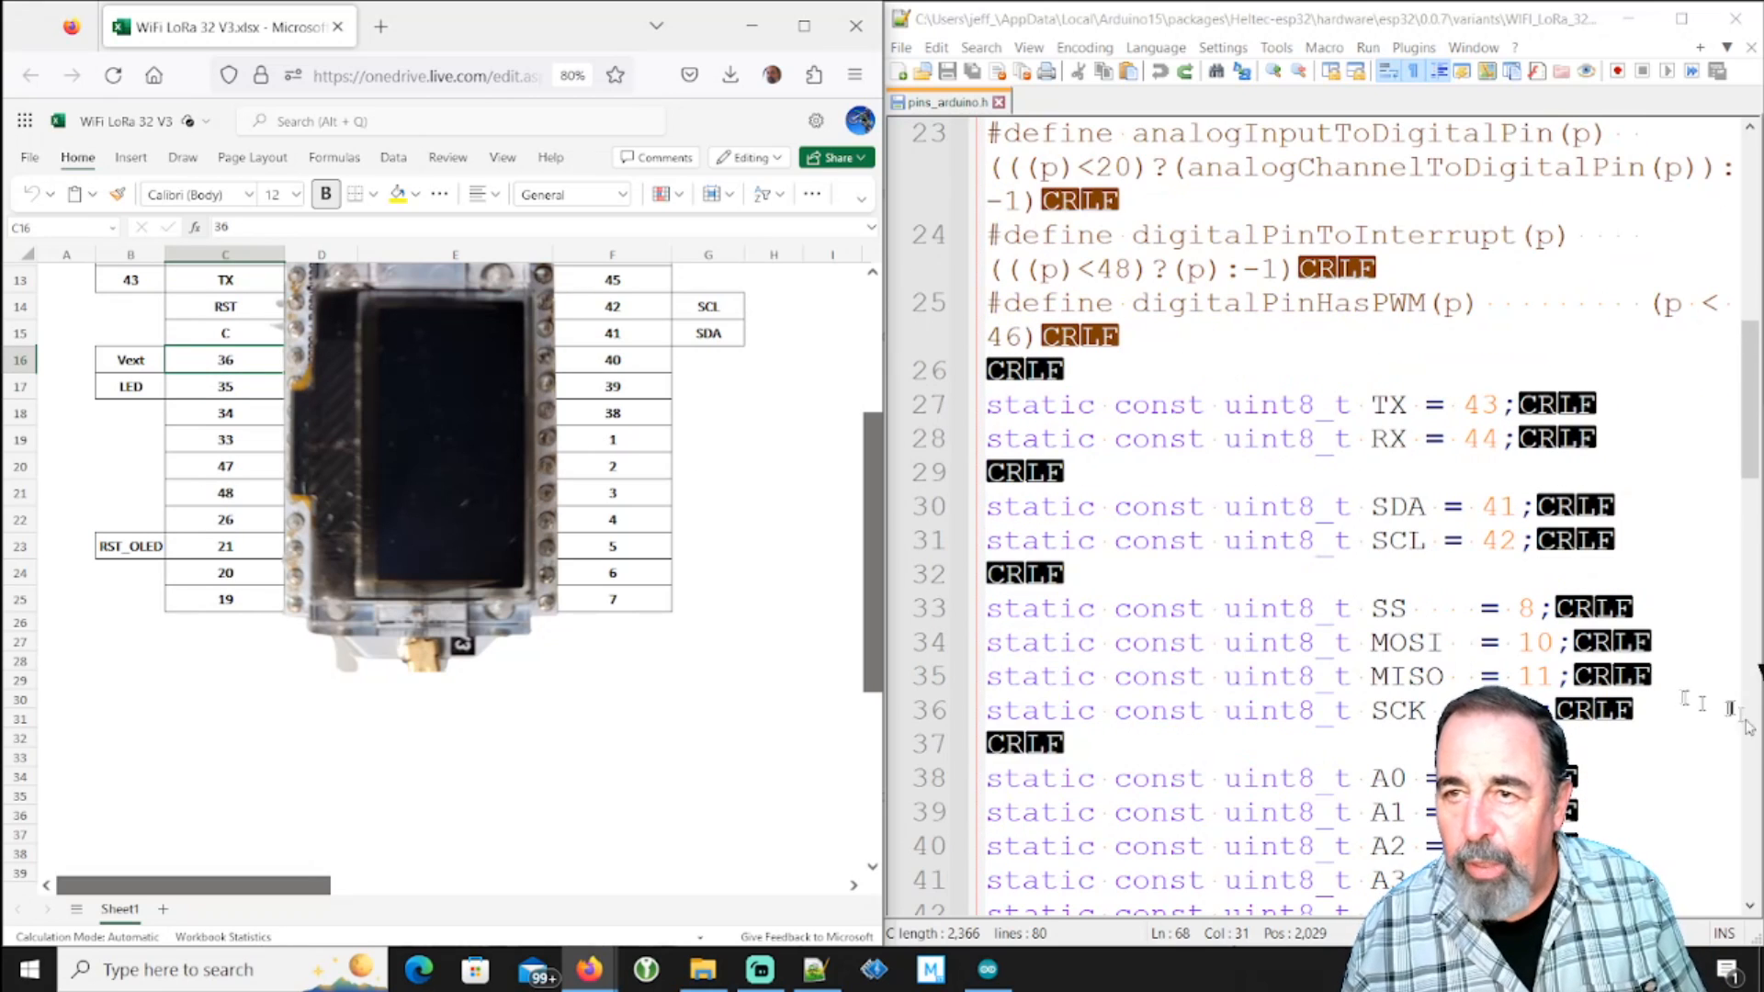
Highlight the SS, MOSI, MISO and SCK lines 33–36, then show the Heltec Lora ESP32 Playlist
left_click_drag(987, 643, 1430, 710)
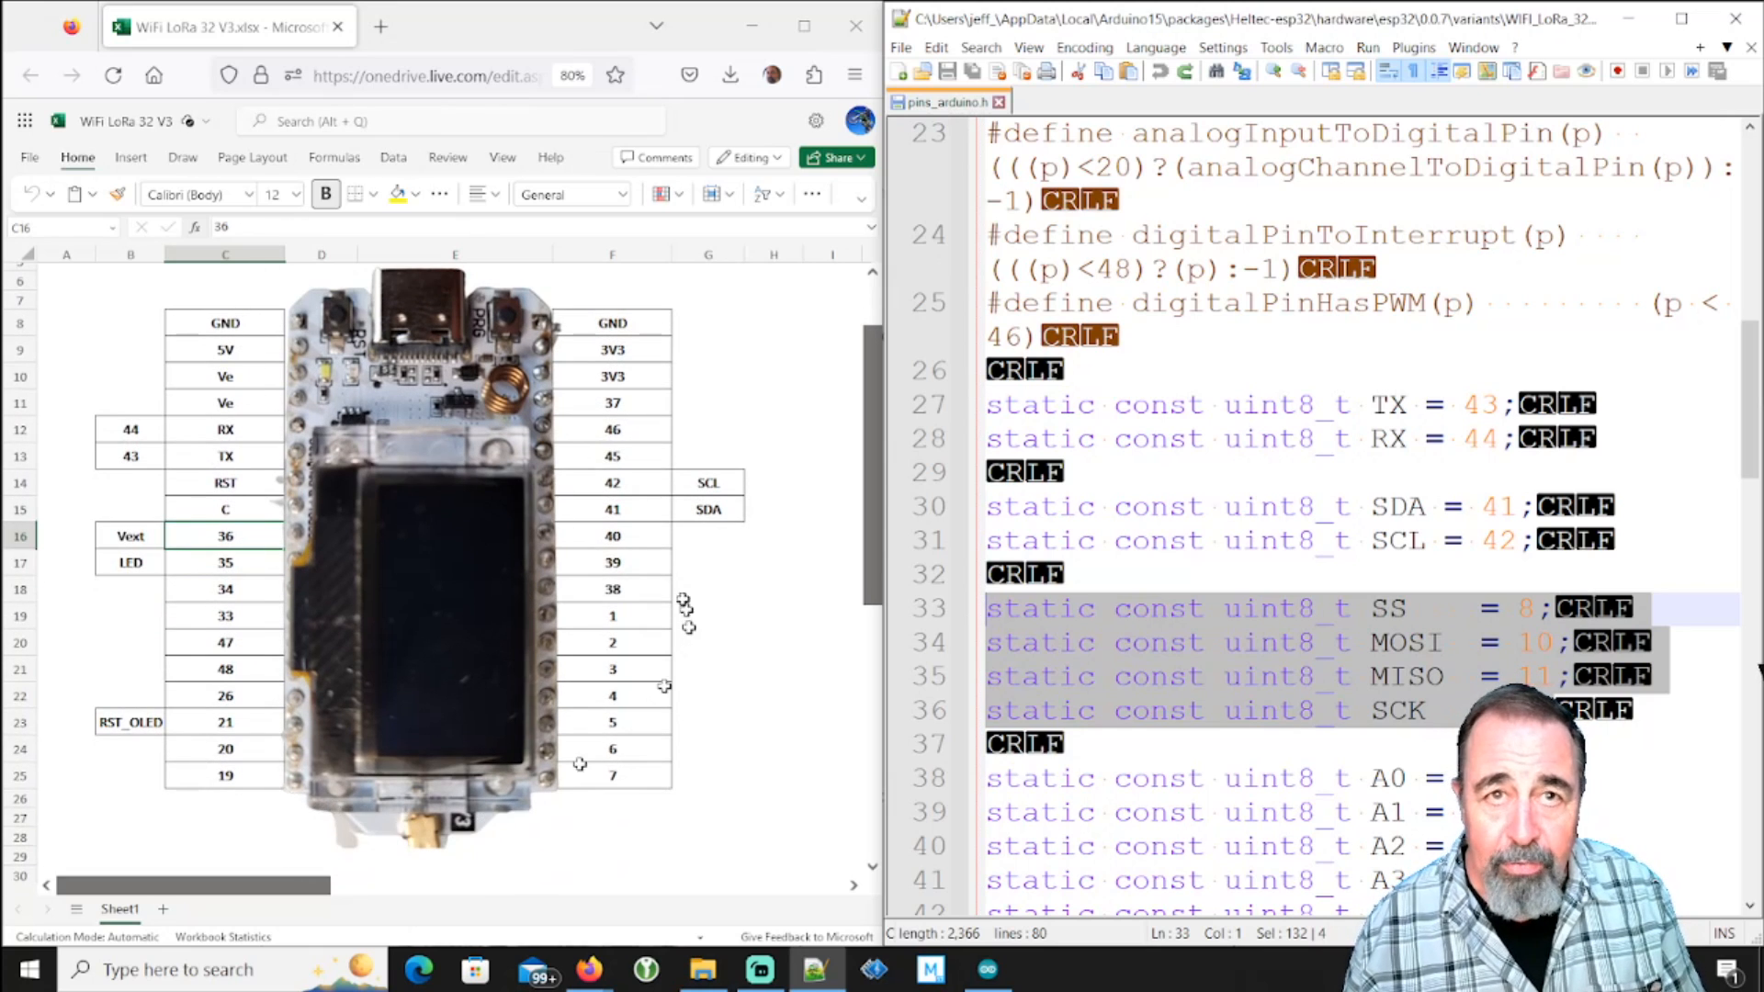
mouse_move(651, 515)
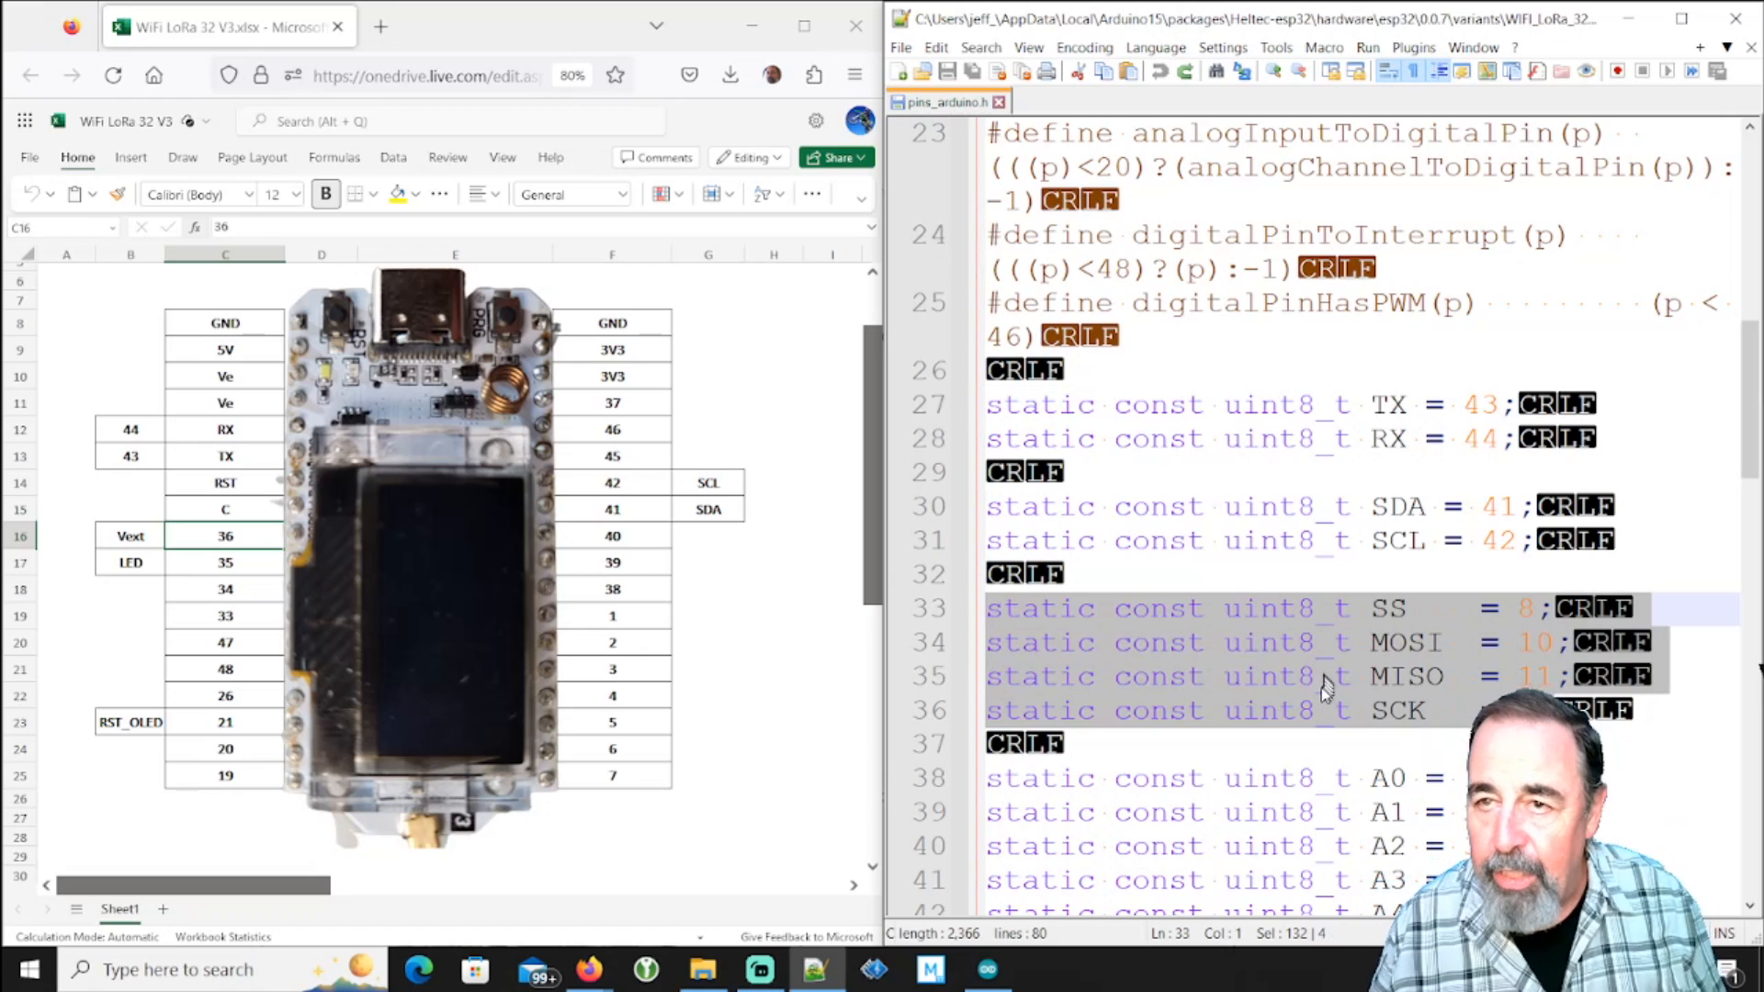
scroll("down", 3)
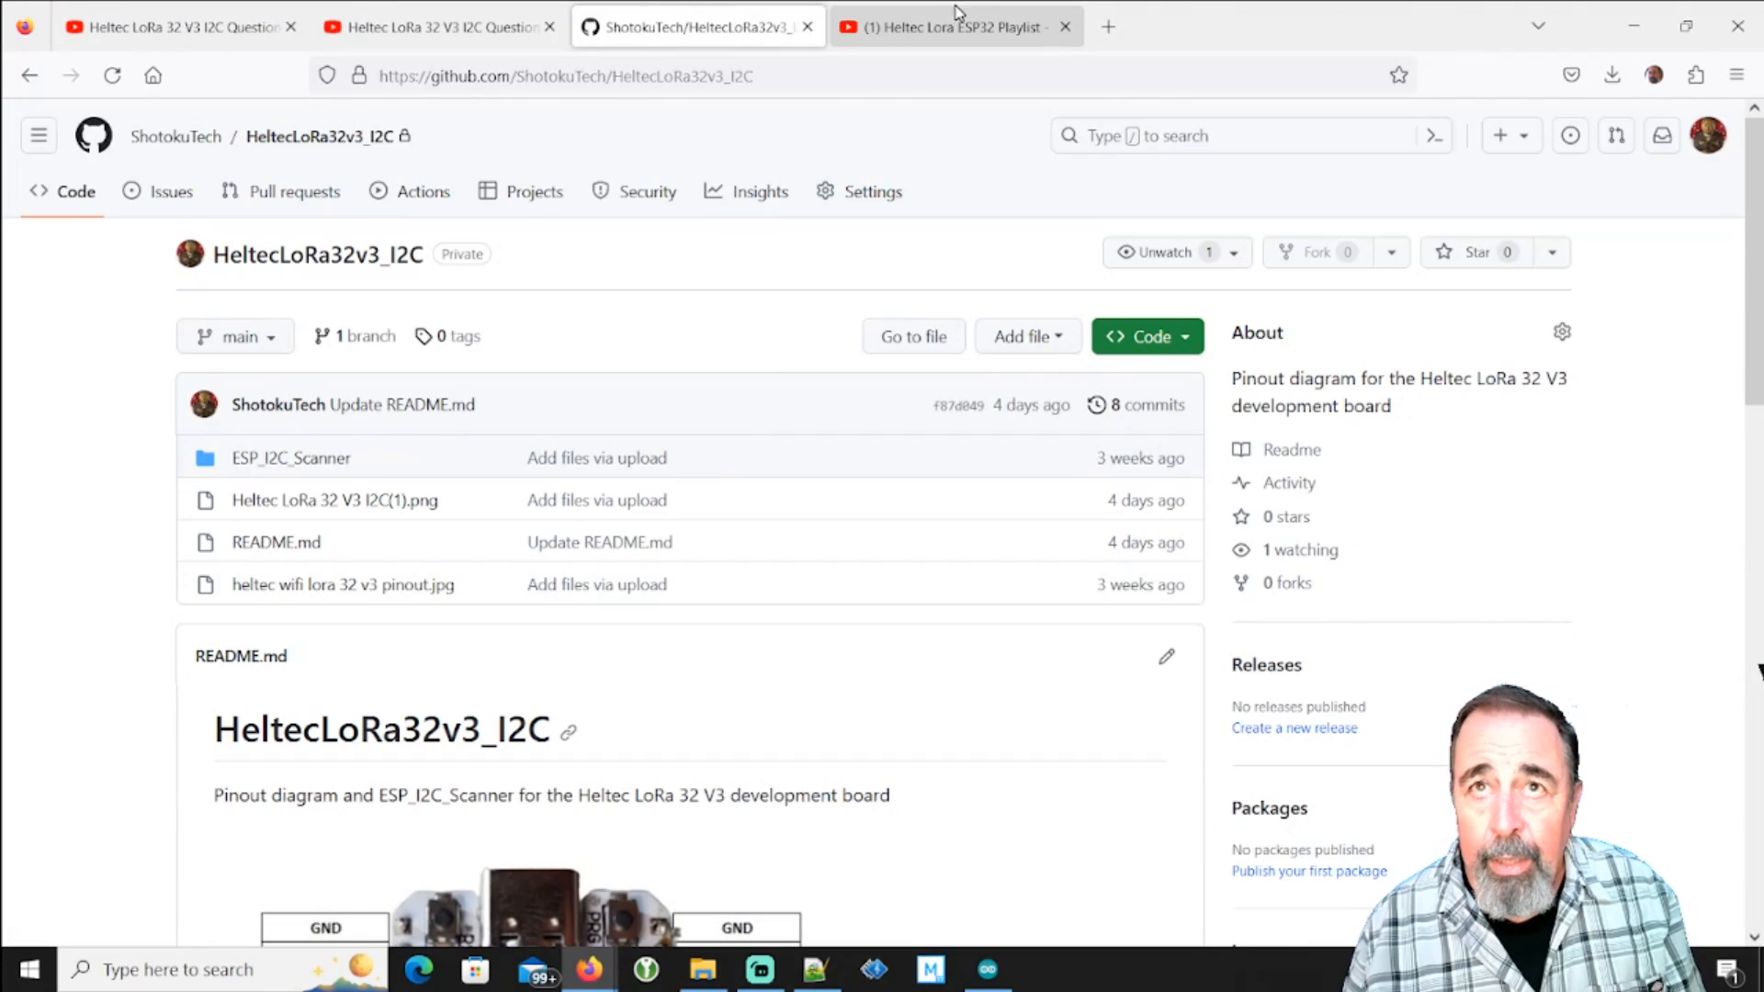
left_click(950, 26)
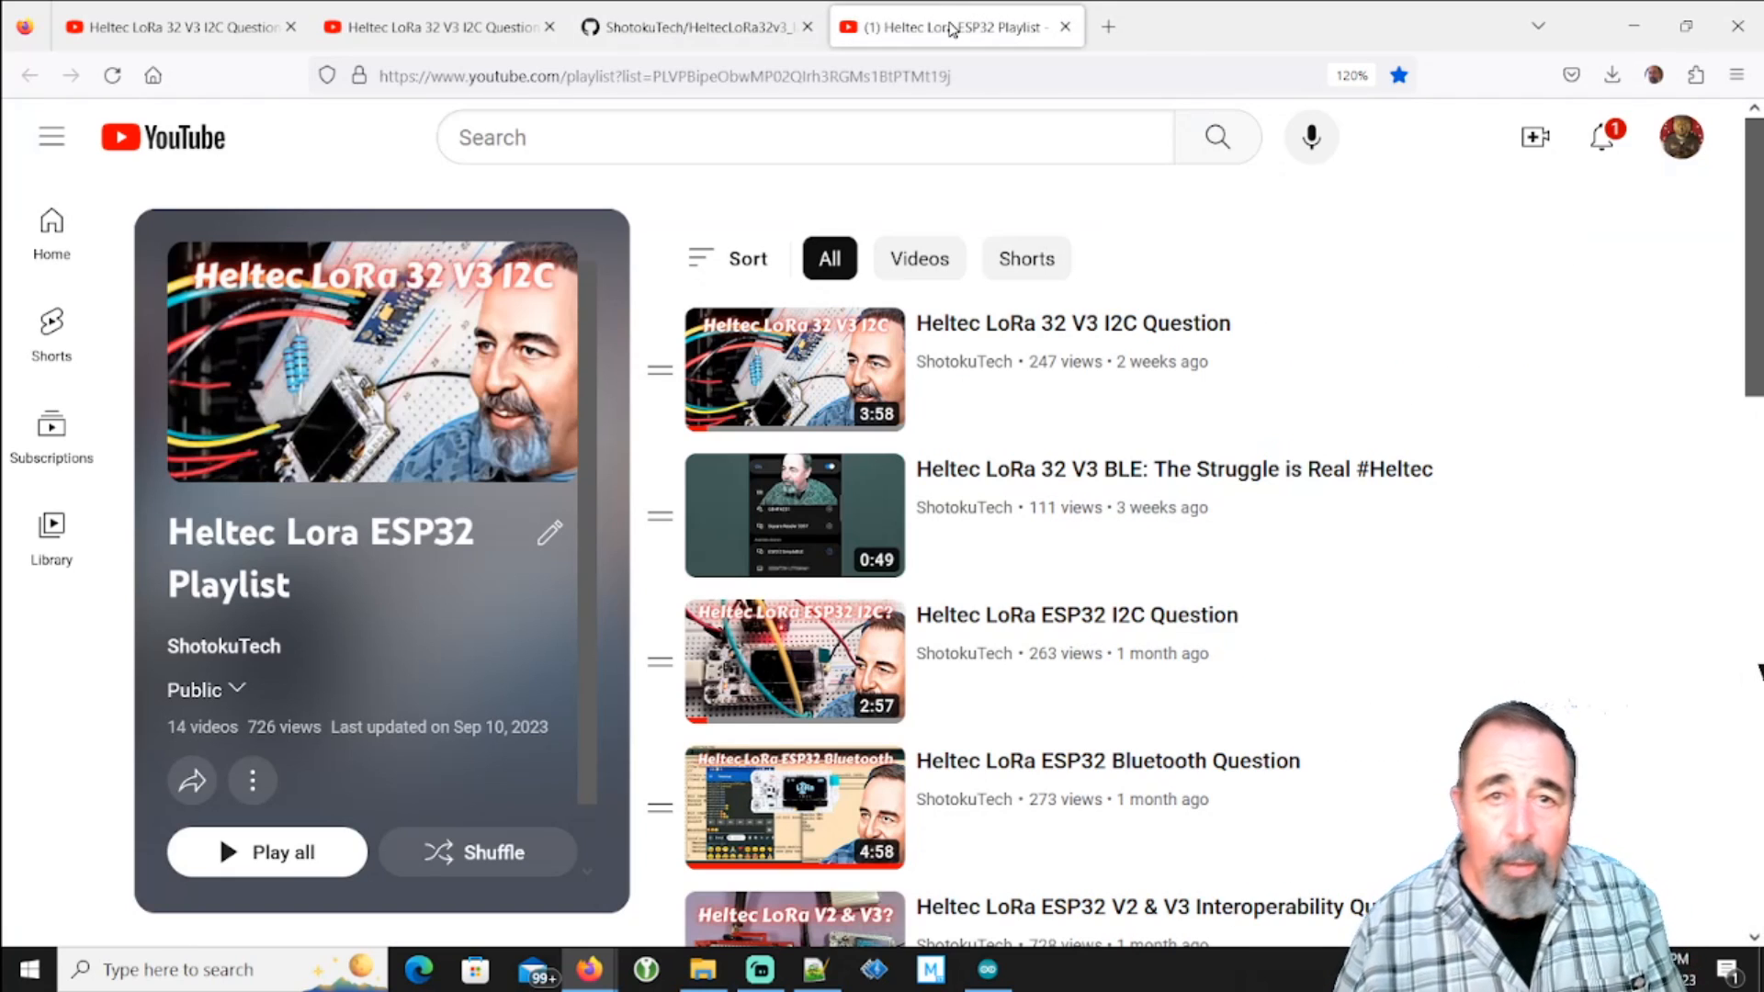